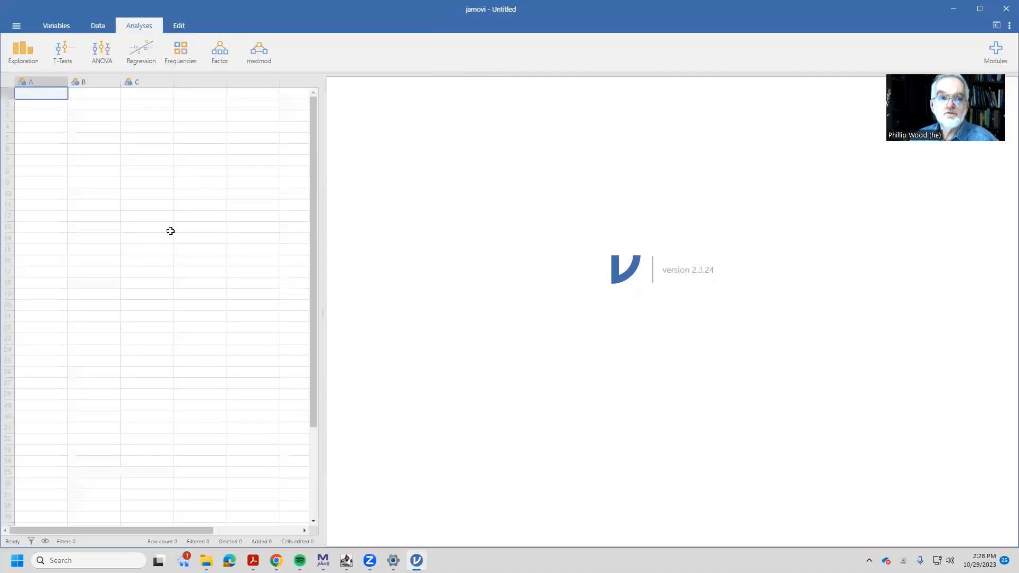
Open PartialMediation.csv from the mediation folder via the main menu
click(16, 26)
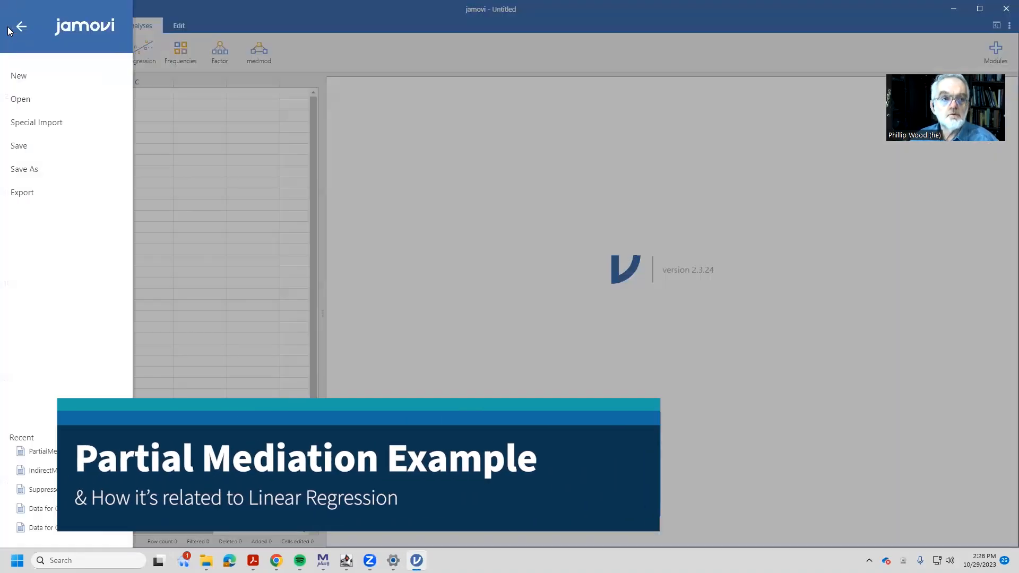
click(20, 99)
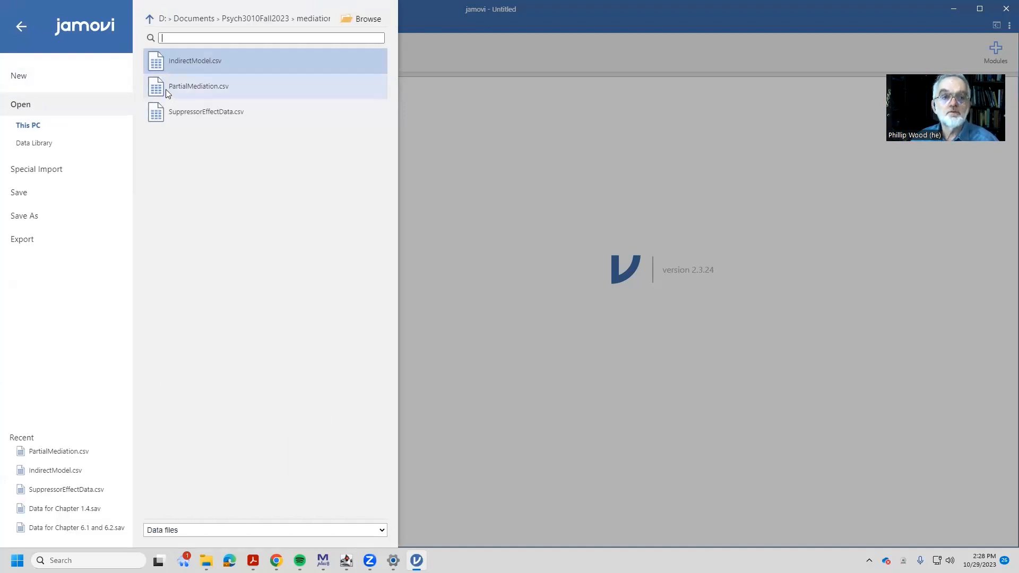
click(198, 86)
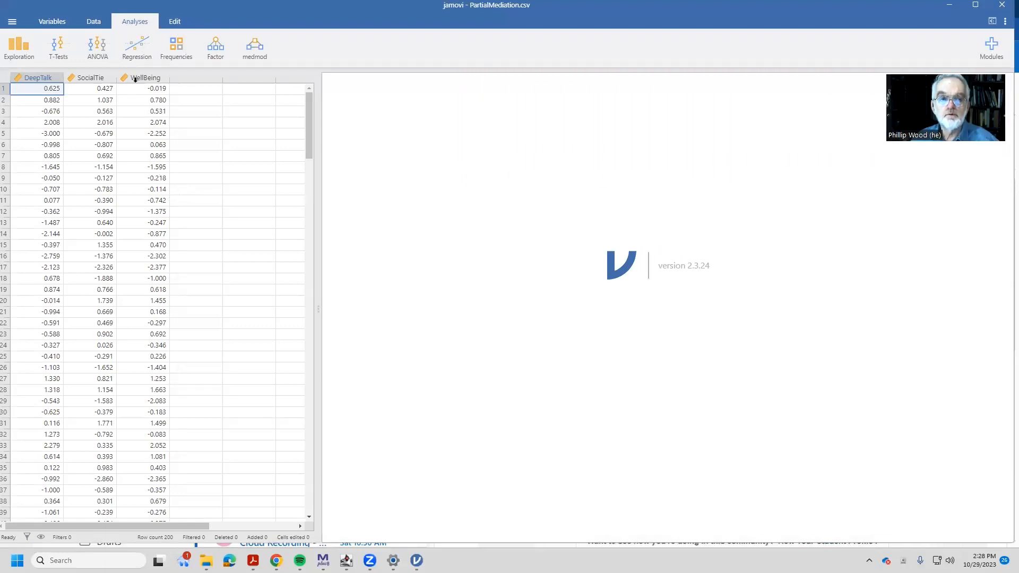
Start a linear regression with WellBeing as dependent and DeepTalk, SocialTie as covariates, expanding Model Coefficients
click(137, 47)
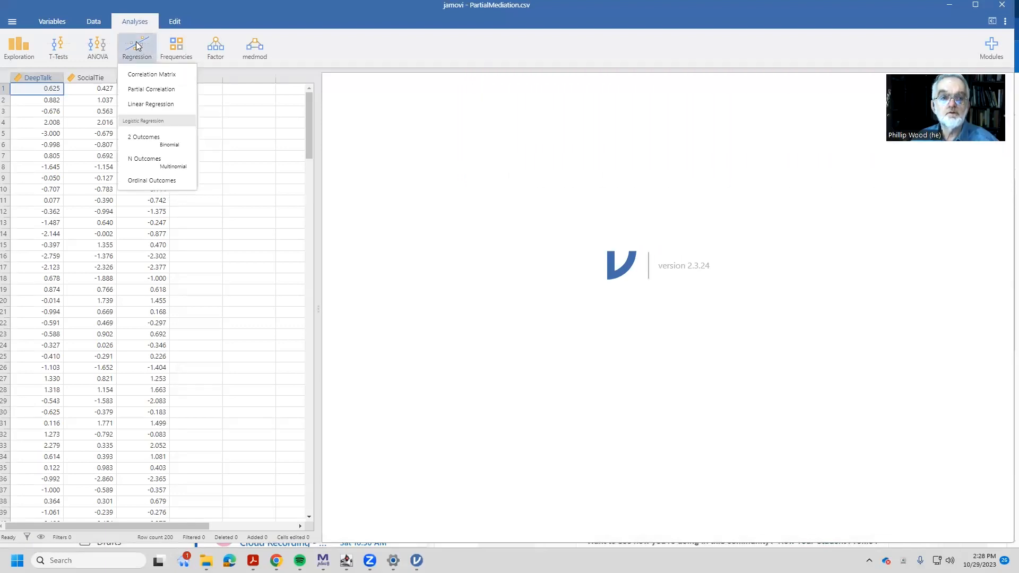
click(150, 104)
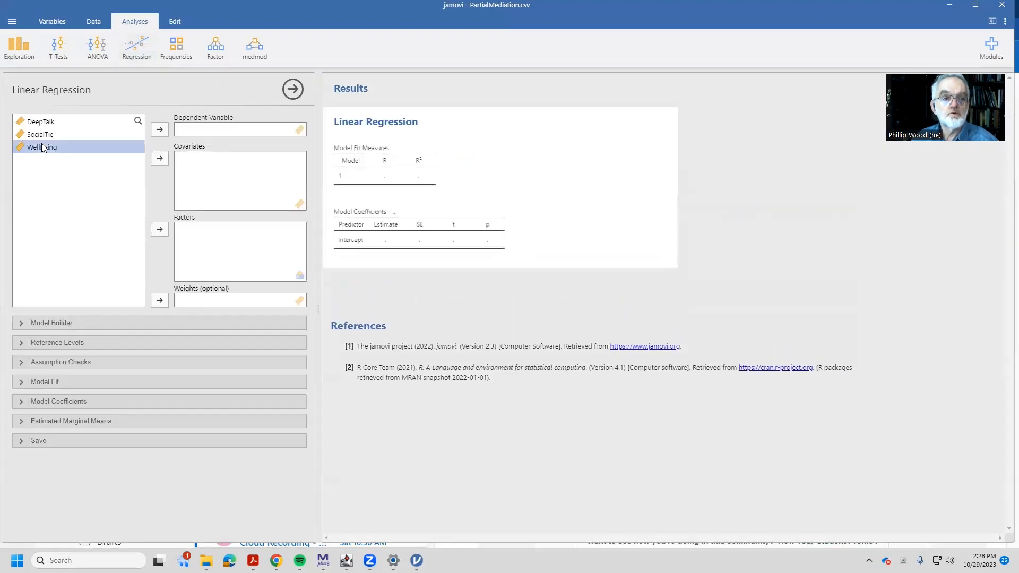
click(159, 129)
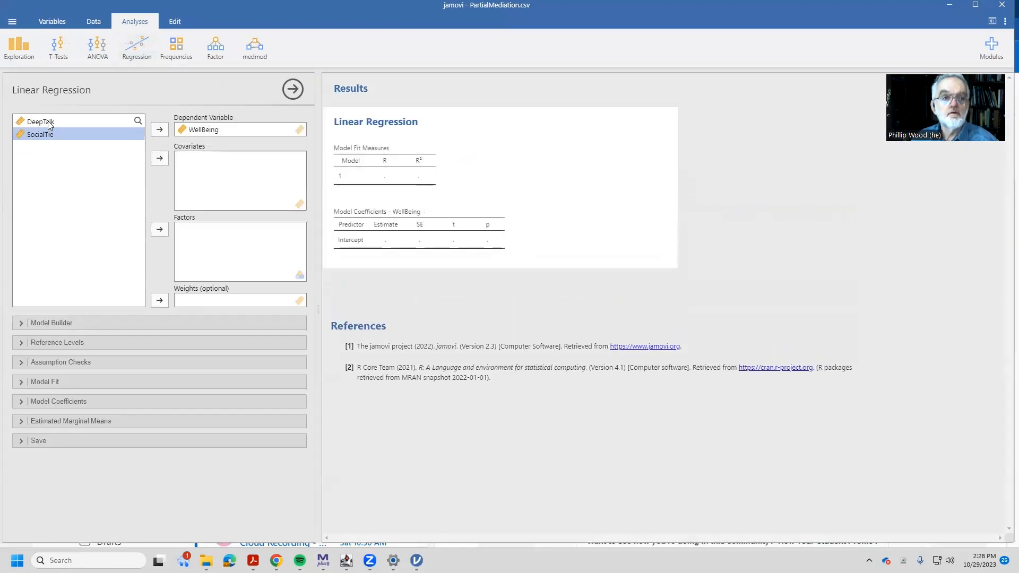
click(158, 158)
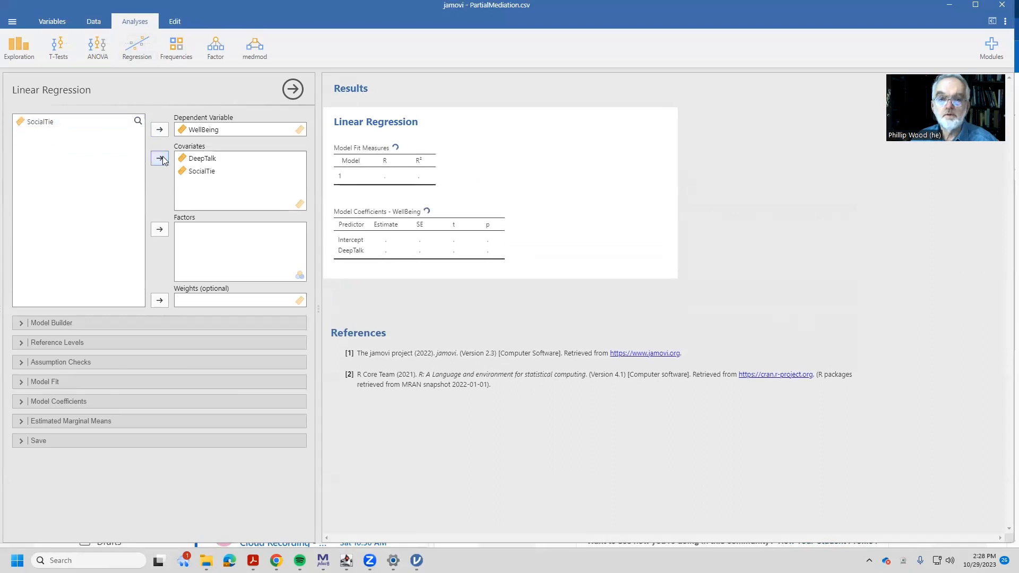
click(159, 160)
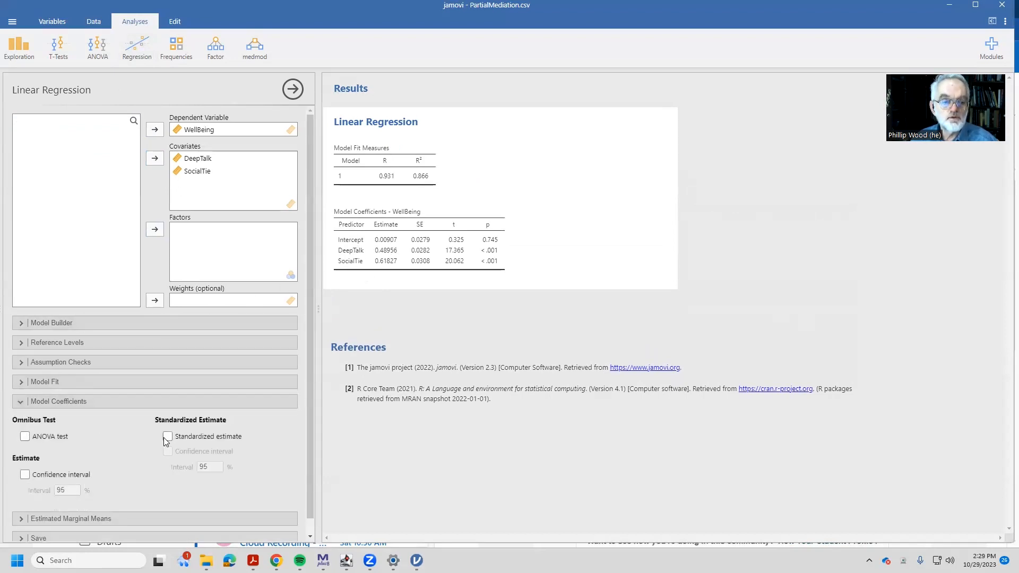
Enable standardized estimates and their 95% confidence intervals in the coefficients table
click(168, 437)
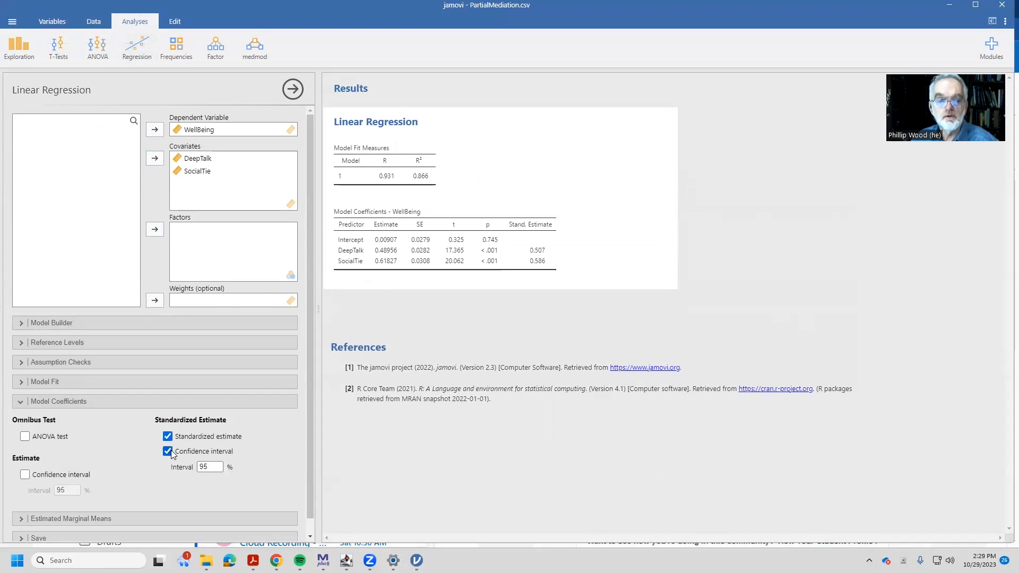
click(168, 451)
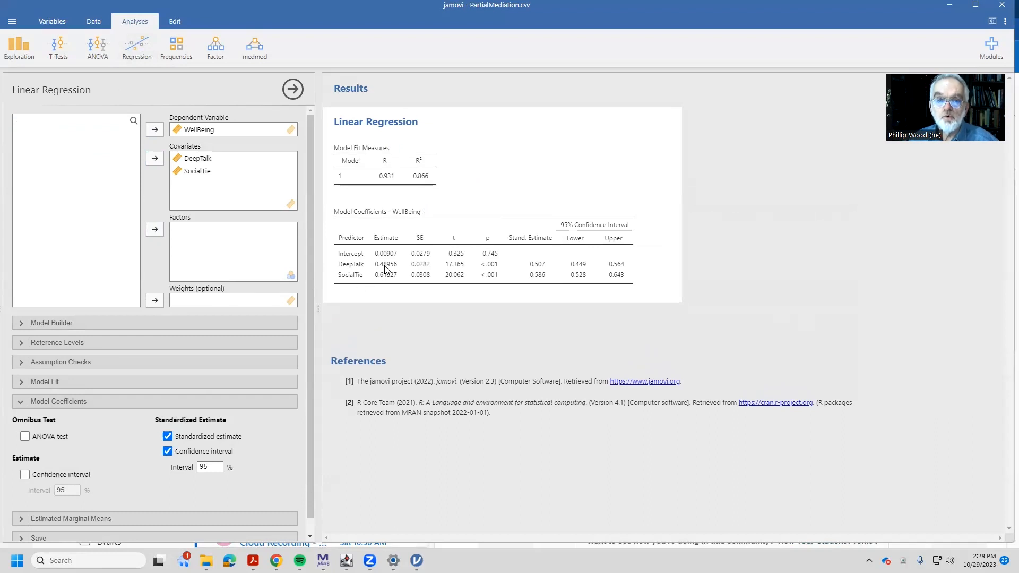
mouse_move(395, 268)
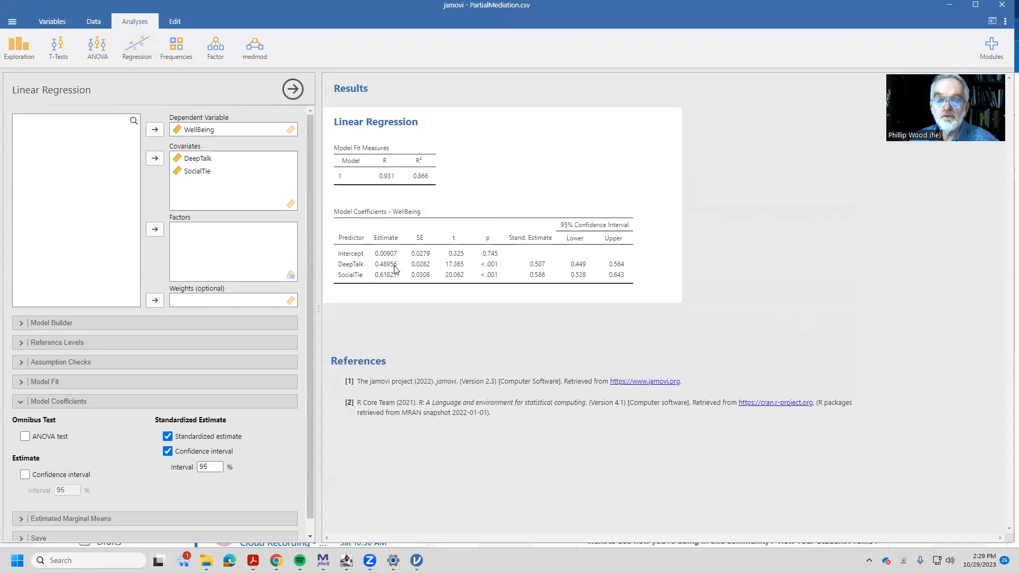
mouse_move(380, 282)
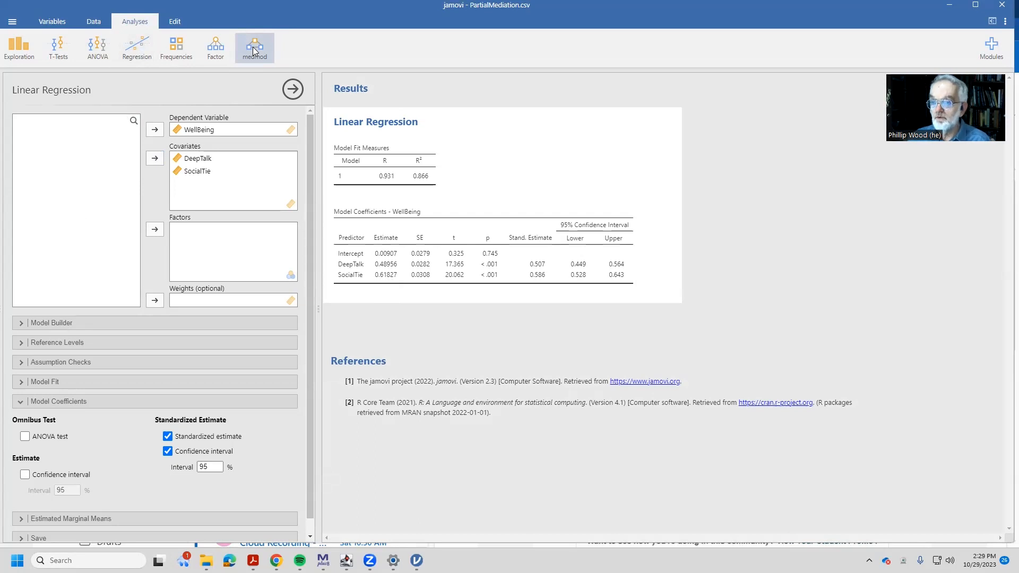
Start a medmod Mediation with WellBeing dependent, DeepTalk predictor and SocialTie mediator
click(254, 48)
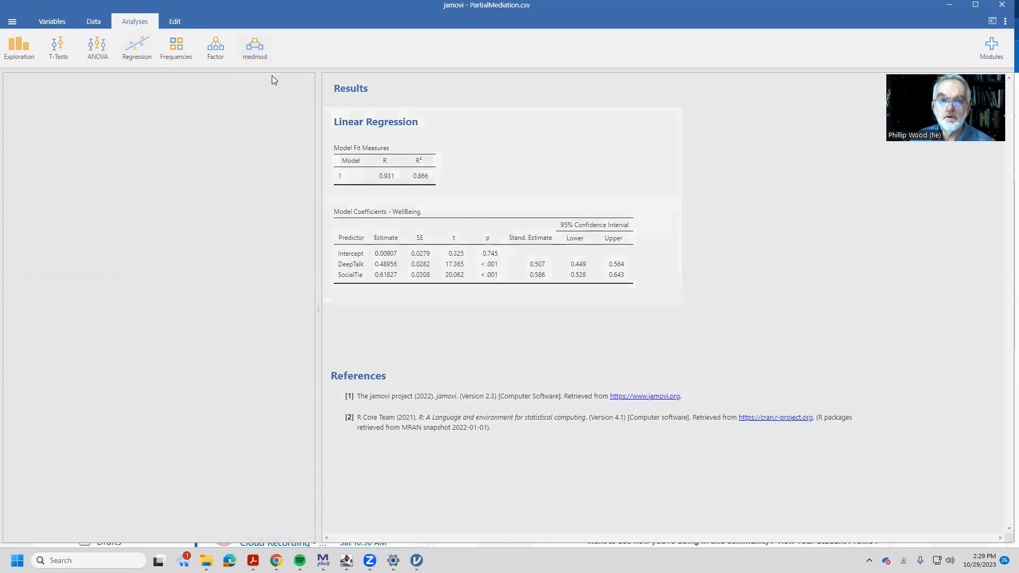
click(254, 47)
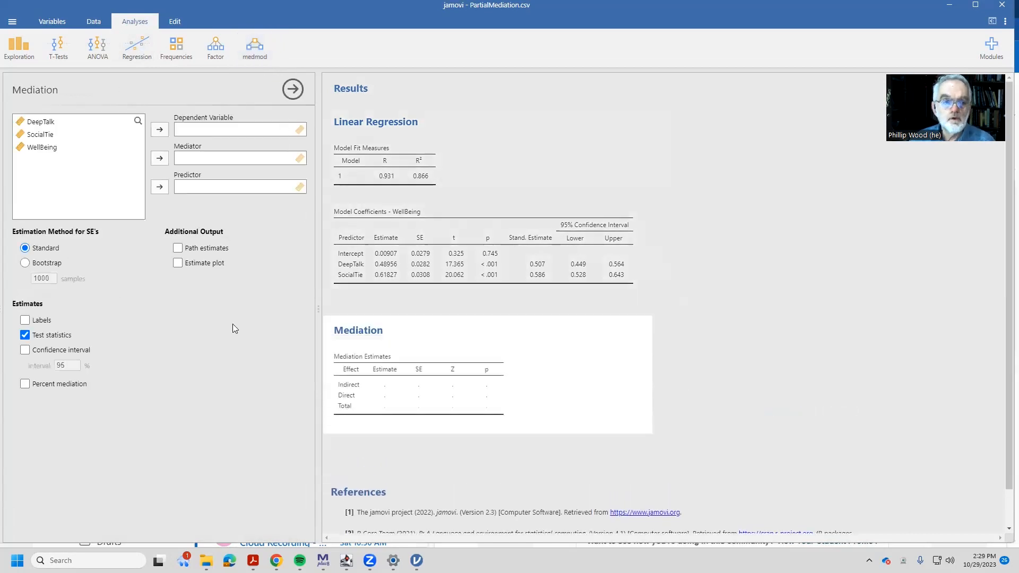
mouse_move(210, 373)
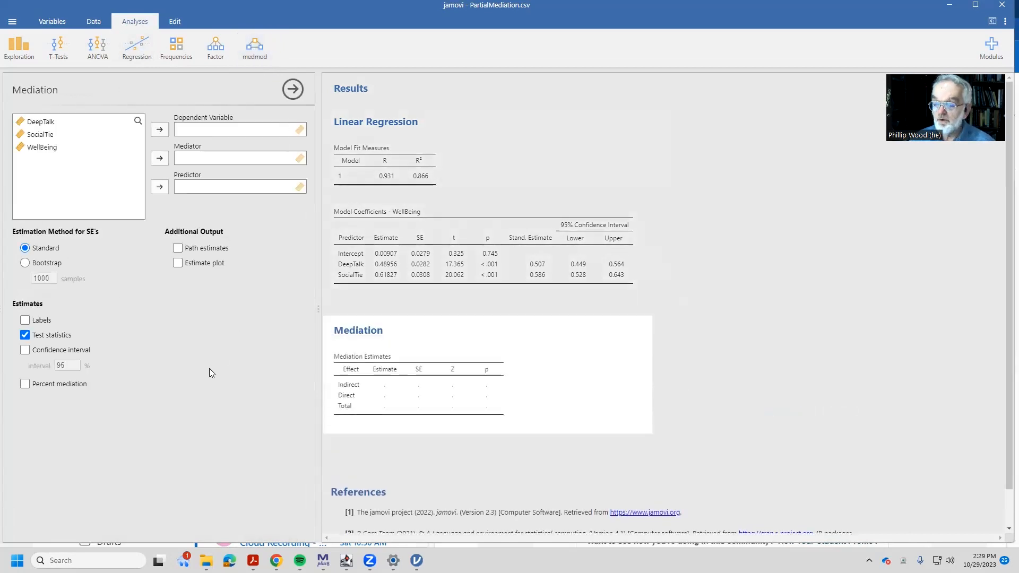
mouse_move(89, 271)
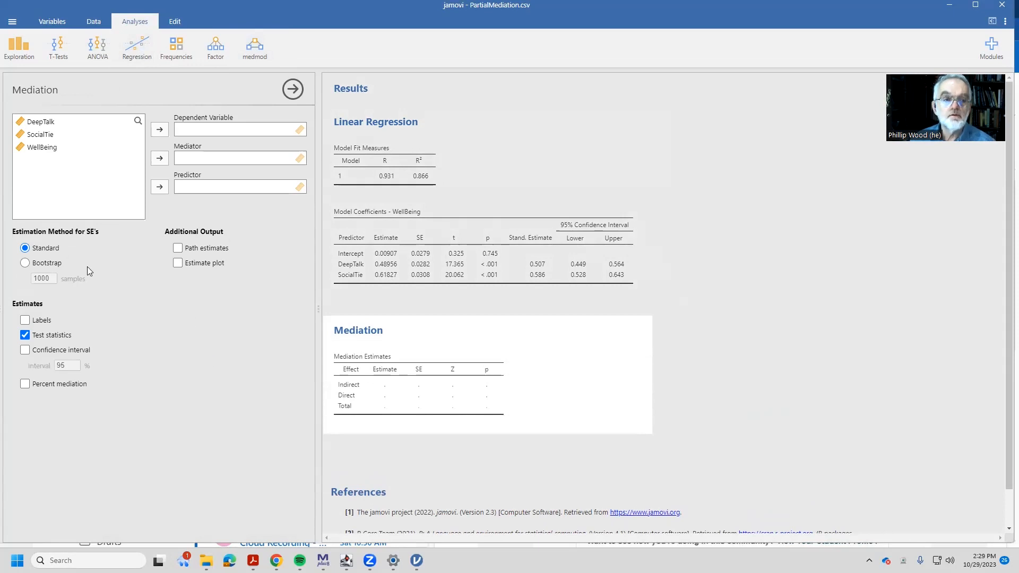
click(43, 146)
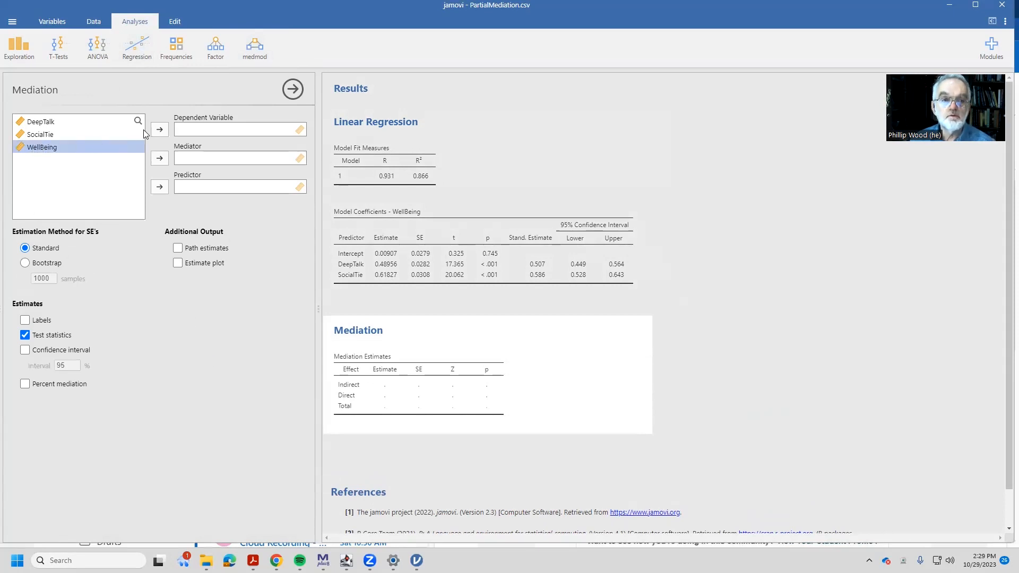
click(159, 130)
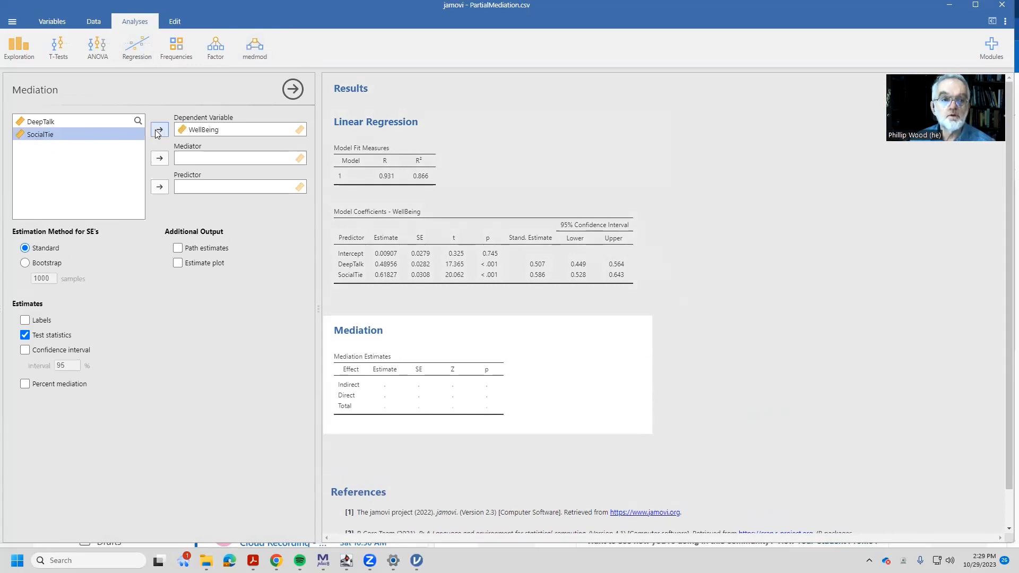
click(41, 121)
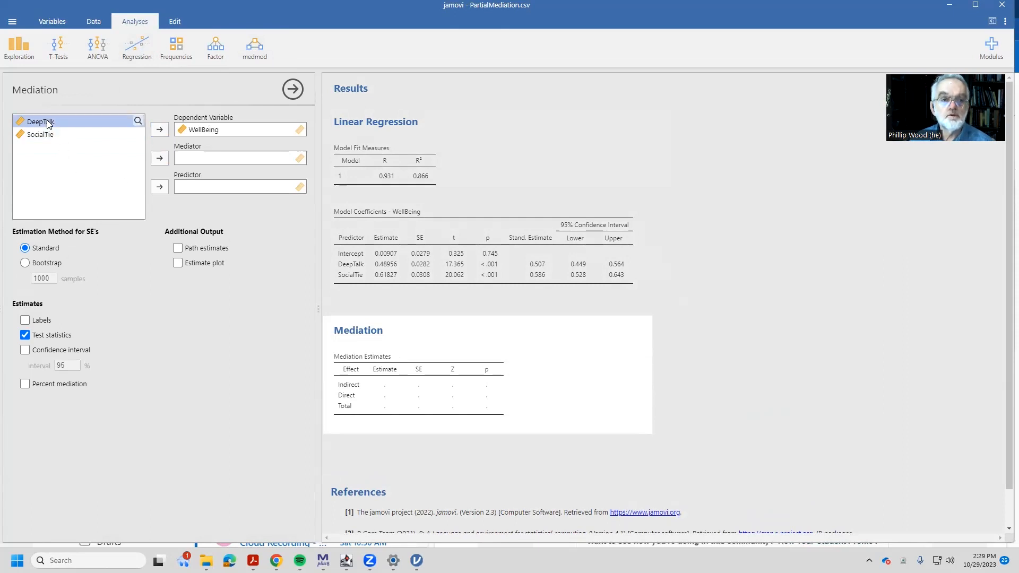
click(159, 187)
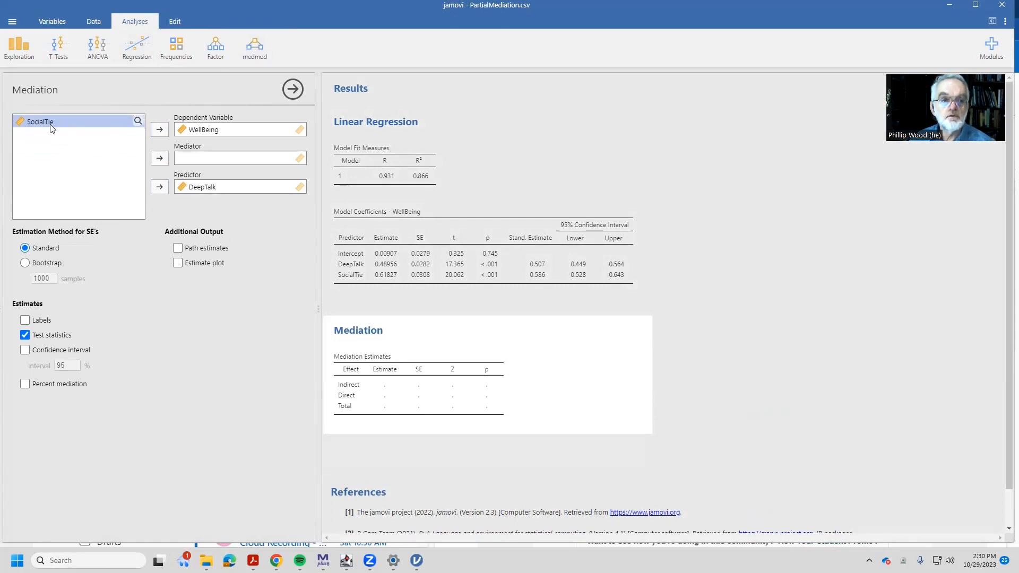
click(159, 158)
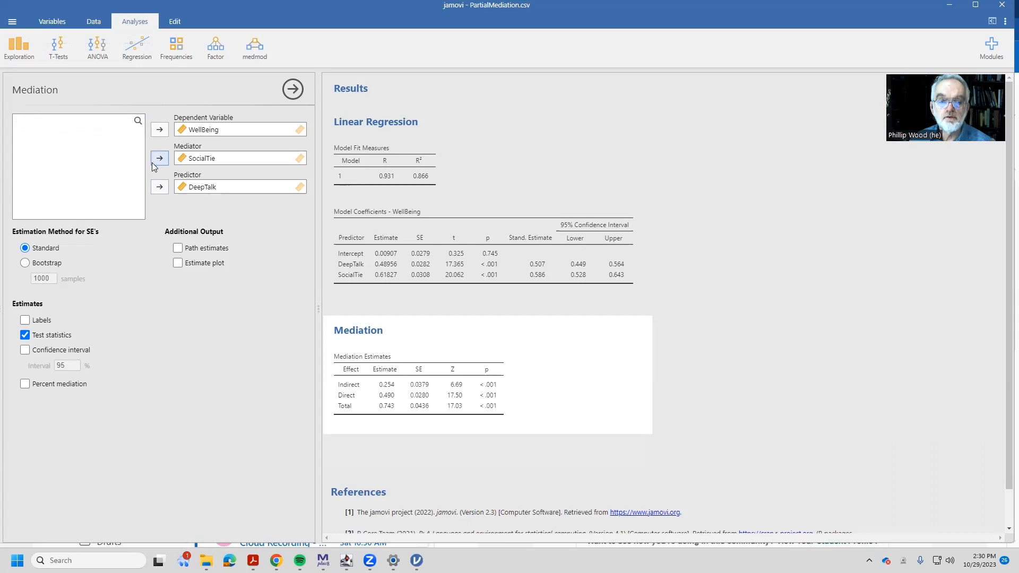
Enable path estimates, 95% confidence intervals and a/b/c path labels in the mediation output
click(178, 247)
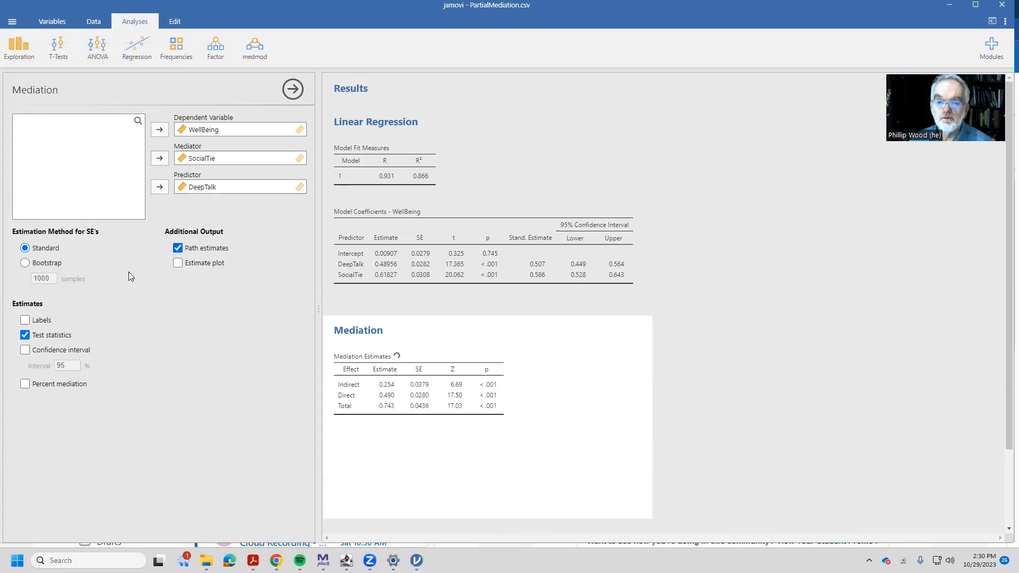
click(177, 247)
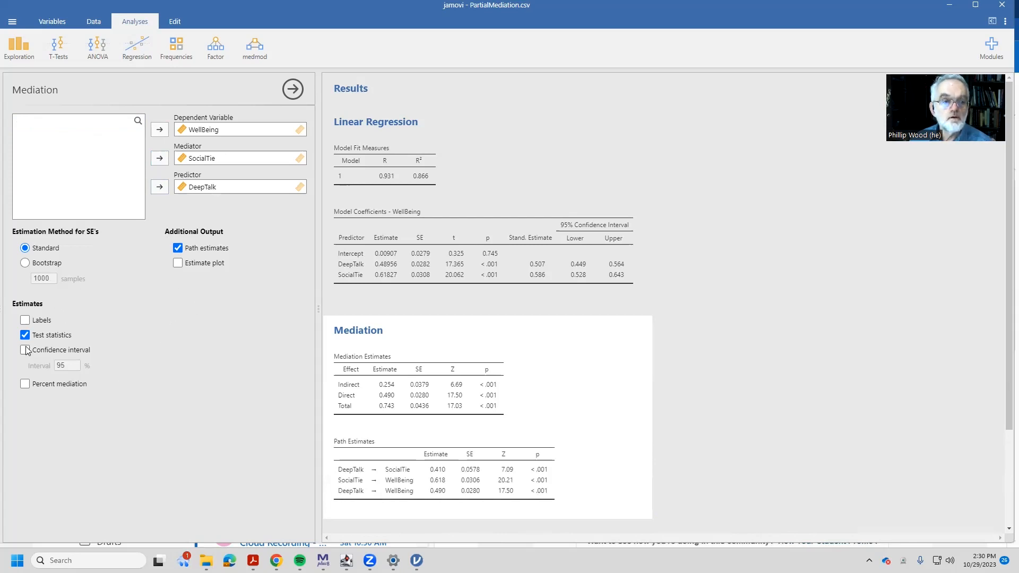
click(25, 350)
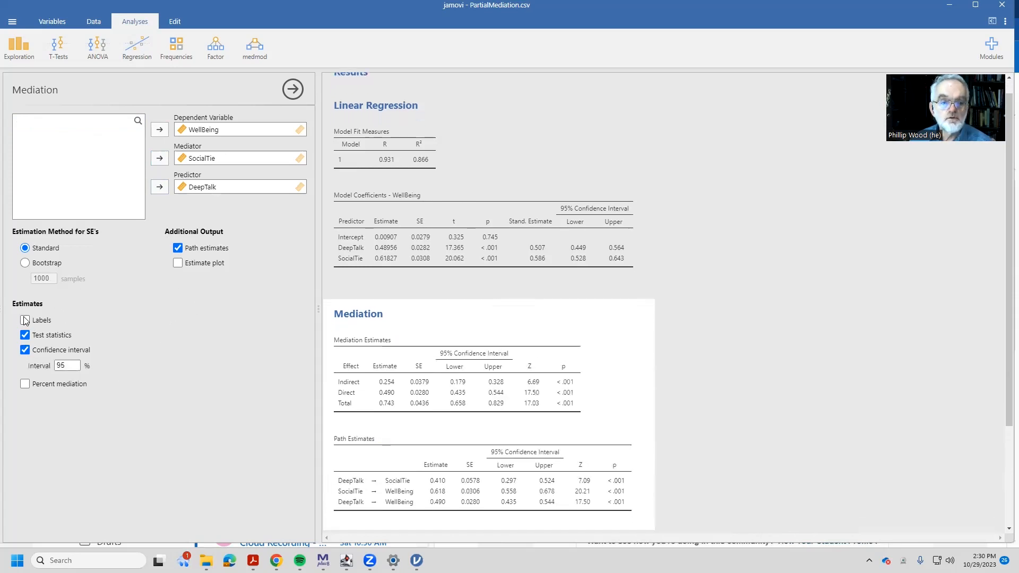
click(26, 320)
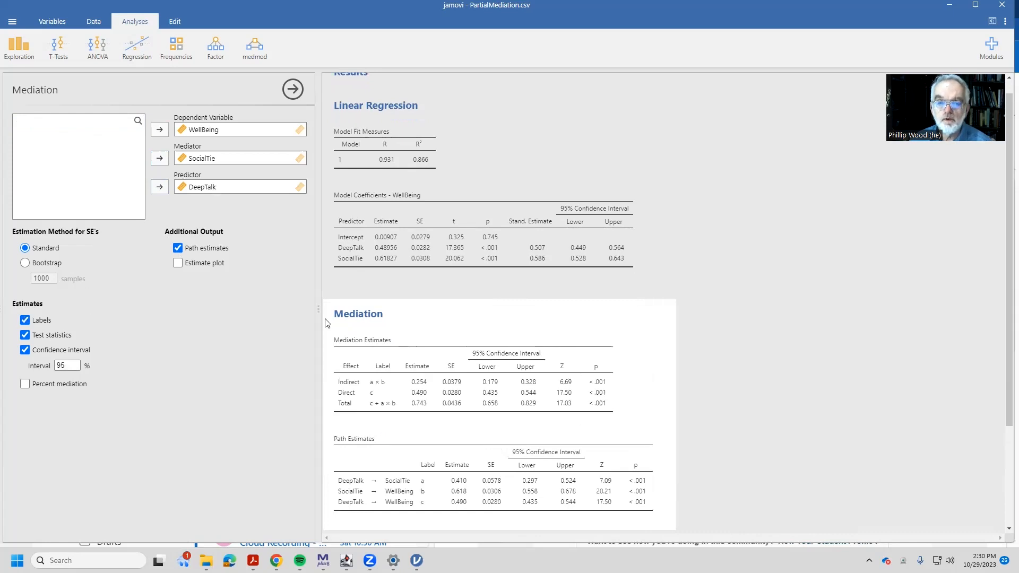
mouse_move(380, 368)
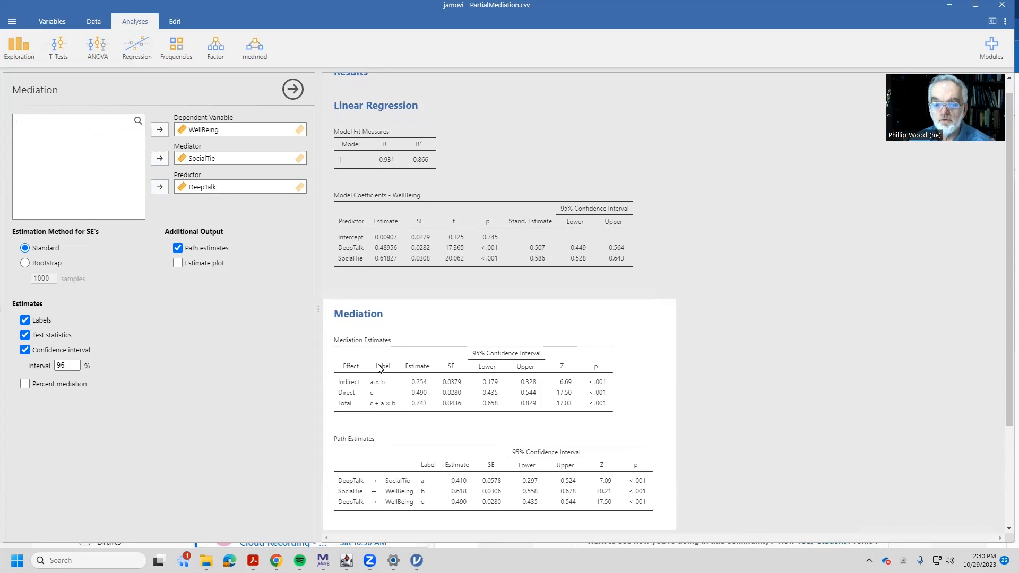
mouse_move(352, 488)
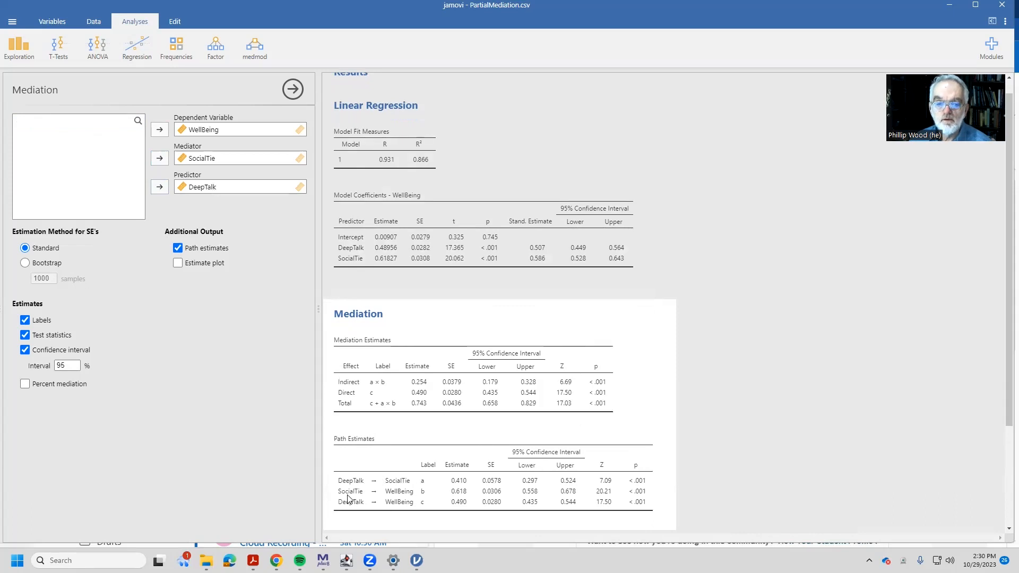
mouse_move(343, 514)
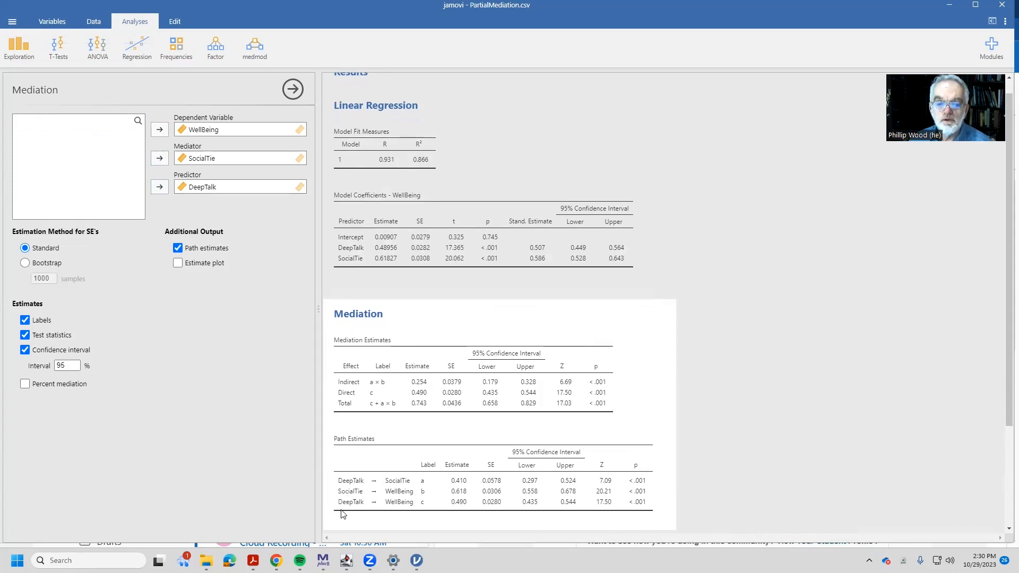
mouse_move(428, 508)
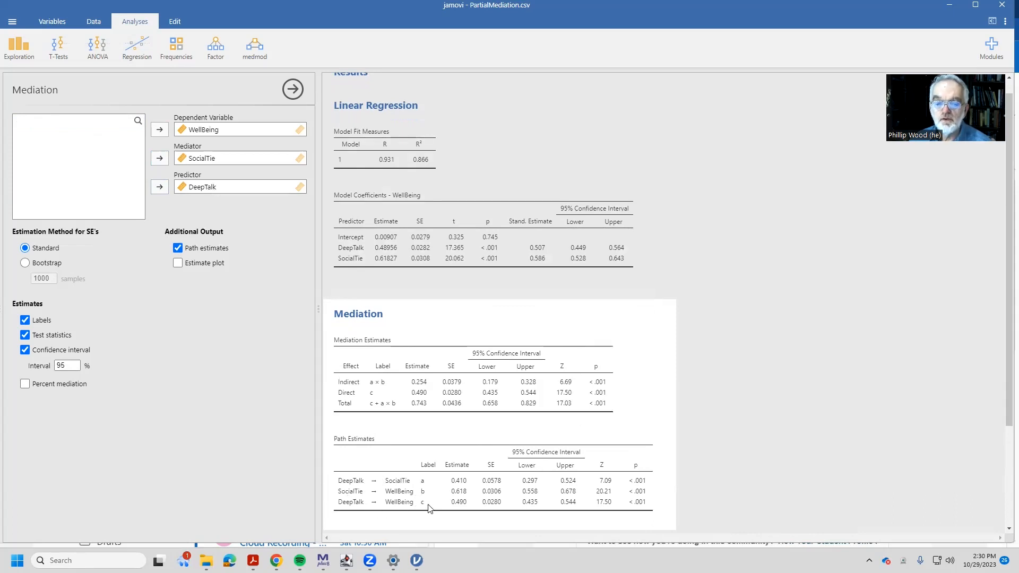
mouse_move(334, 395)
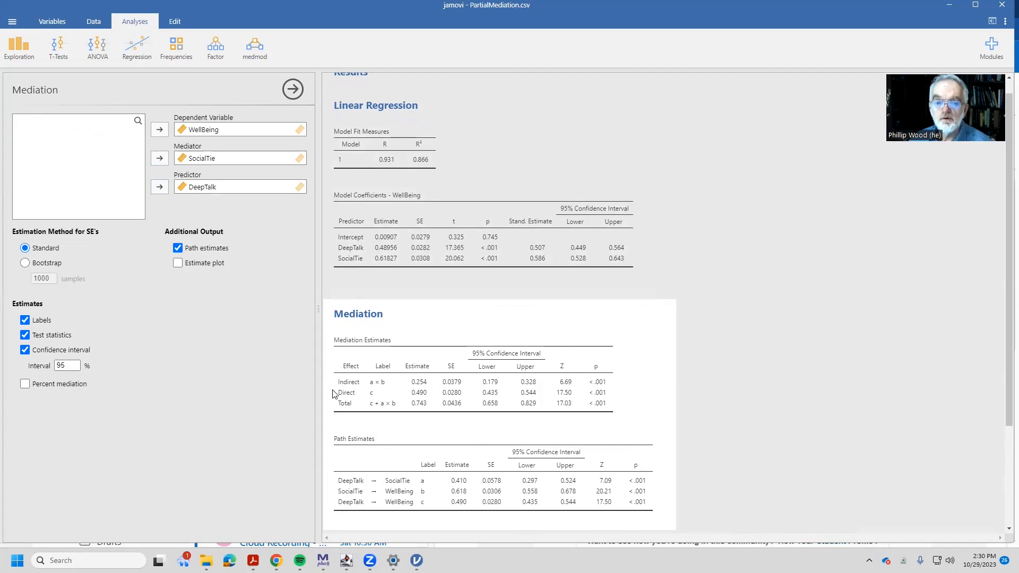
mouse_move(359, 395)
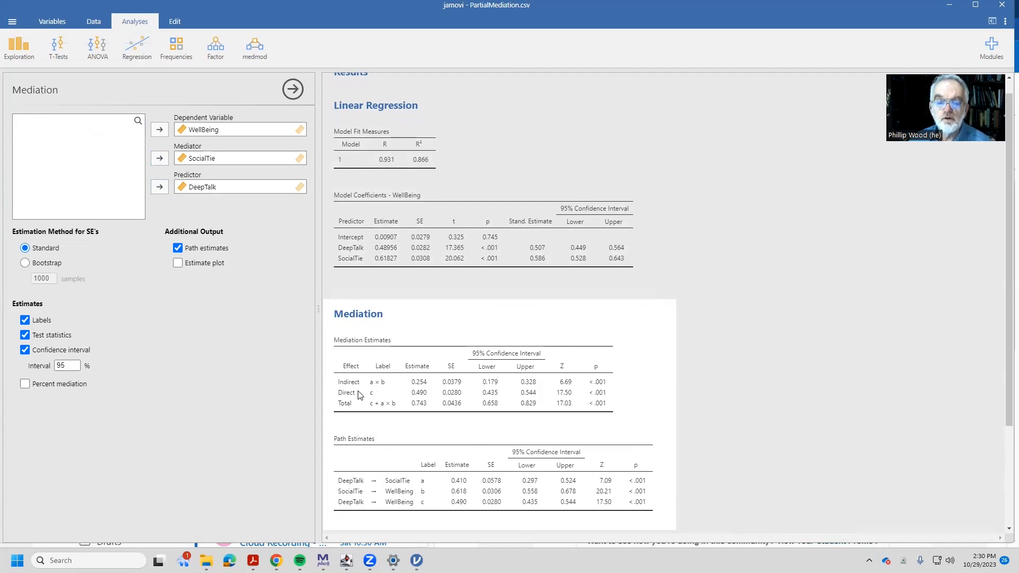
mouse_move(354, 434)
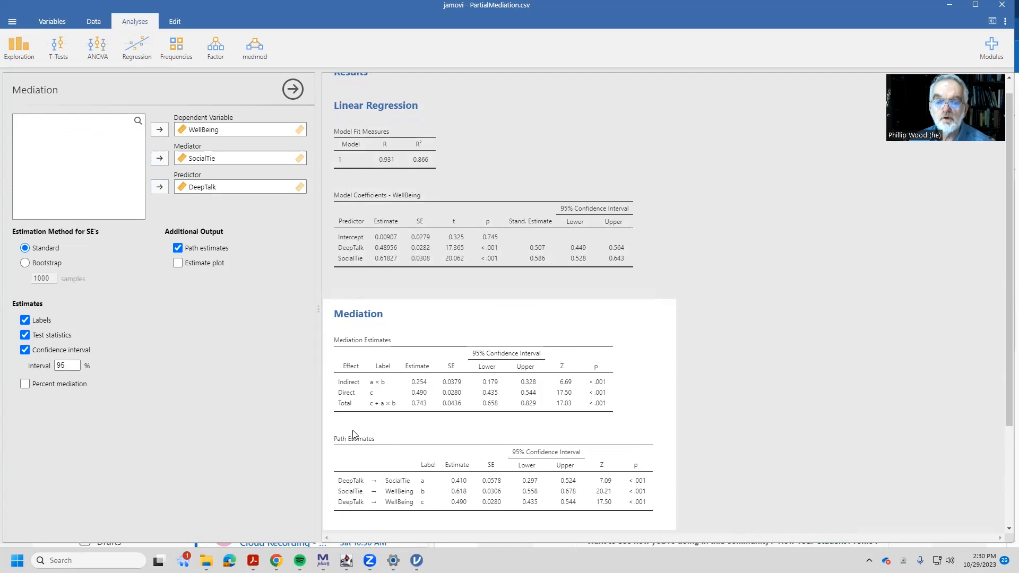
mouse_move(420, 498)
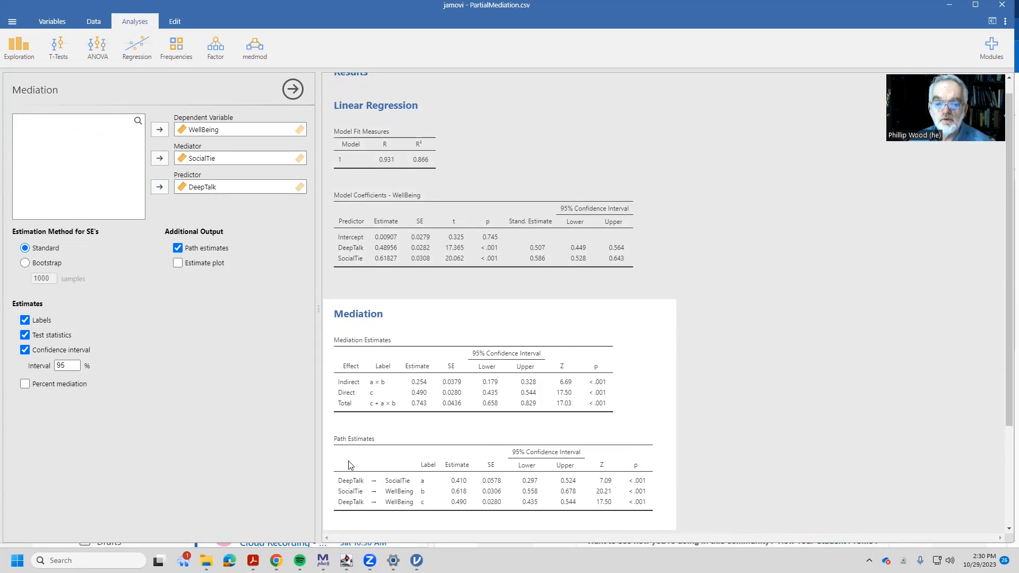
mouse_move(397, 508)
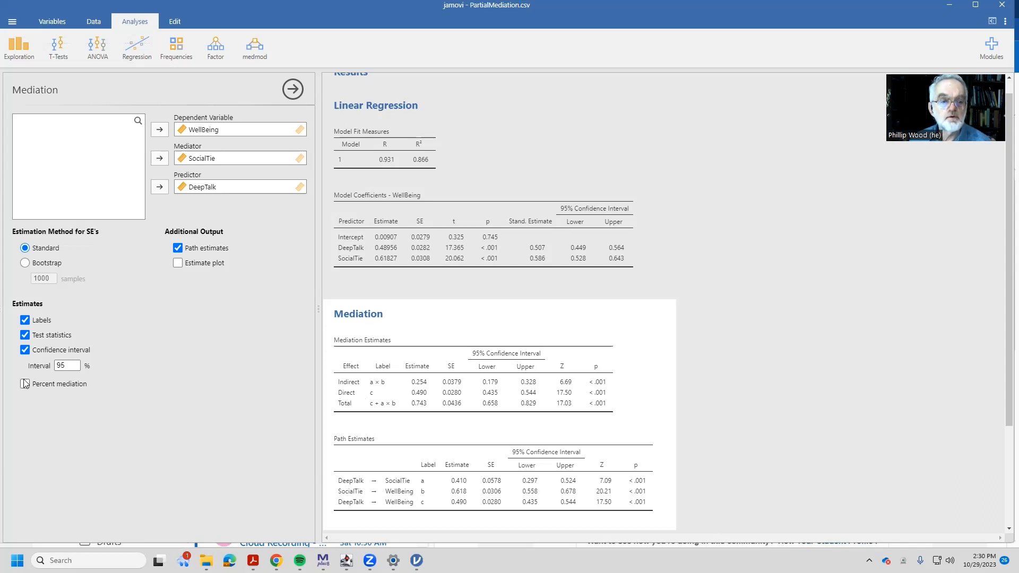
Enable percent mediation, showing 34.1% indirect and 65.9% direct effect
click(25, 384)
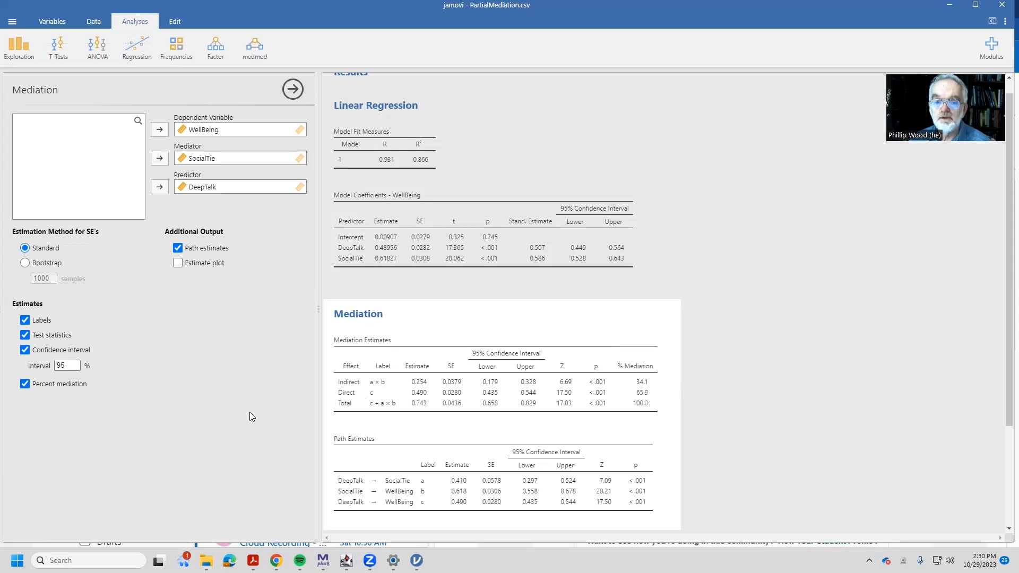
mouse_move(634, 368)
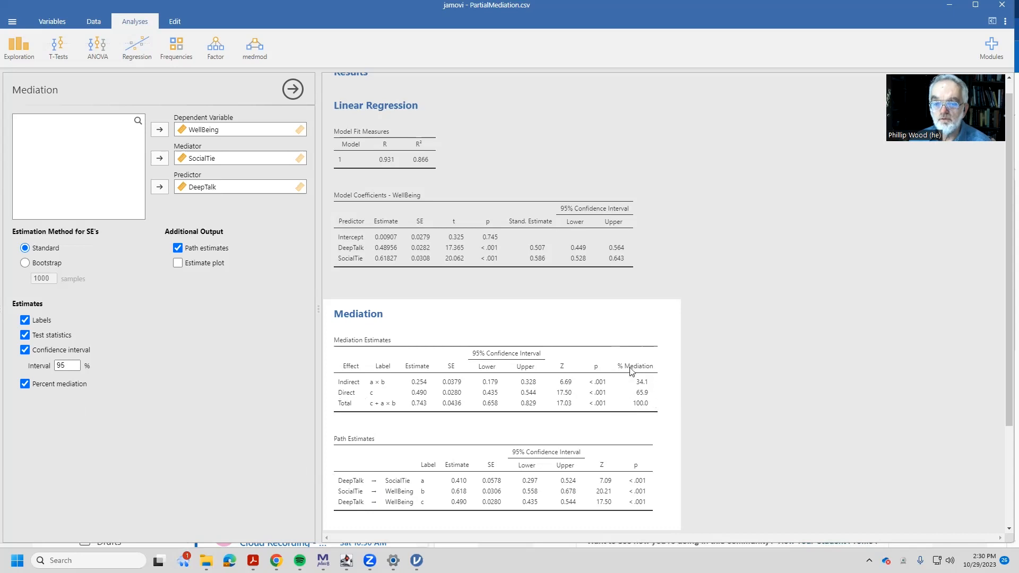
mouse_move(632, 390)
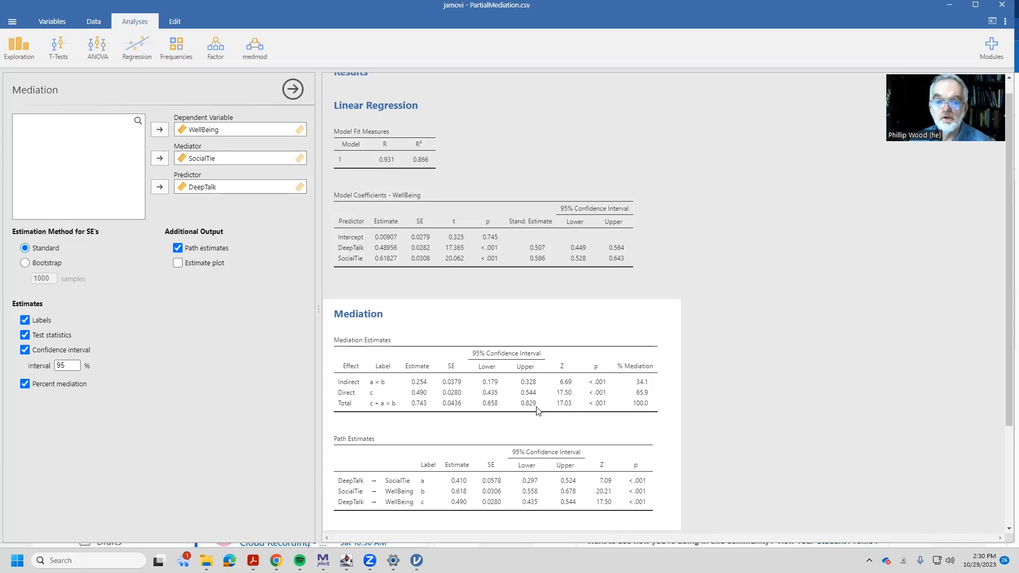
mouse_move(639, 399)
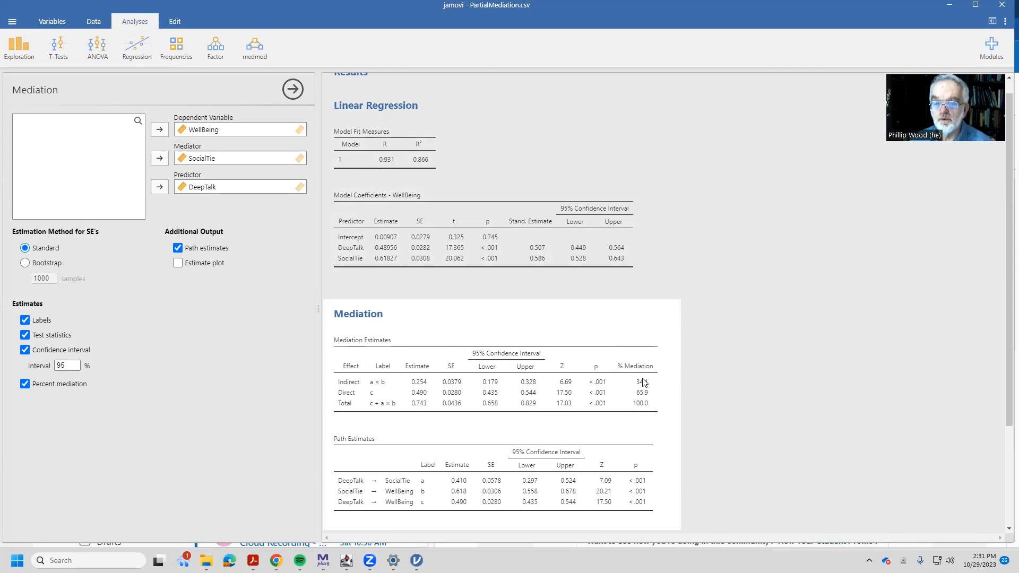
mouse_move(443, 391)
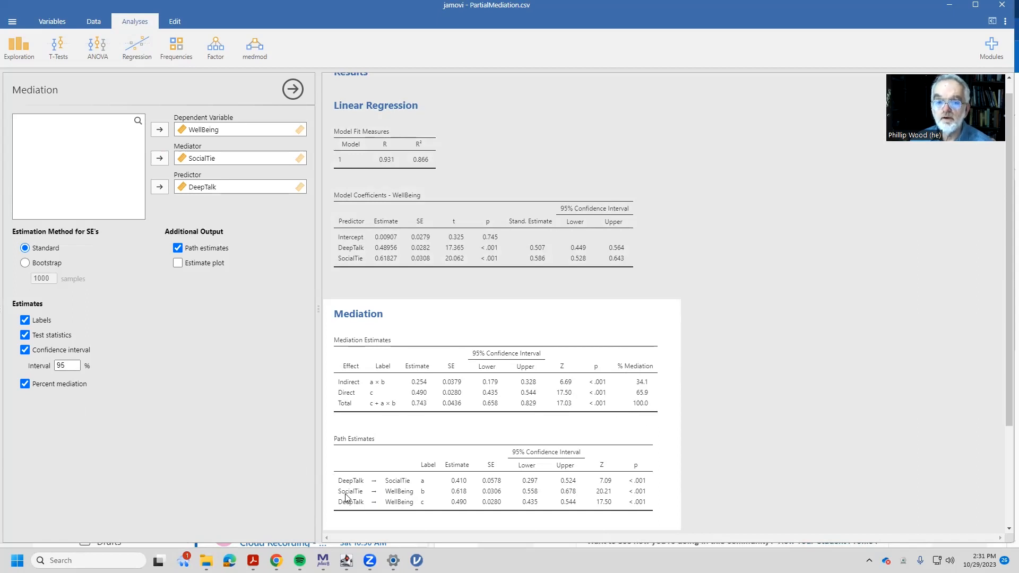
mouse_move(233, 450)
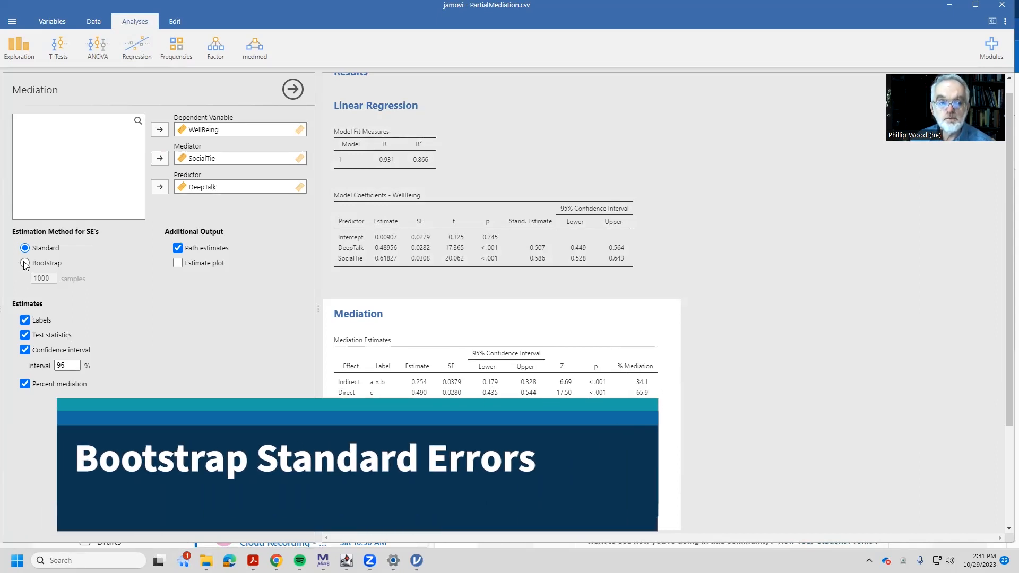
Switch the SE estimation method to Bootstrap with 1000 samples
click(25, 262)
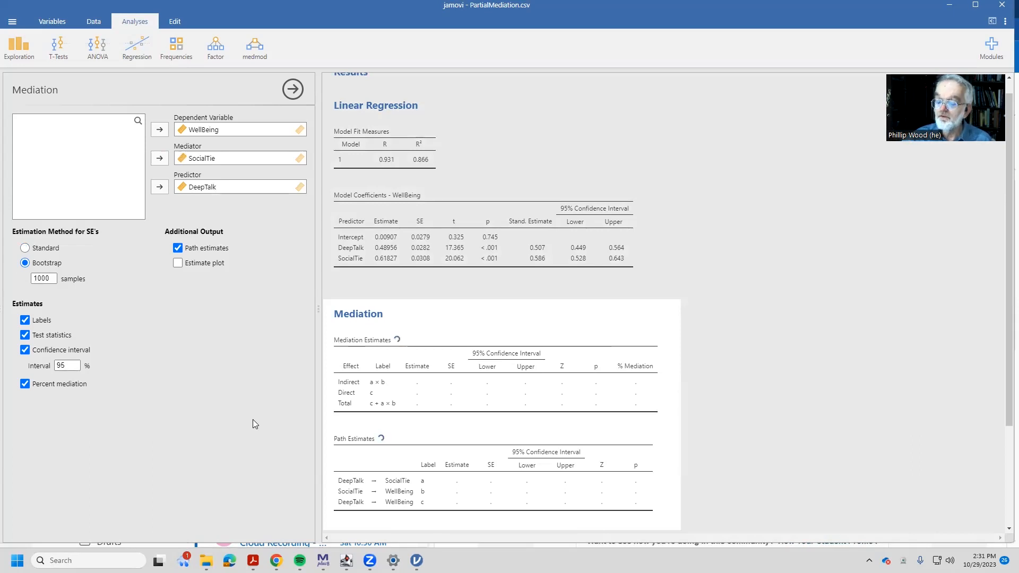
mouse_move(728, 555)
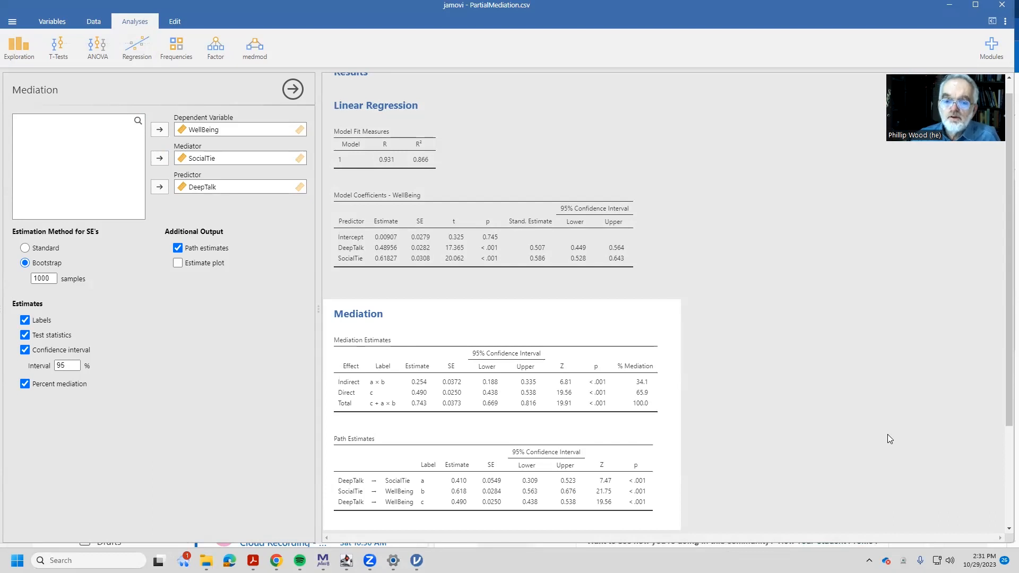
mouse_move(526, 385)
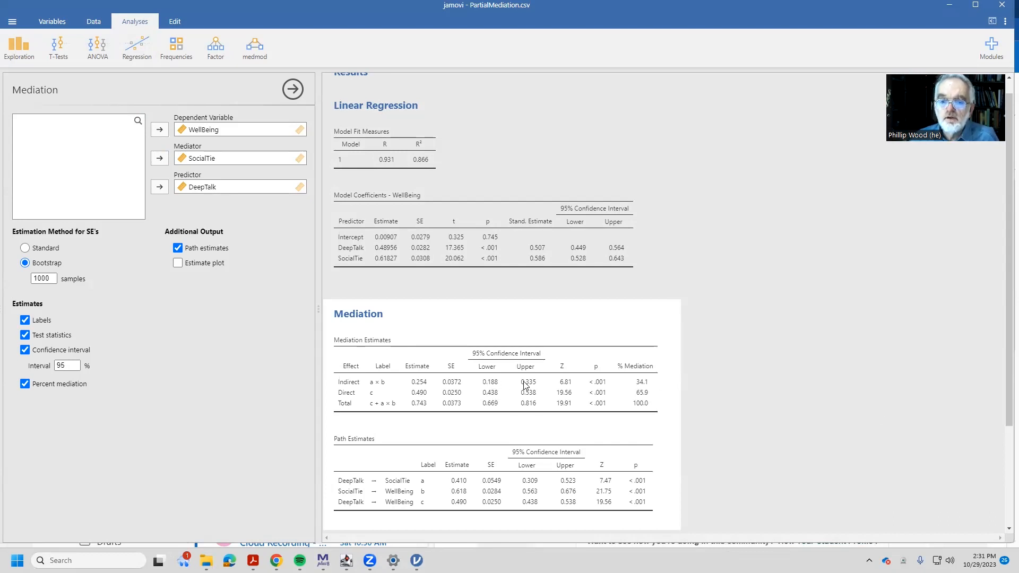
mouse_move(493, 386)
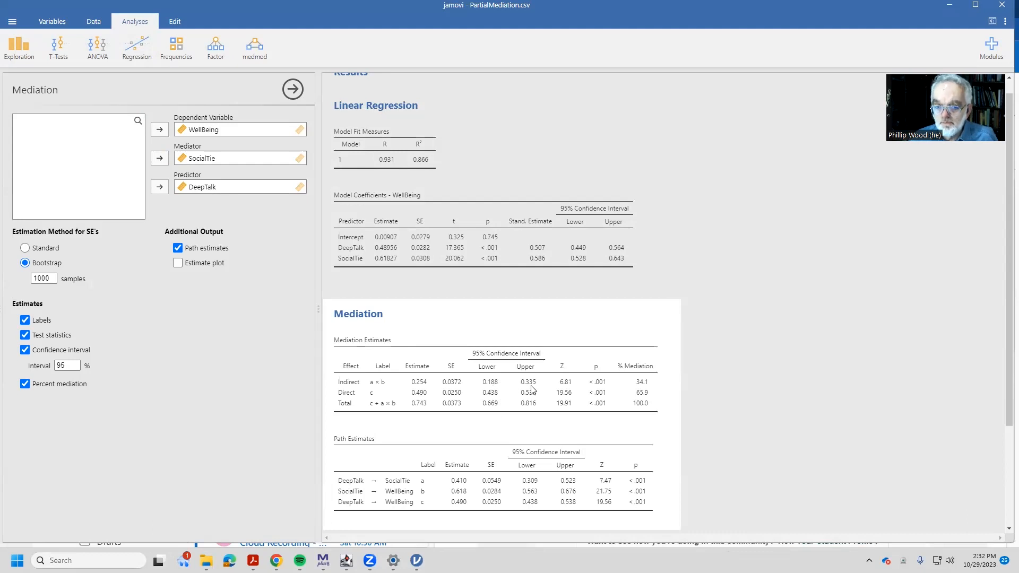
mouse_move(532, 410)
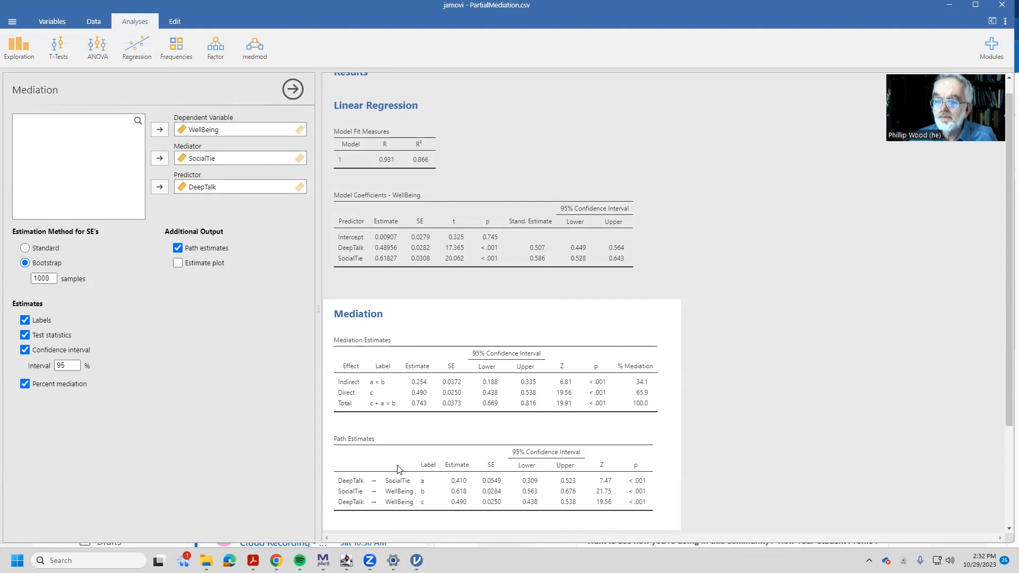
mouse_move(325, 387)
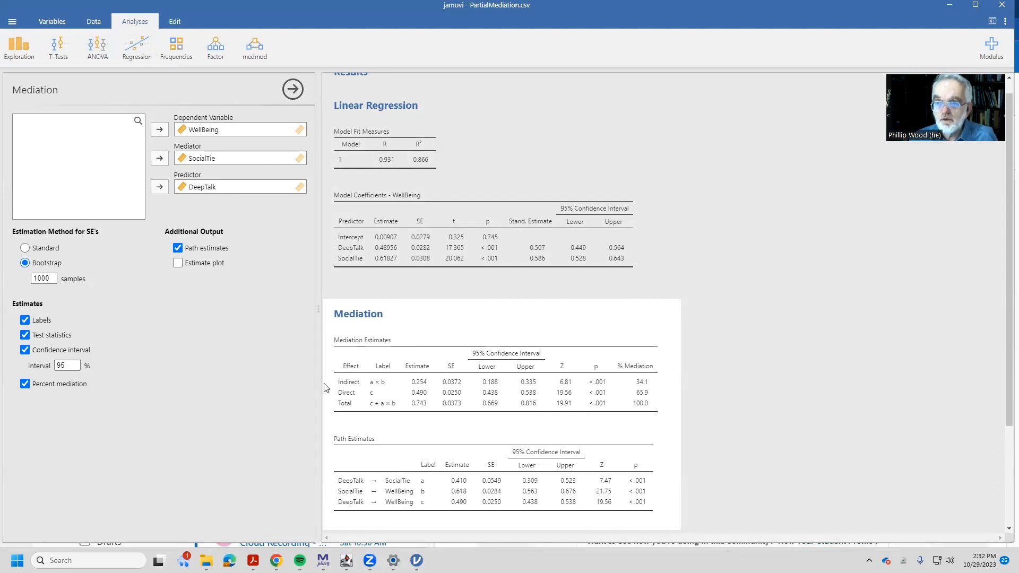
mouse_move(496, 411)
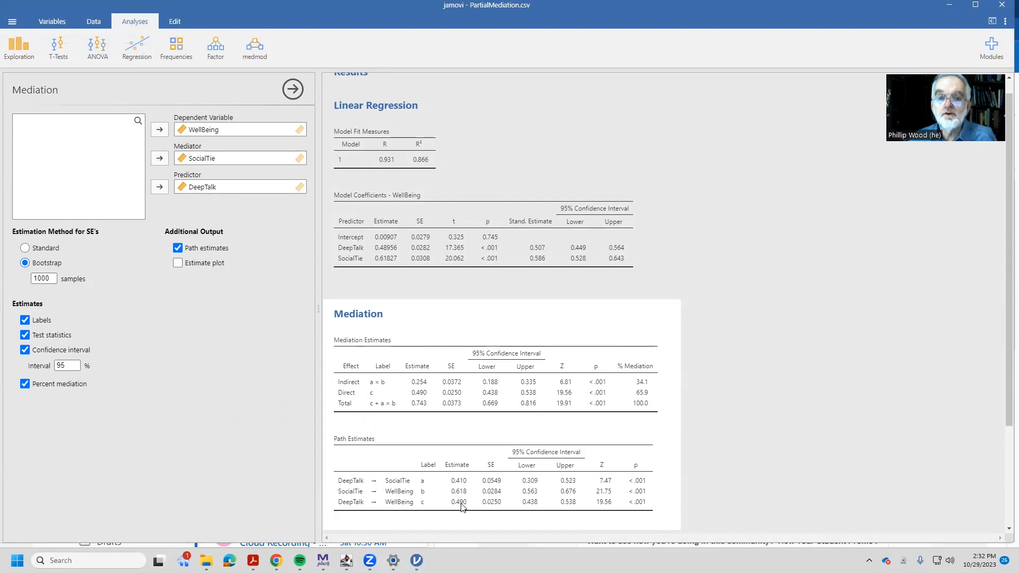
mouse_move(400, 253)
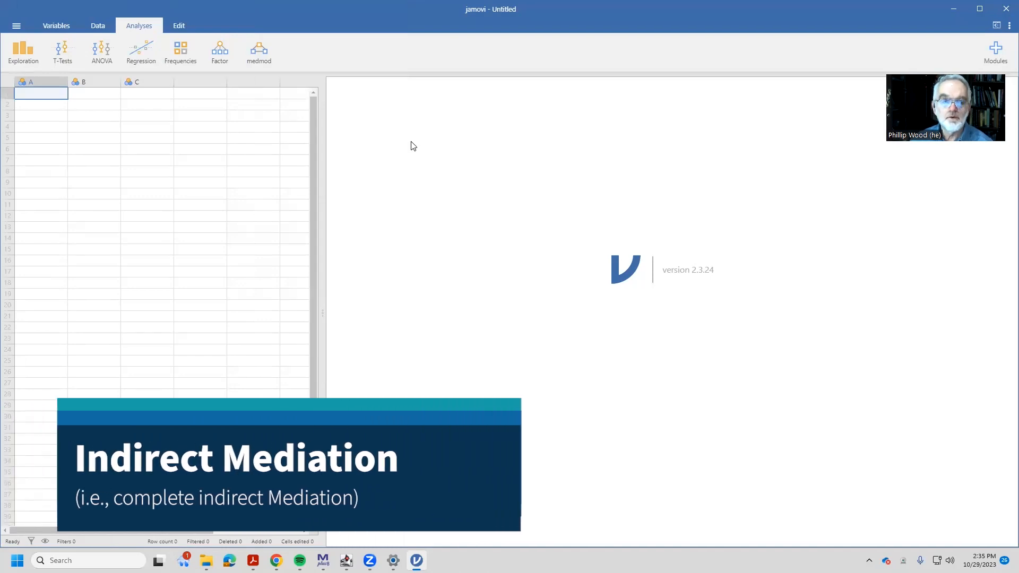
Open IndirectModel.csv via the main menu's Open list
click(16, 25)
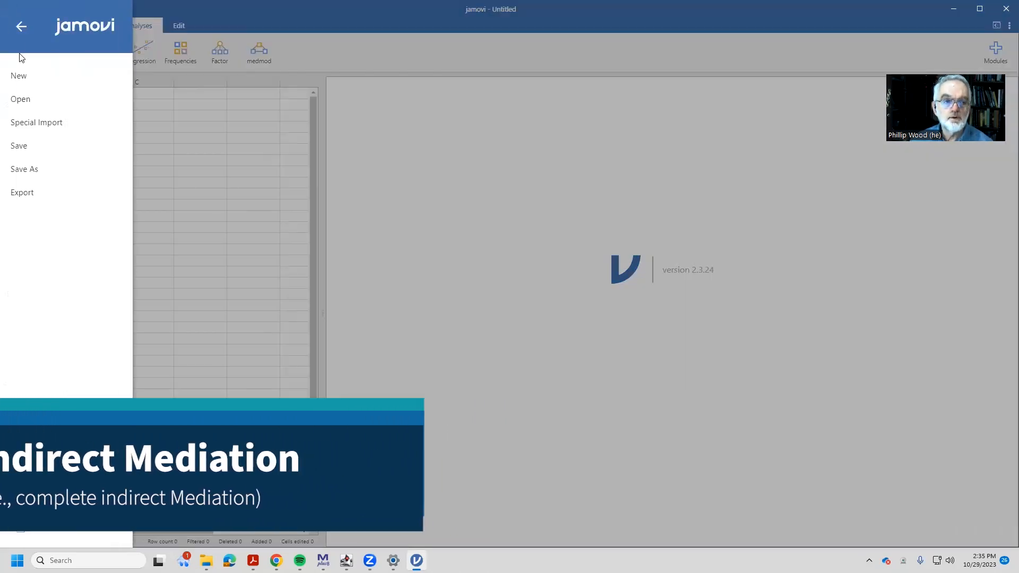
click(20, 99)
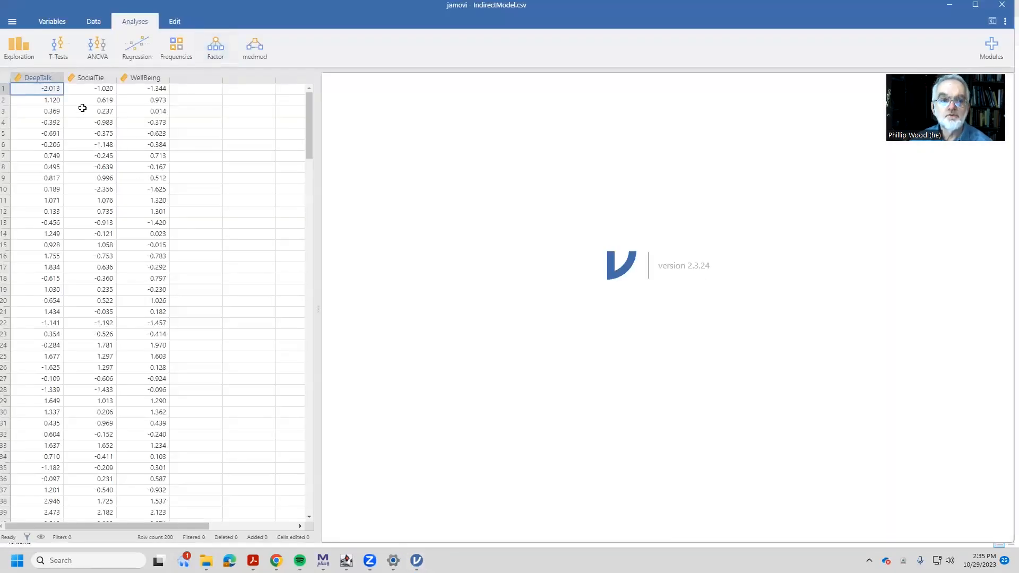
click(136, 47)
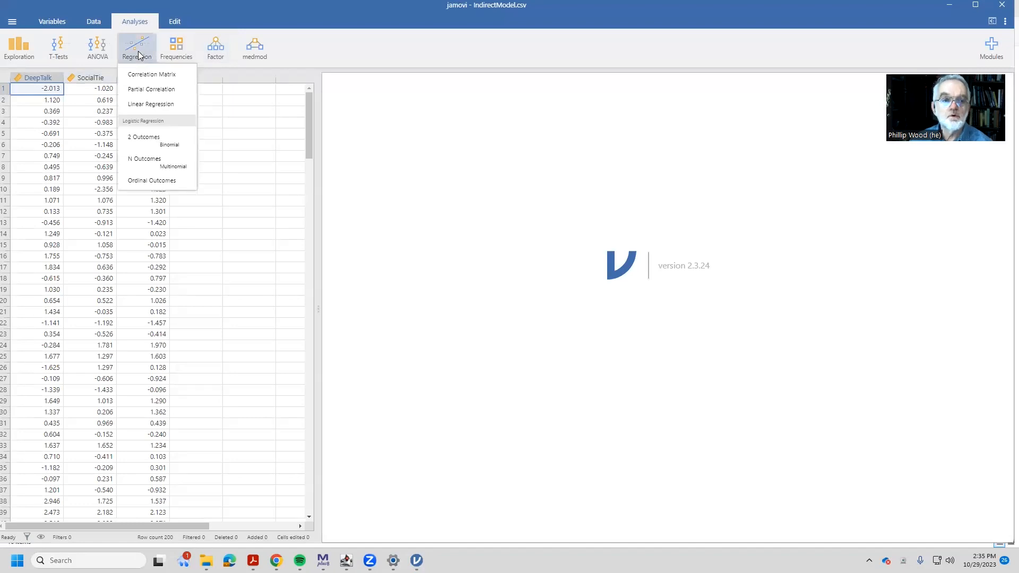
Start a linear regression with WellBeing as dependent and DeepTalk, SocialTie as covariates
click(150, 104)
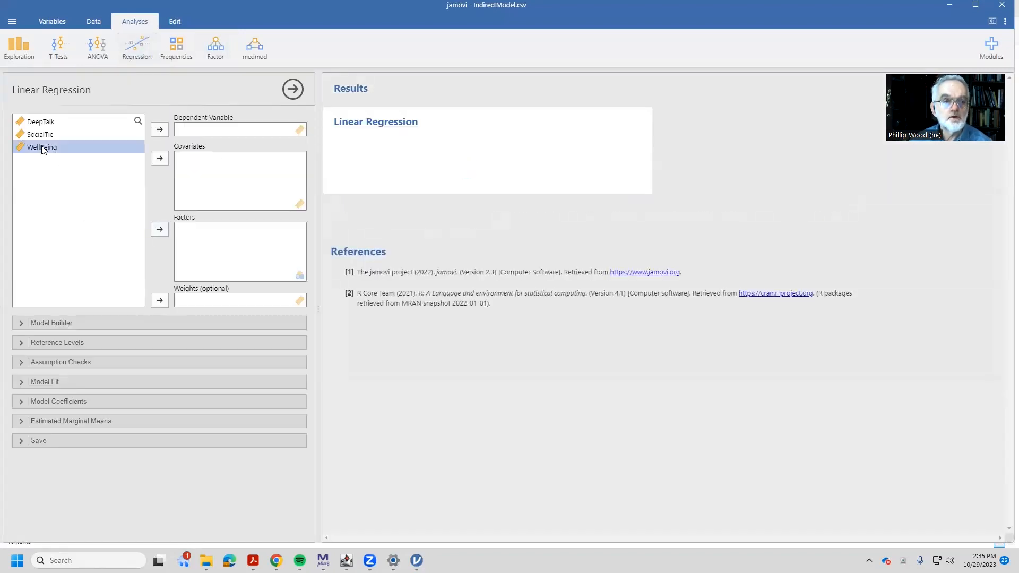
click(160, 129)
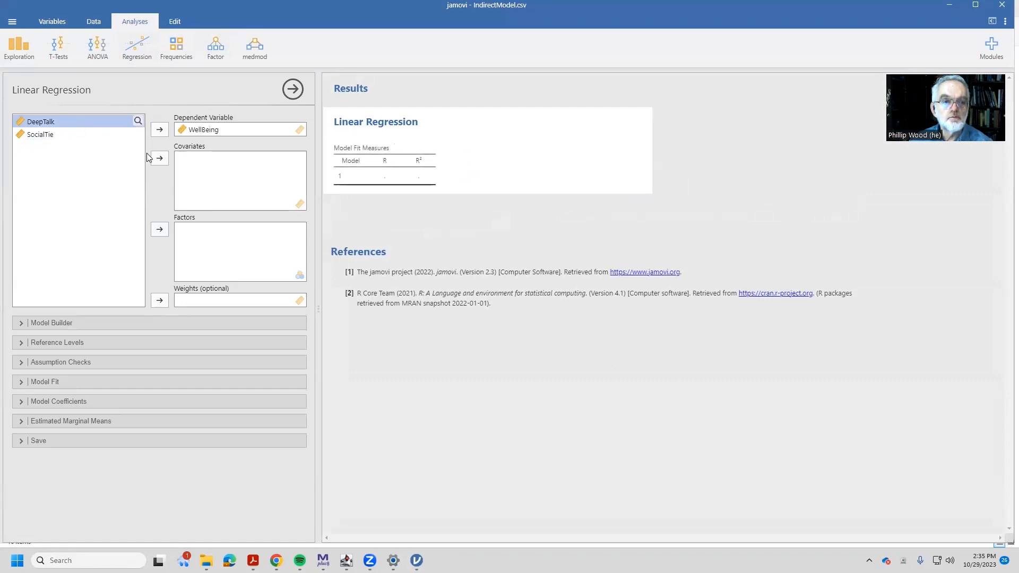
click(160, 158)
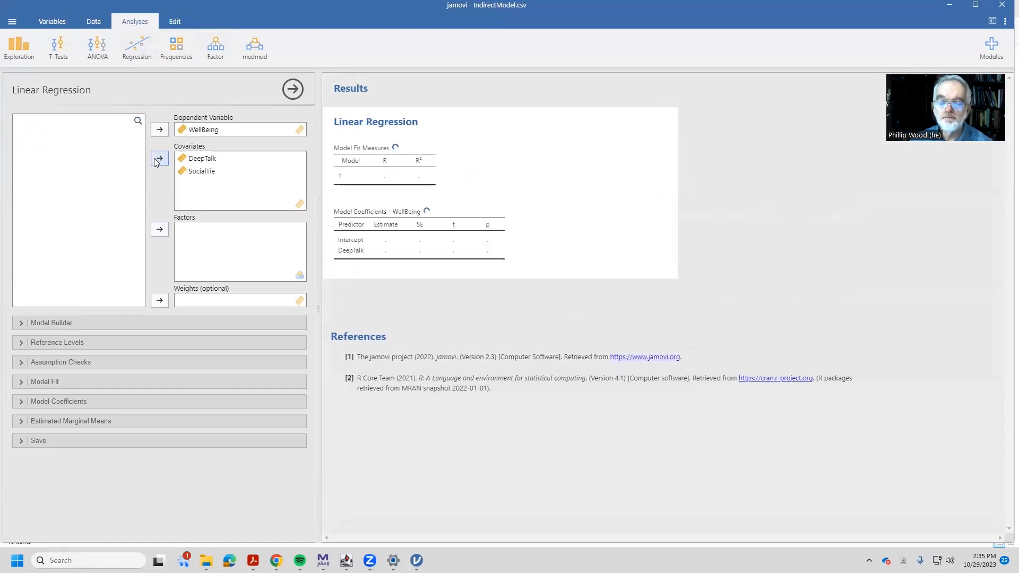
click(159, 159)
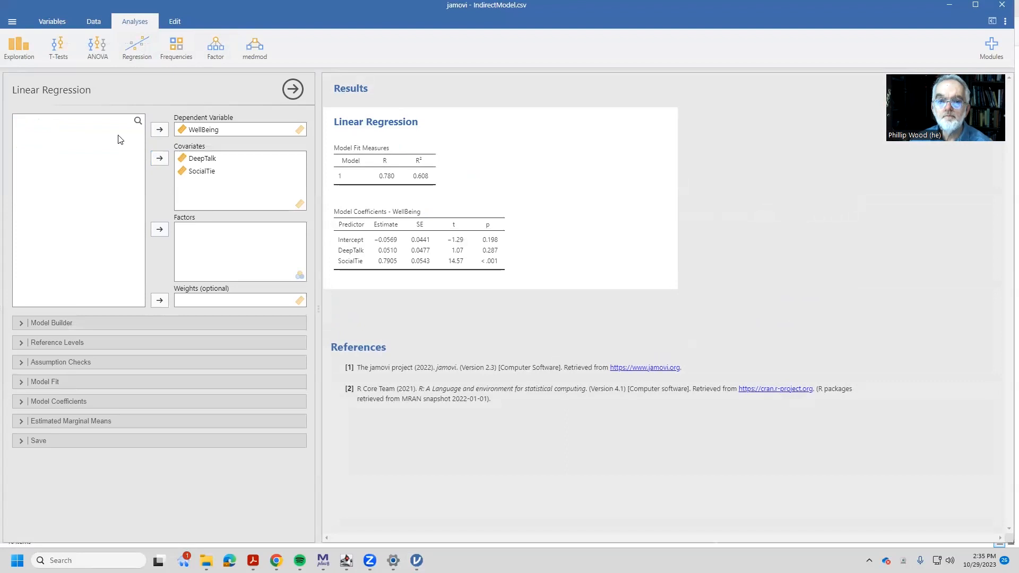
mouse_move(378, 261)
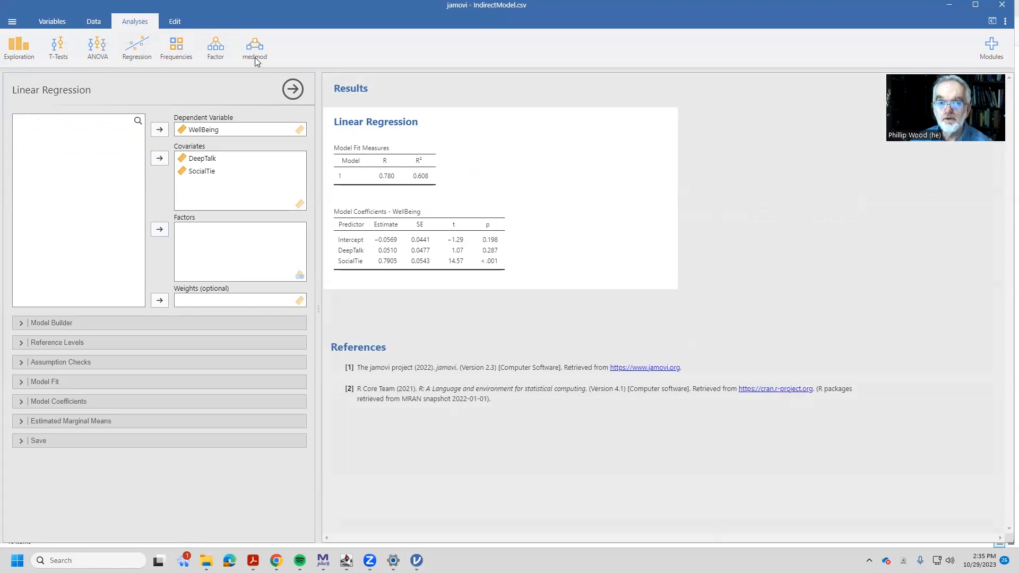
click(253, 47)
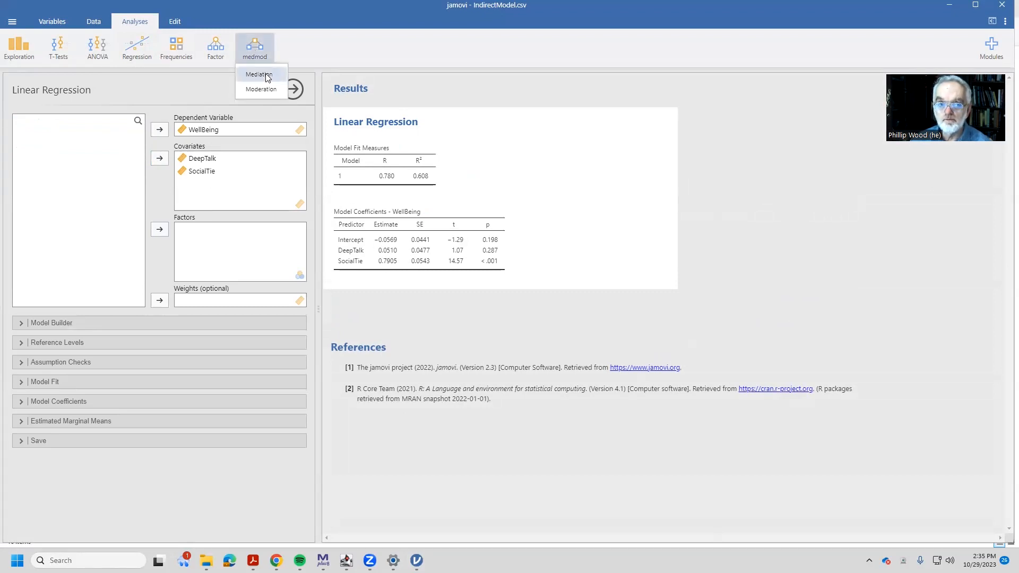
click(259, 74)
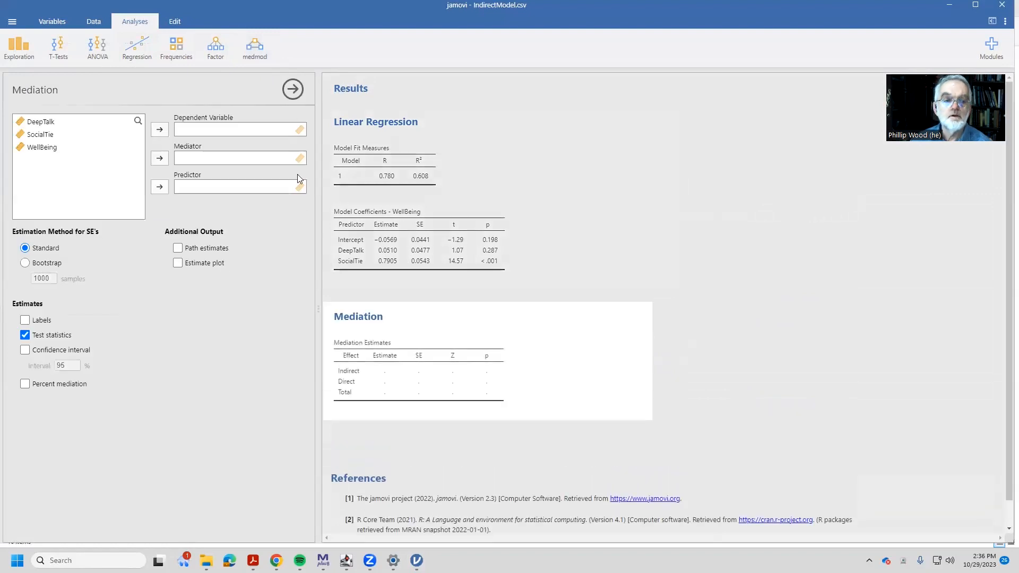
click(41, 147)
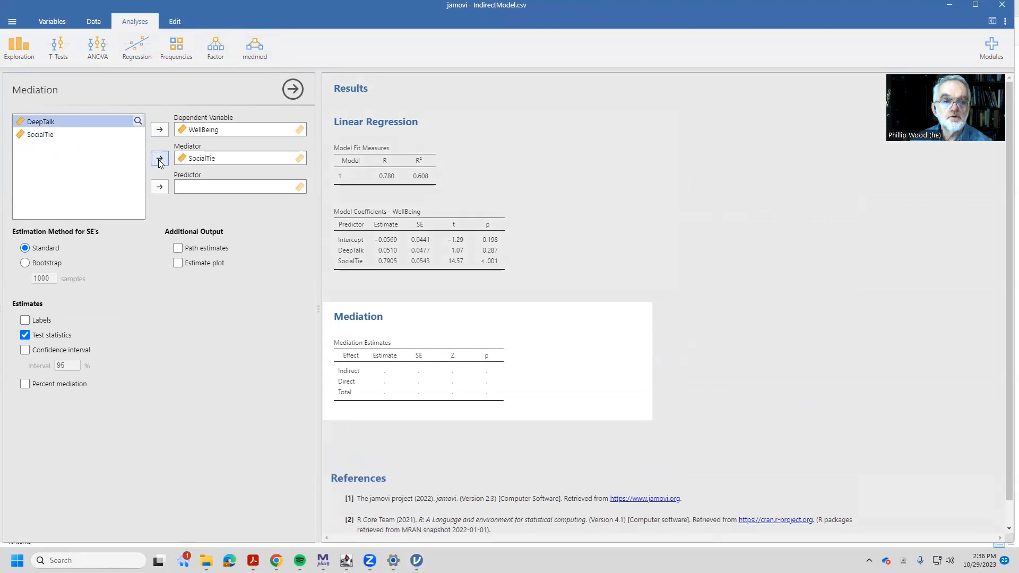
click(158, 187)
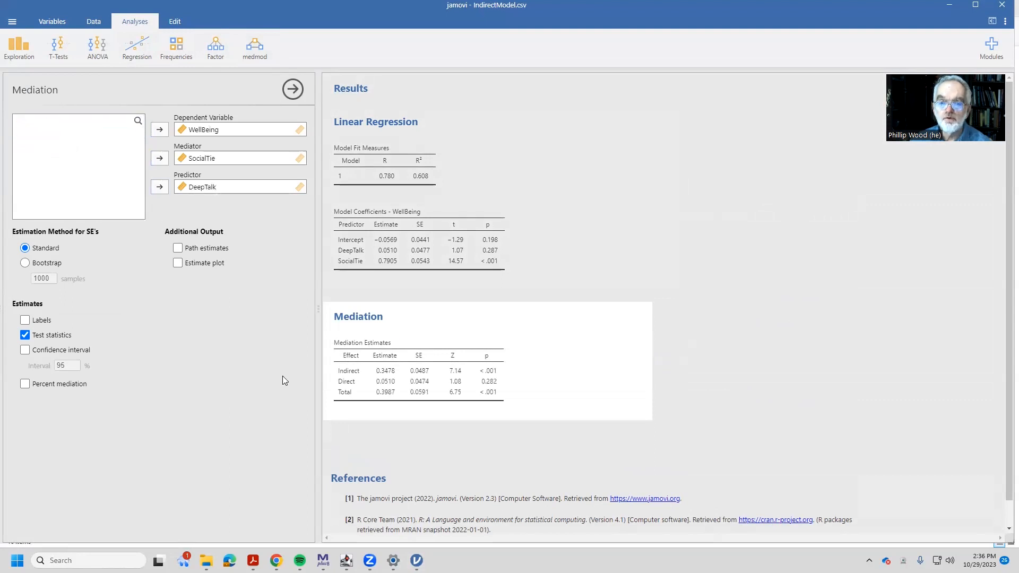
mouse_move(264, 360)
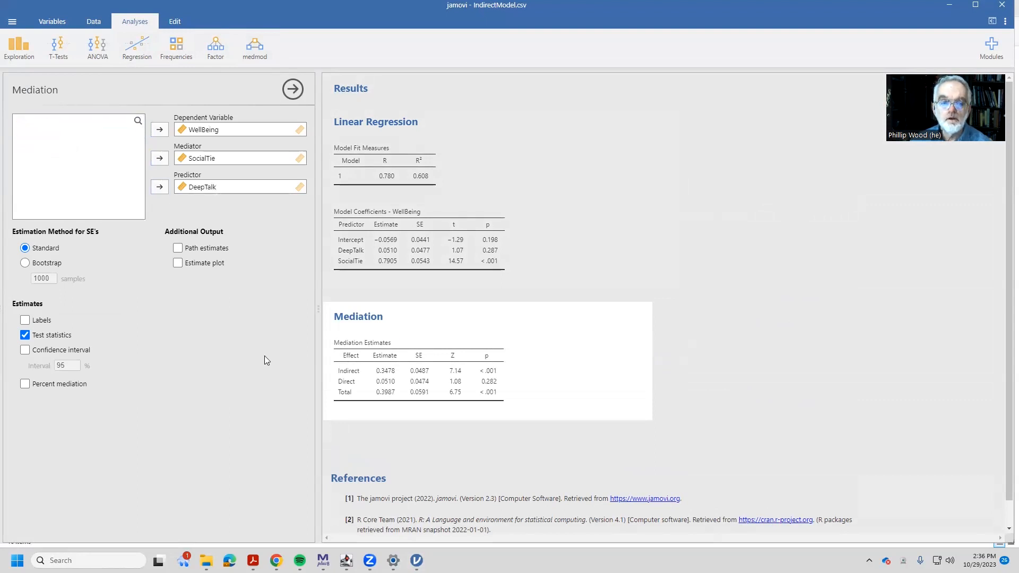
mouse_move(356, 393)
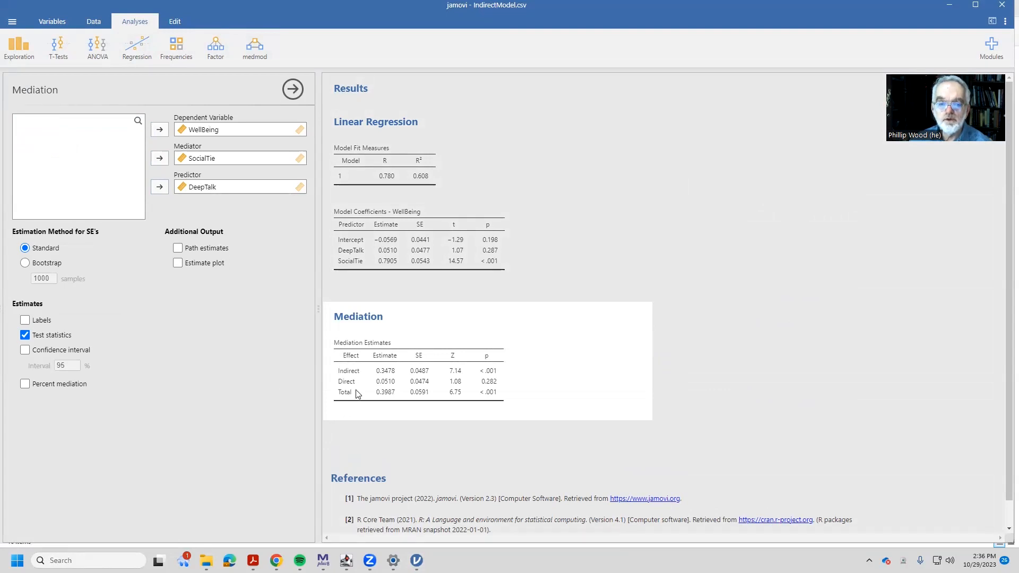
mouse_move(390, 396)
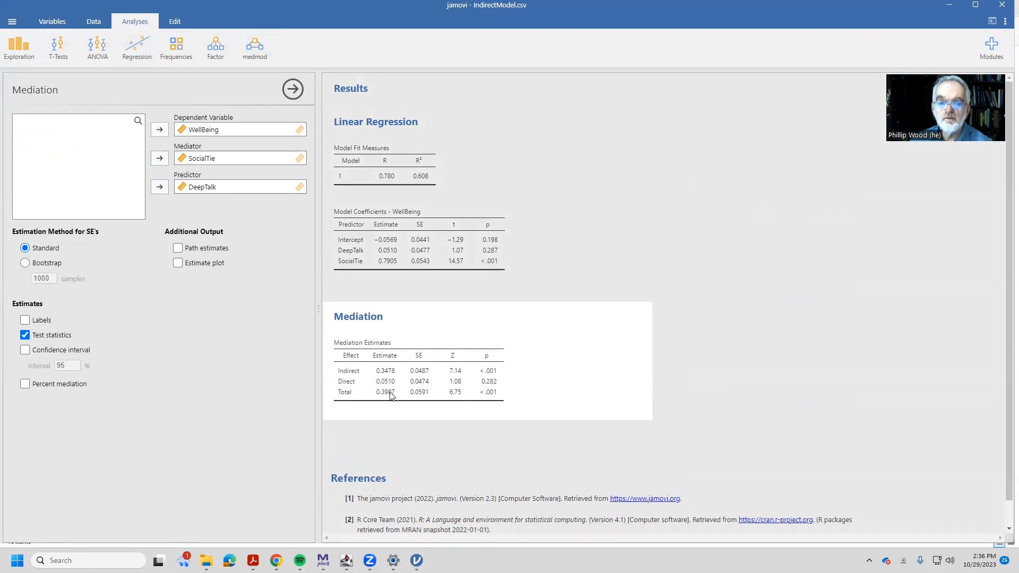
mouse_move(481, 385)
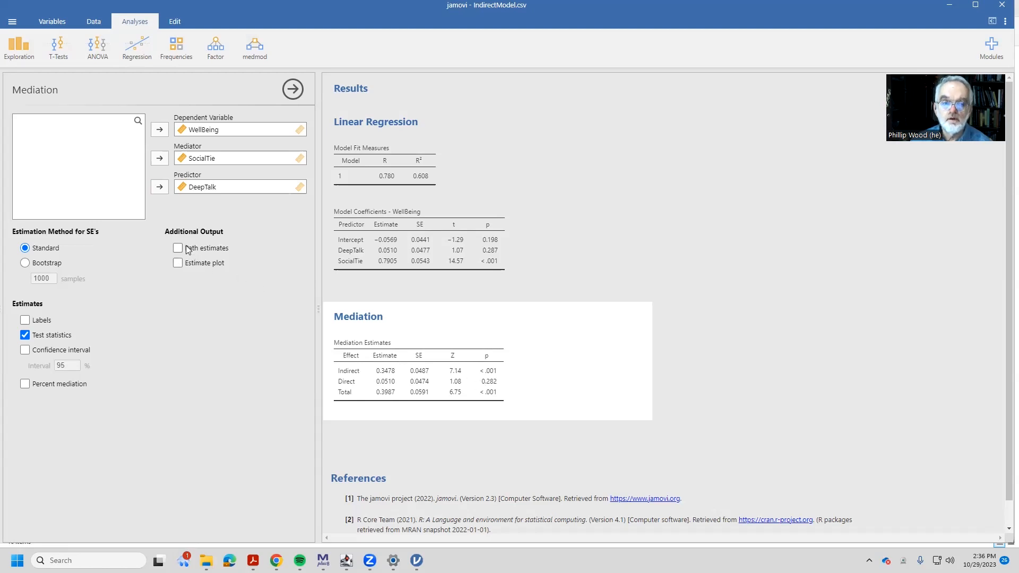
Enable path estimates, 95% confidence intervals and percent mediation (87.2% indirect, 12.8% direct)
click(177, 247)
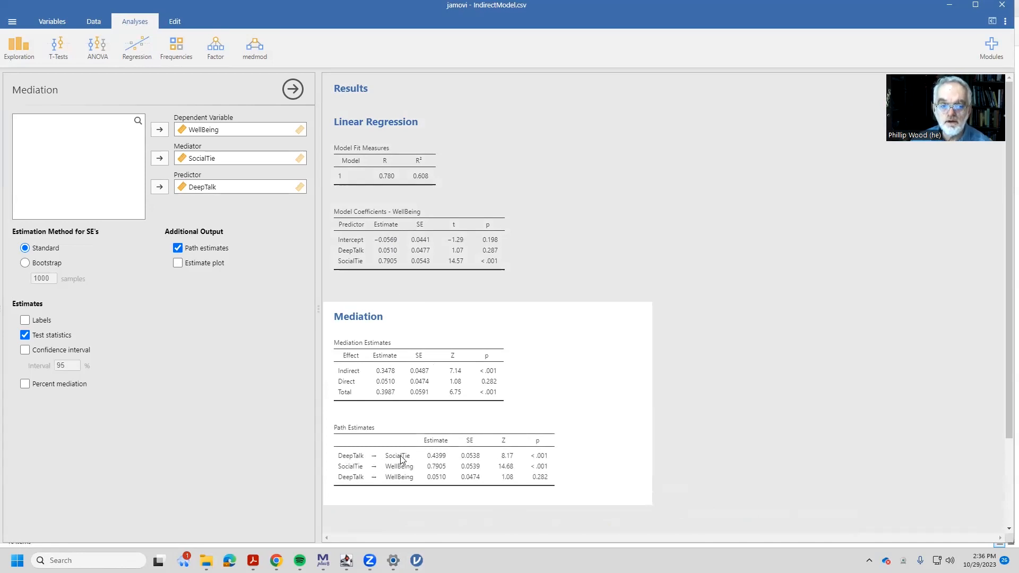
click(26, 350)
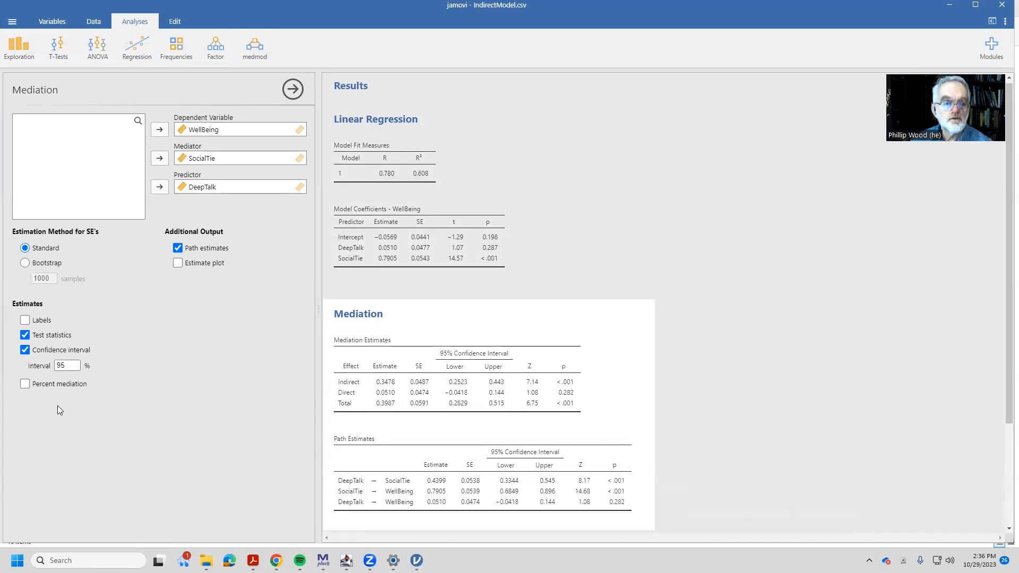
click(26, 383)
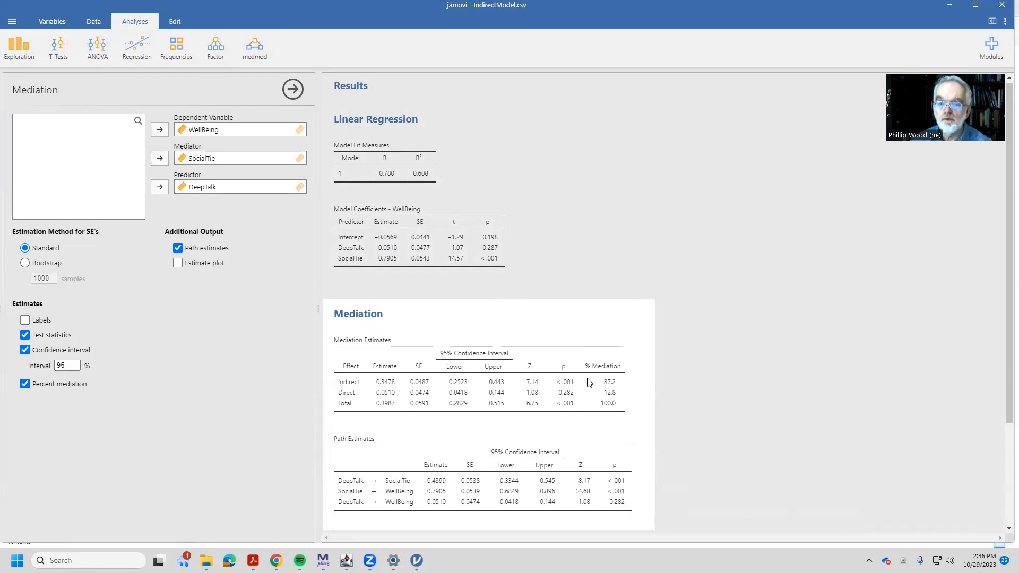
mouse_move(597, 389)
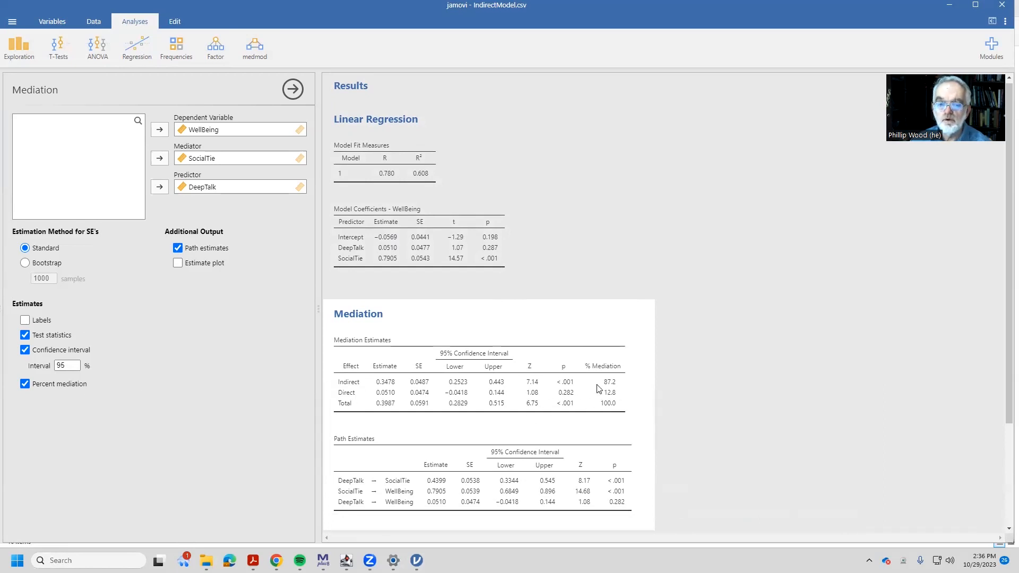
mouse_move(585, 399)
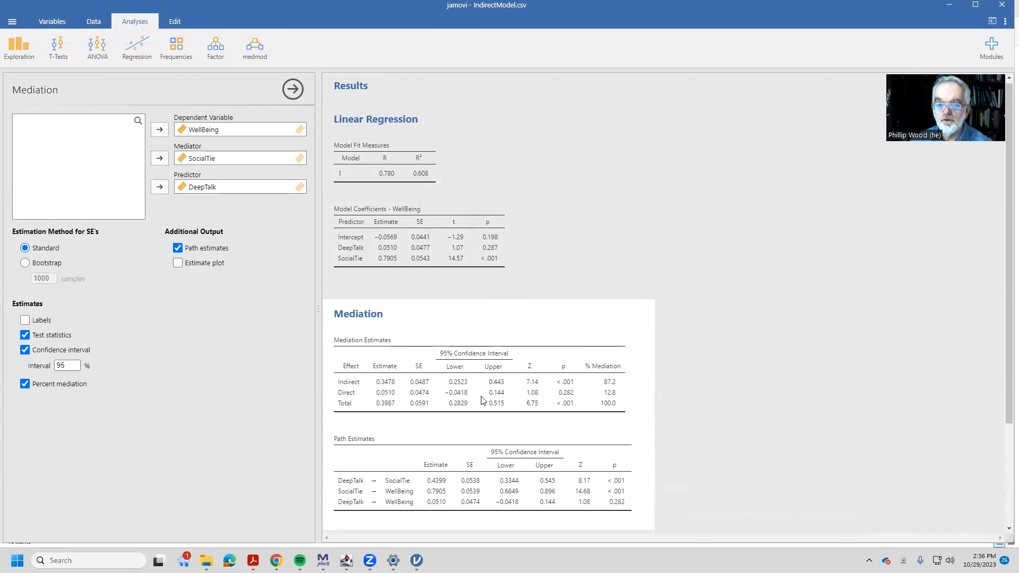
mouse_move(502, 401)
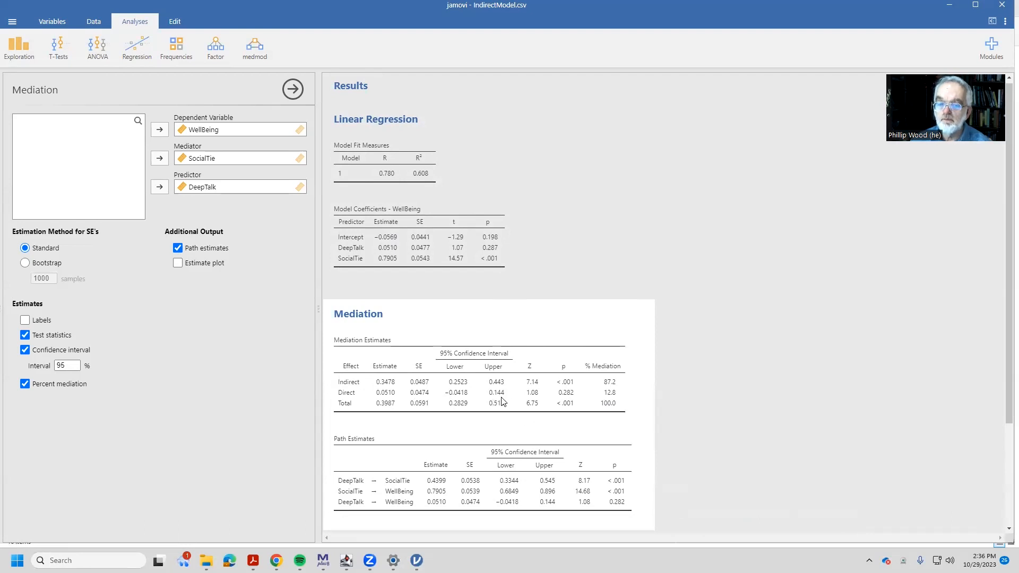
mouse_move(531, 398)
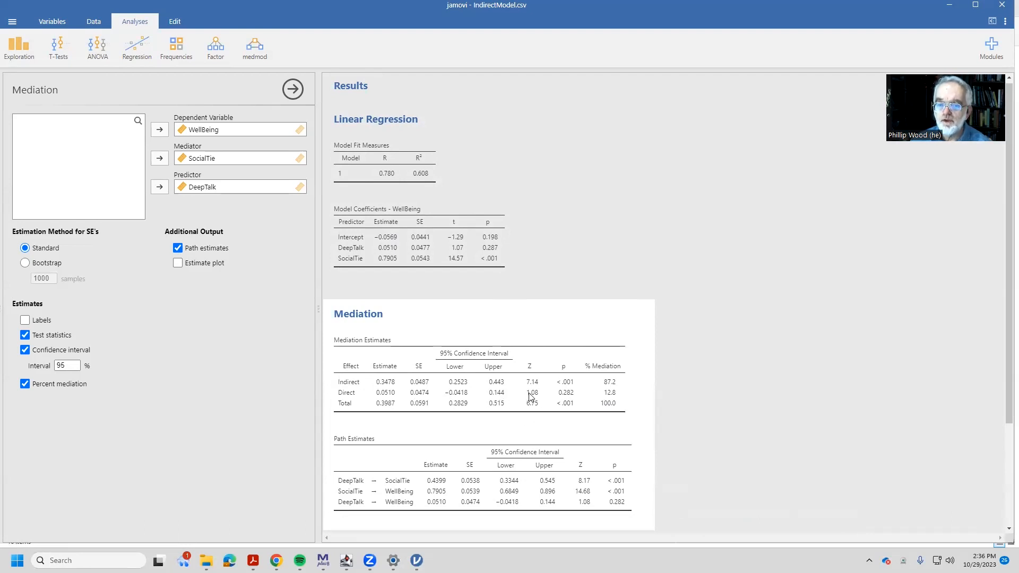
mouse_move(568, 396)
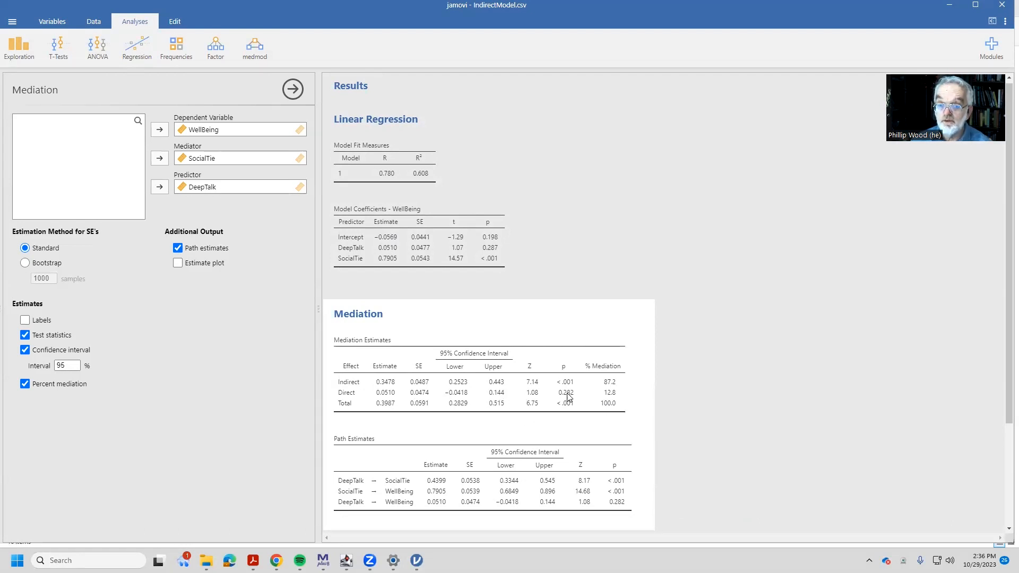
mouse_move(611, 398)
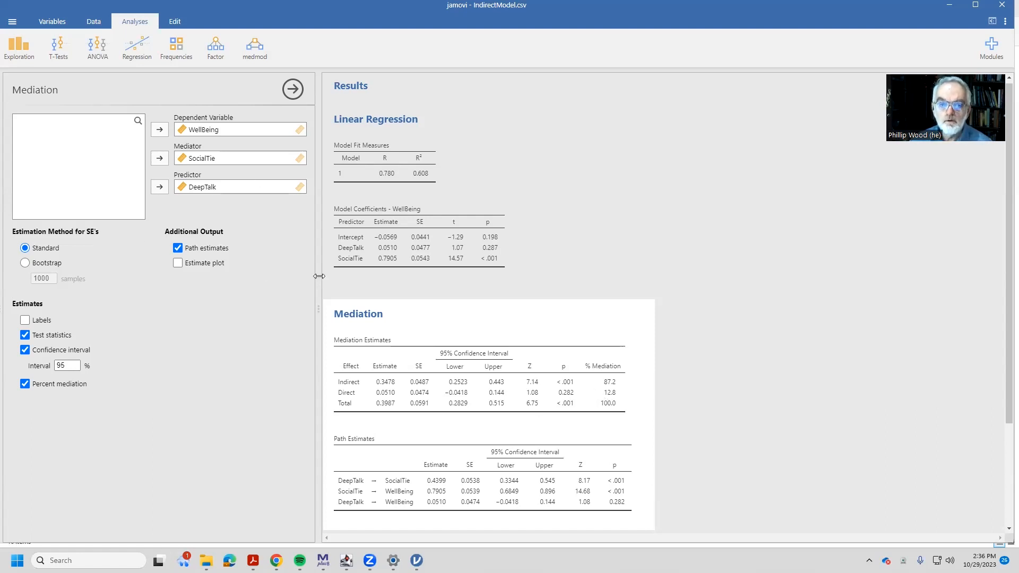
mouse_move(293, 377)
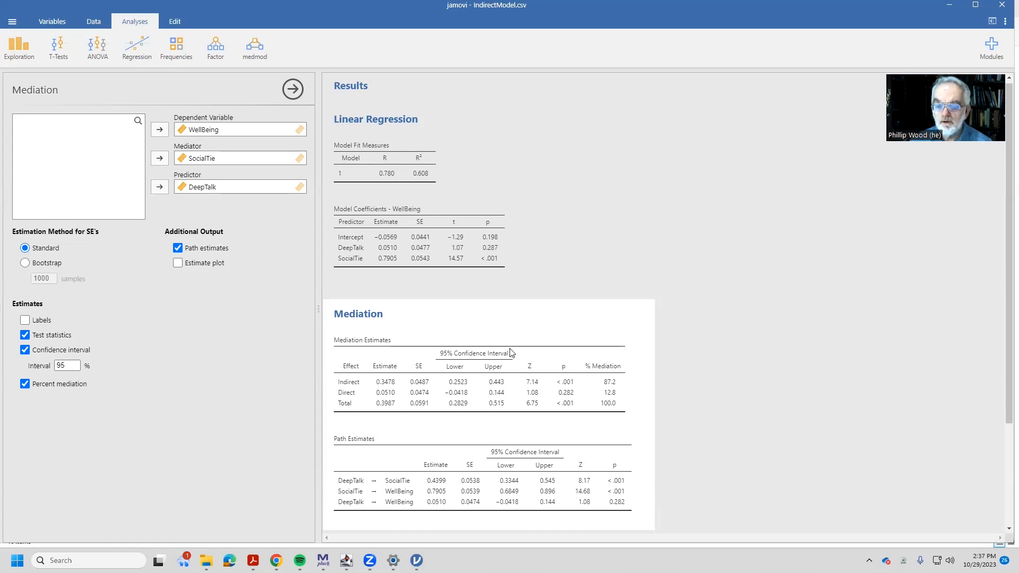
mouse_move(414, 392)
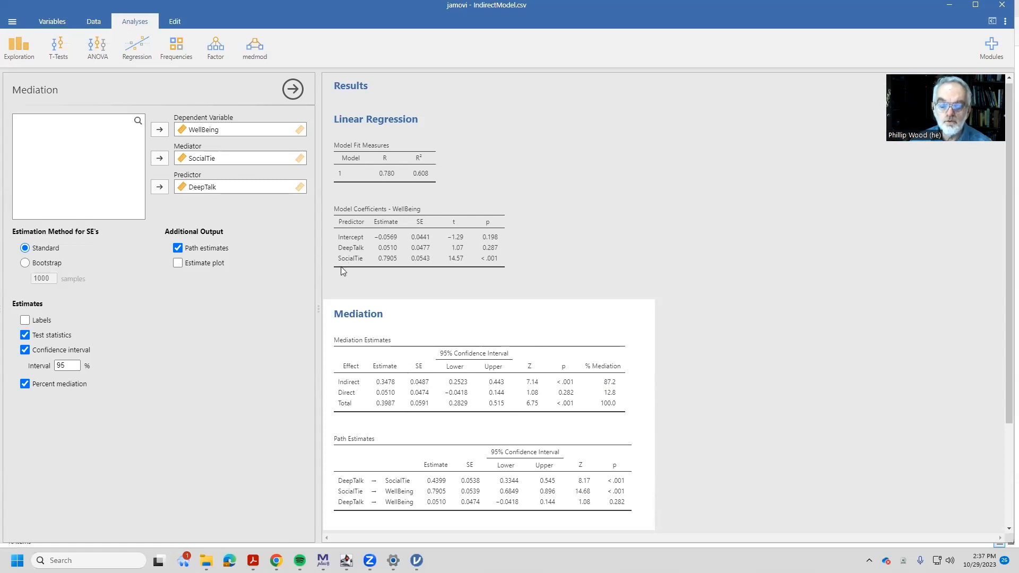
mouse_move(288, 427)
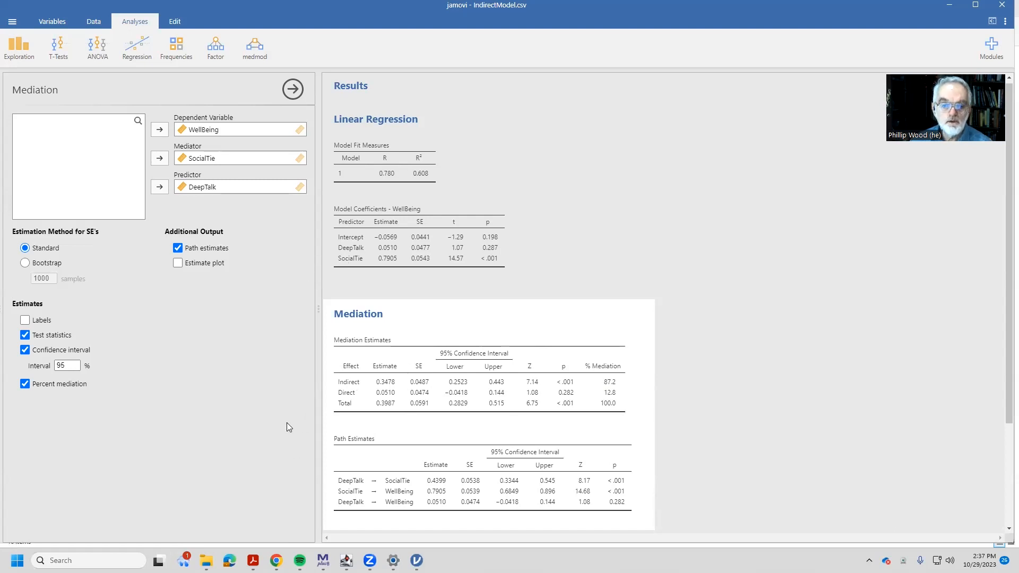
mouse_move(221, 361)
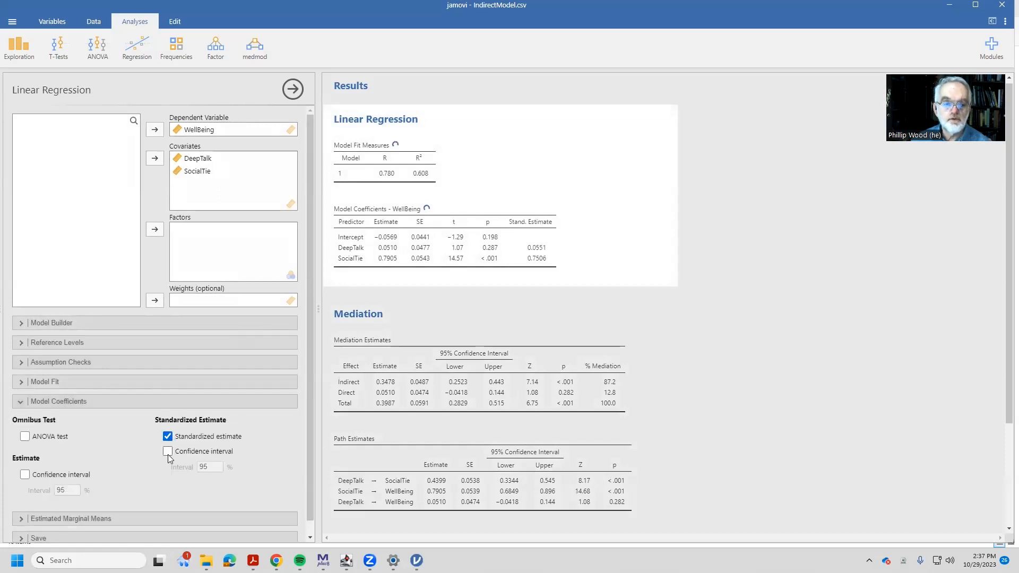
Add 95% confidence intervals to the standardized estimates, then browse for a data file to open
click(166, 451)
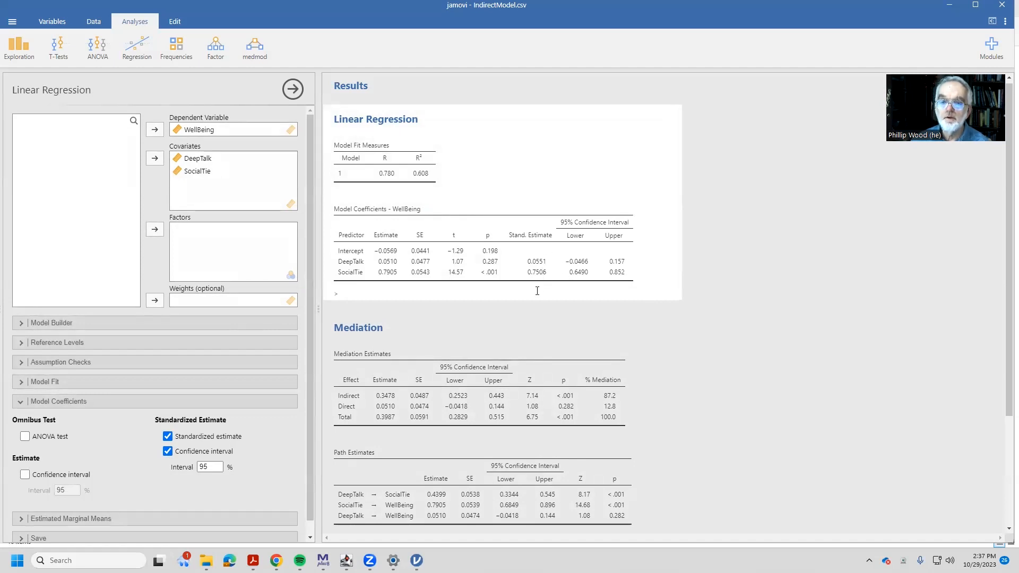
mouse_move(11, 21)
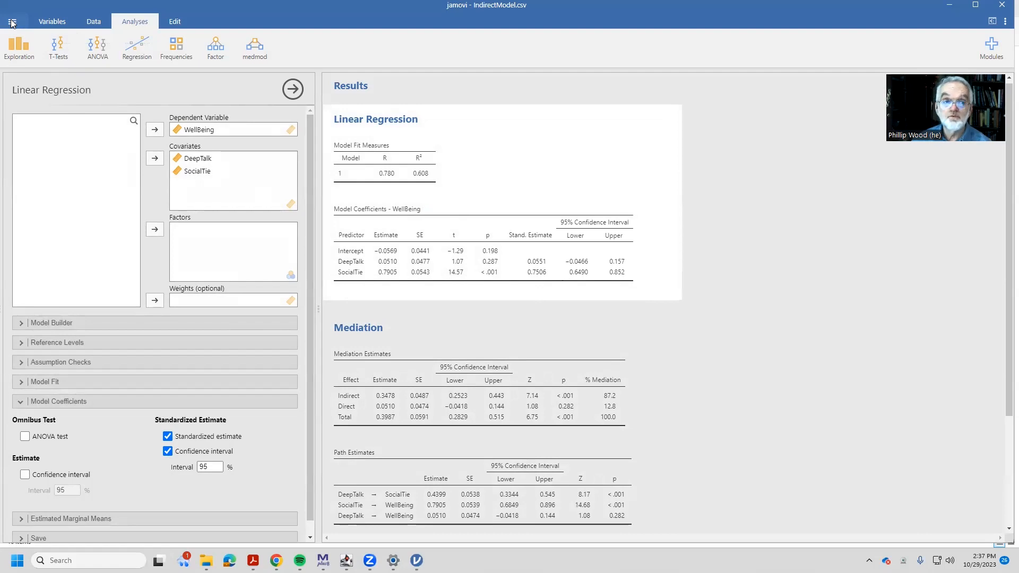
click(12, 21)
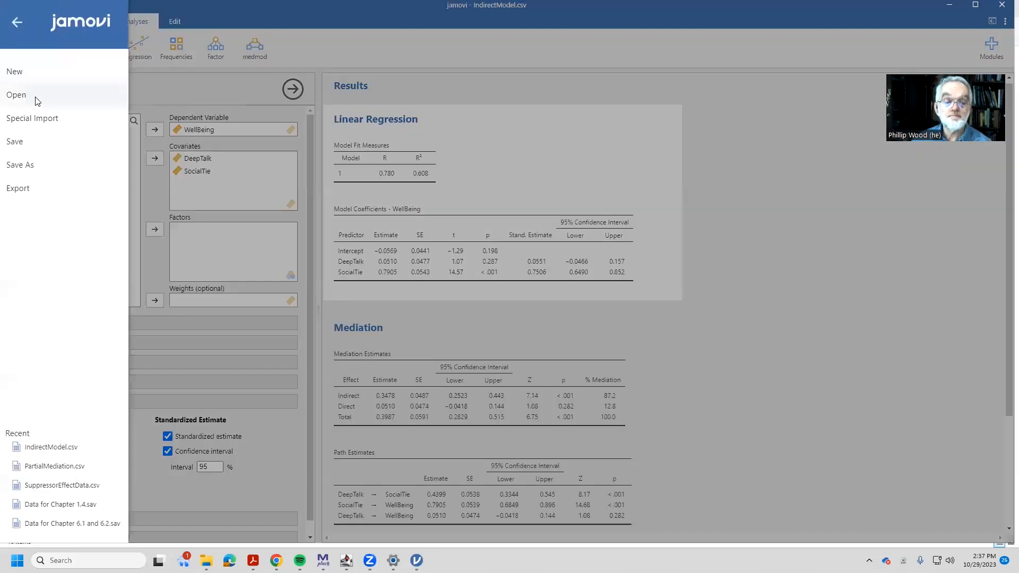
click(16, 95)
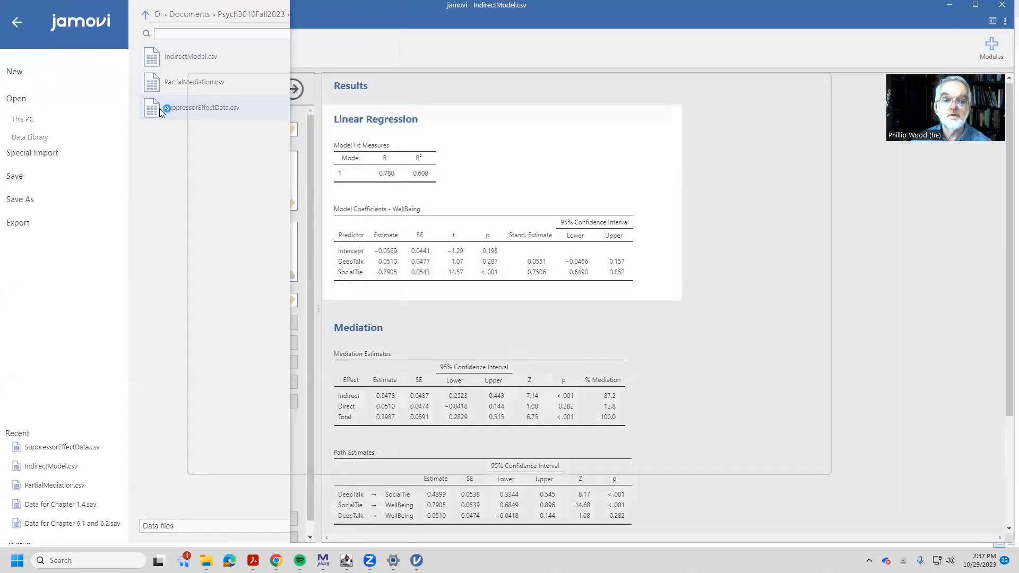
Load SuppressorEffectData.csv and start a new linear regression analysis
click(204, 108)
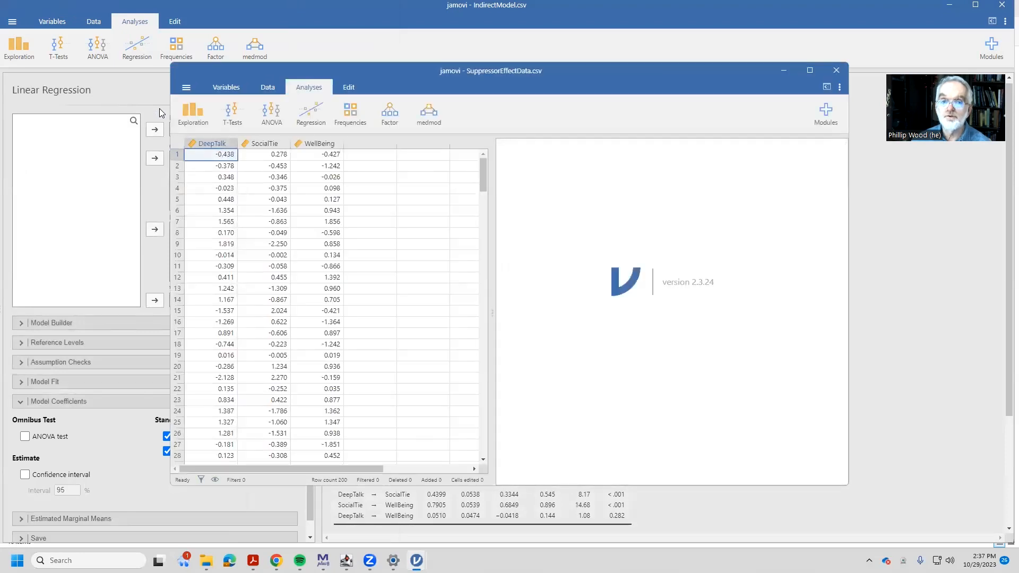
click(311, 112)
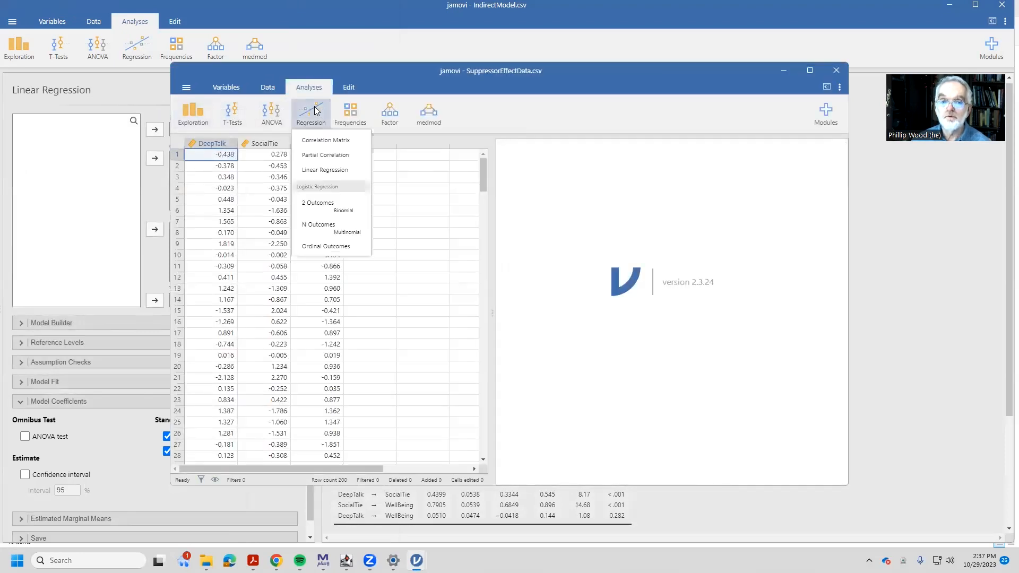
click(324, 170)
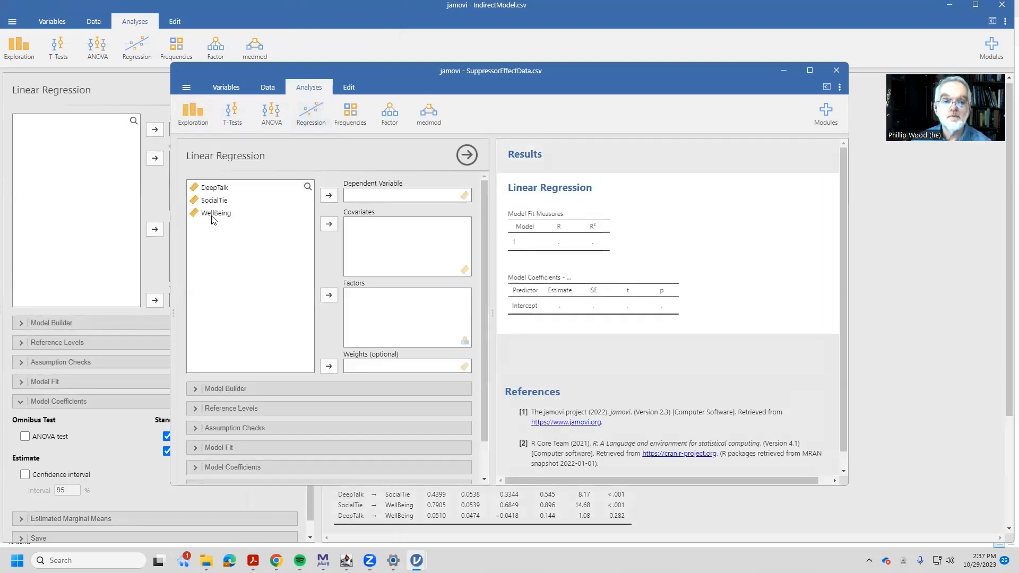
Make WellBeing the dependent variable with DeepTalk and SocialTie as covariates (R² 0.730)
click(328, 195)
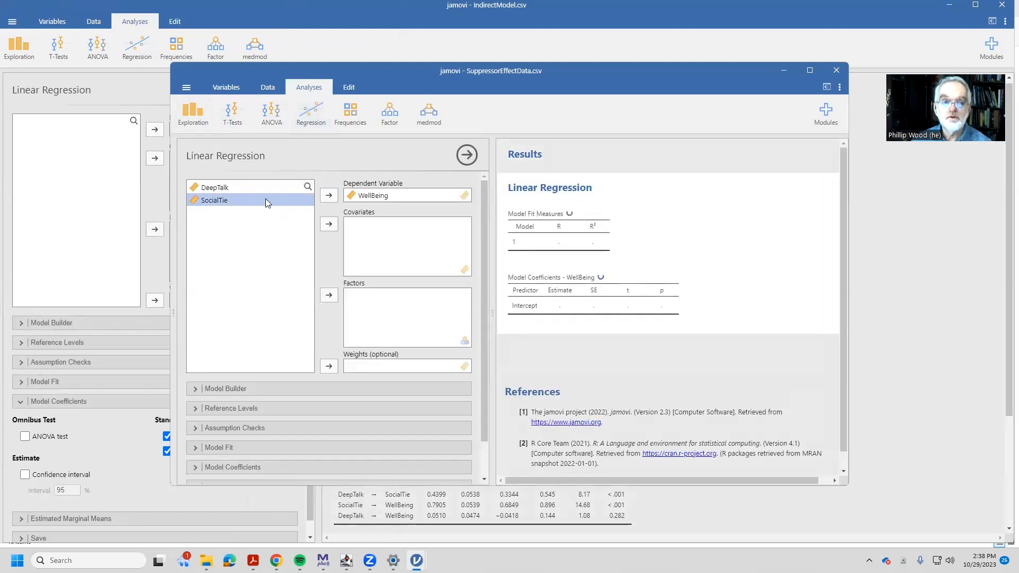
click(329, 224)
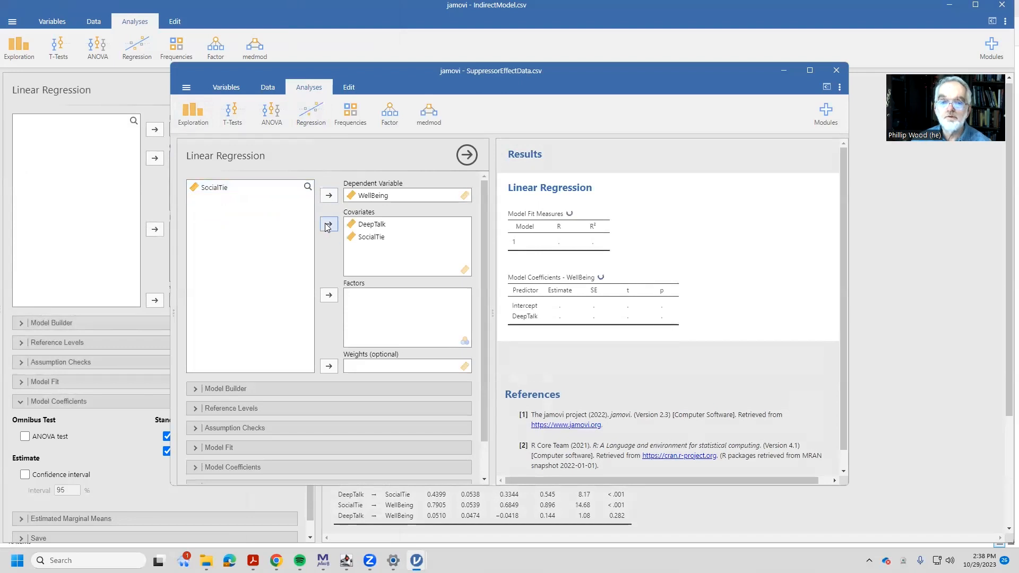
click(328, 226)
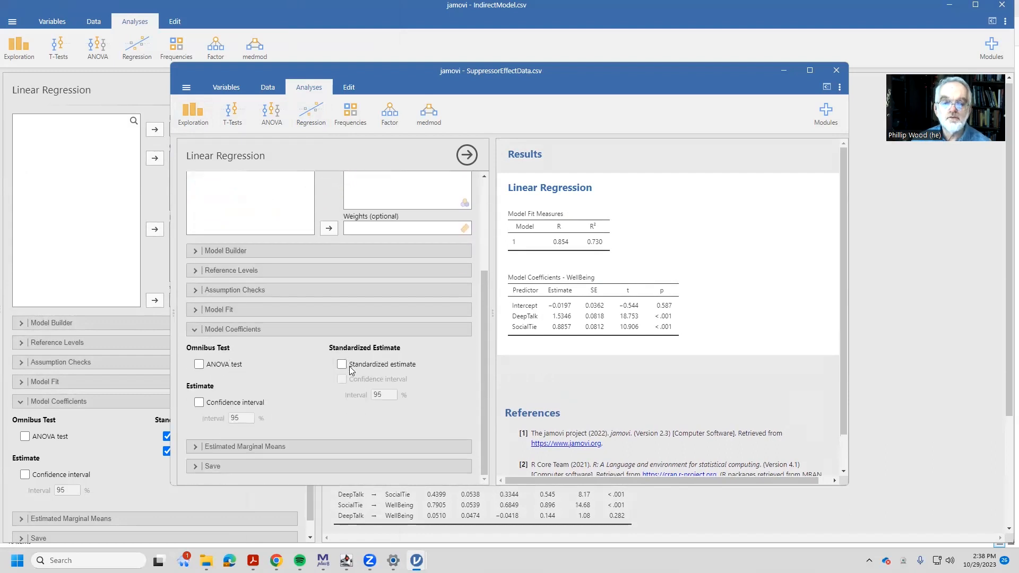
Show standardized estimates (1.574, 0.916) with 95% confidence intervals in the coefficients table
click(343, 379)
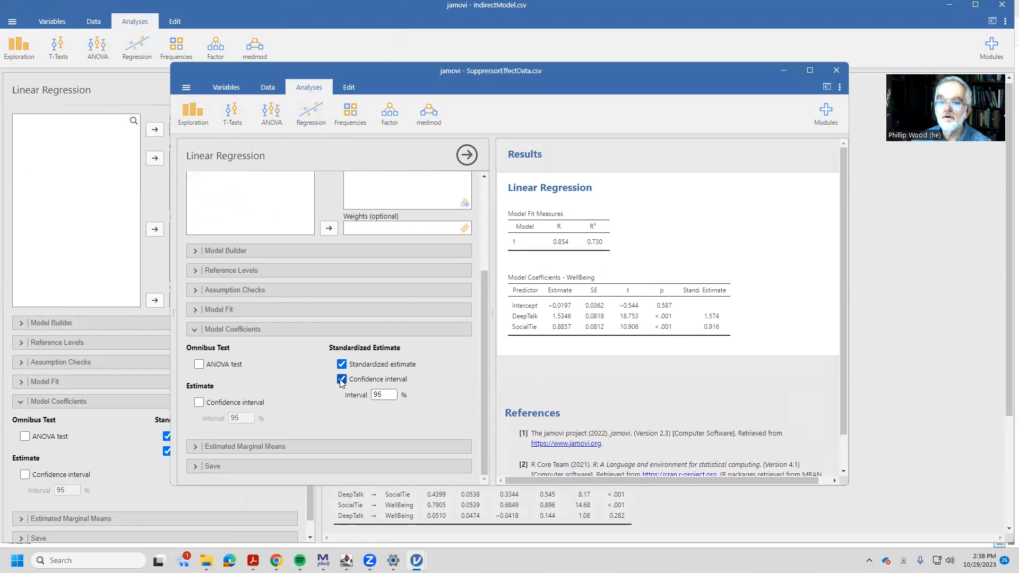
click(341, 379)
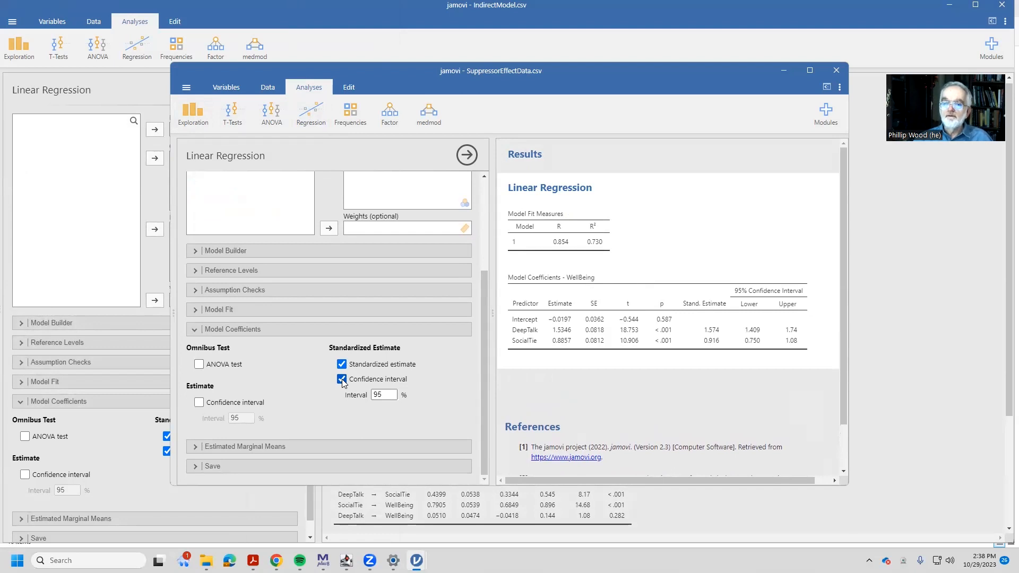
click(340, 379)
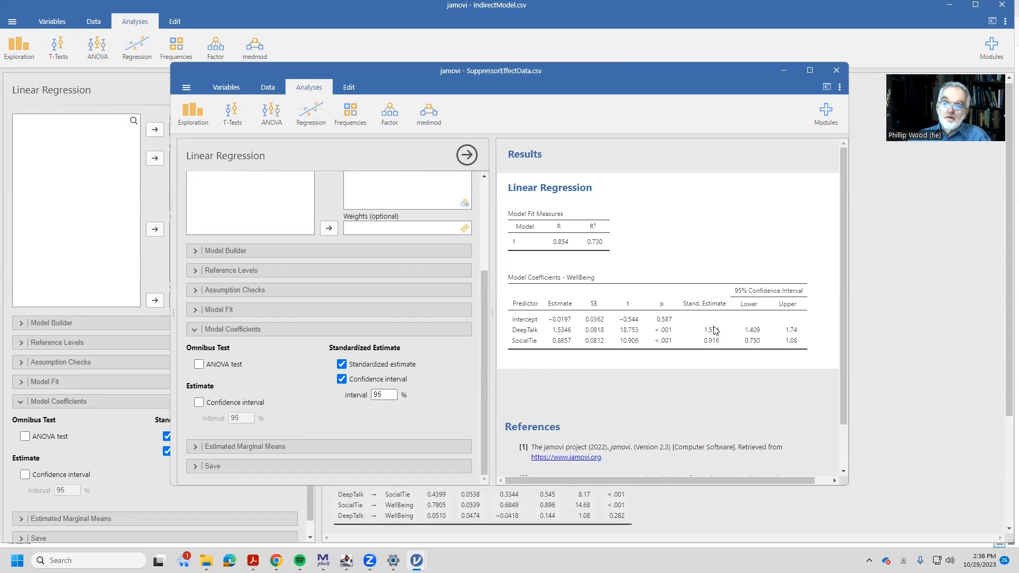
mouse_move(743, 323)
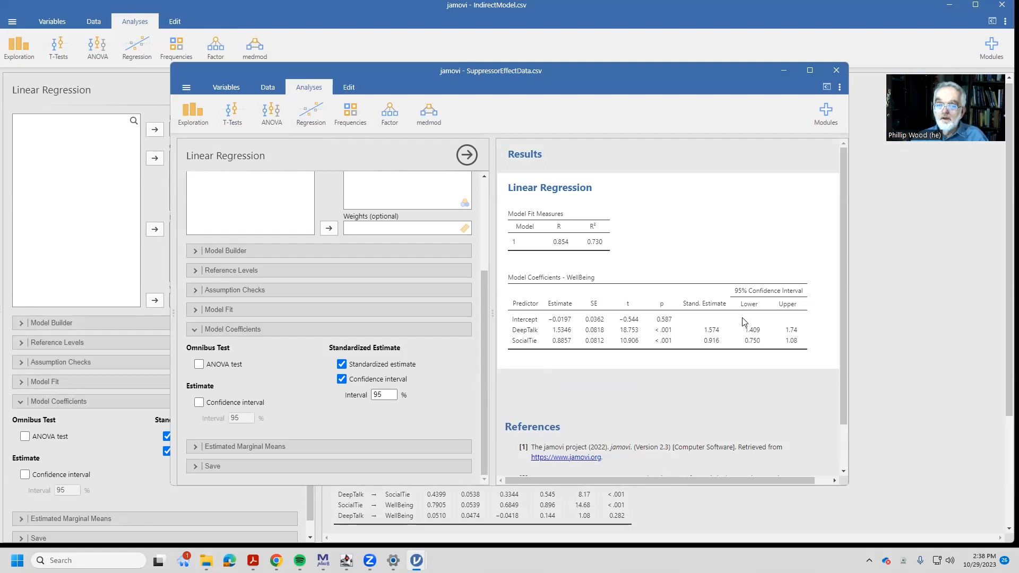
mouse_move(731, 354)
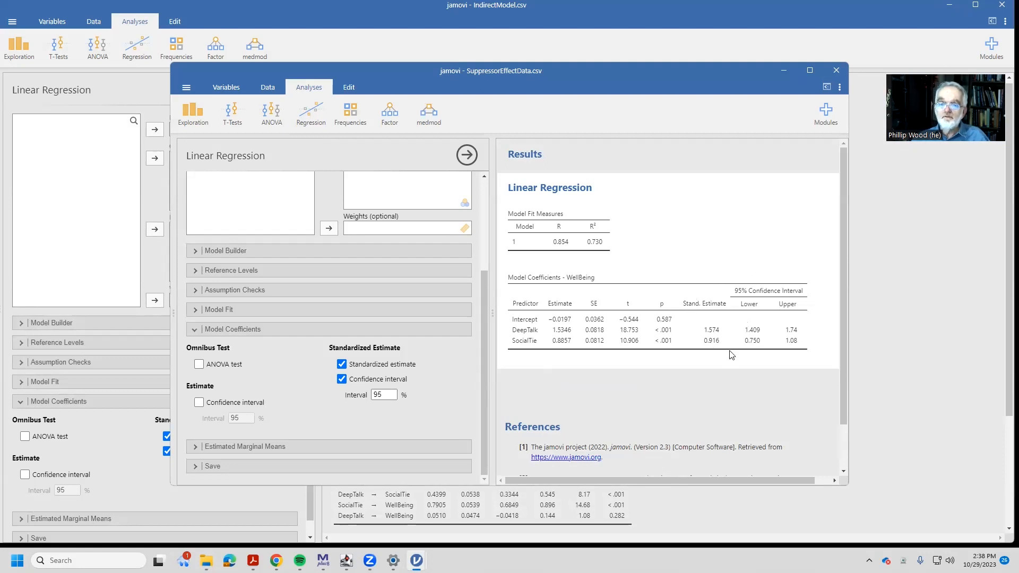
mouse_move(254, 194)
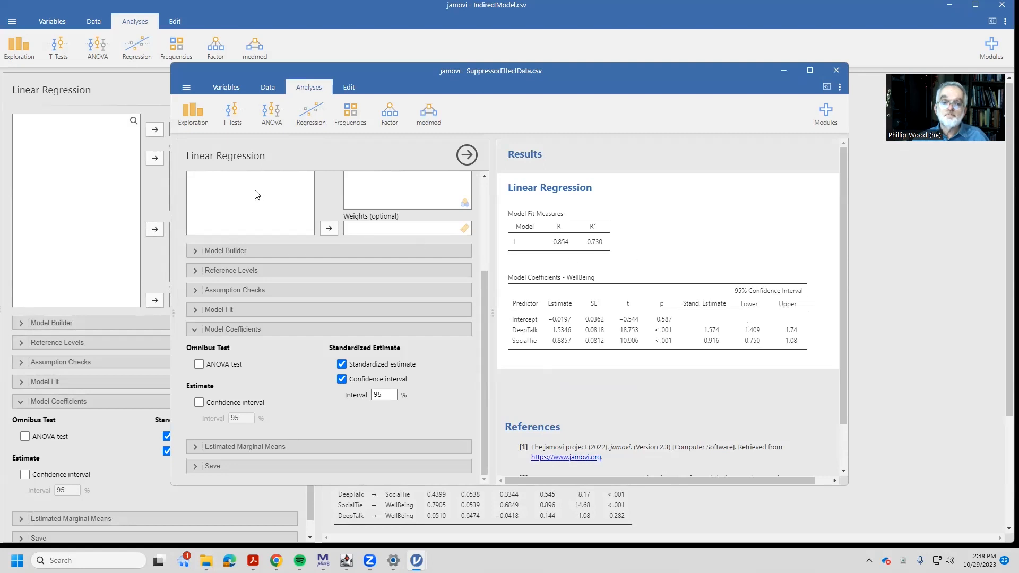
mouse_move(388, 113)
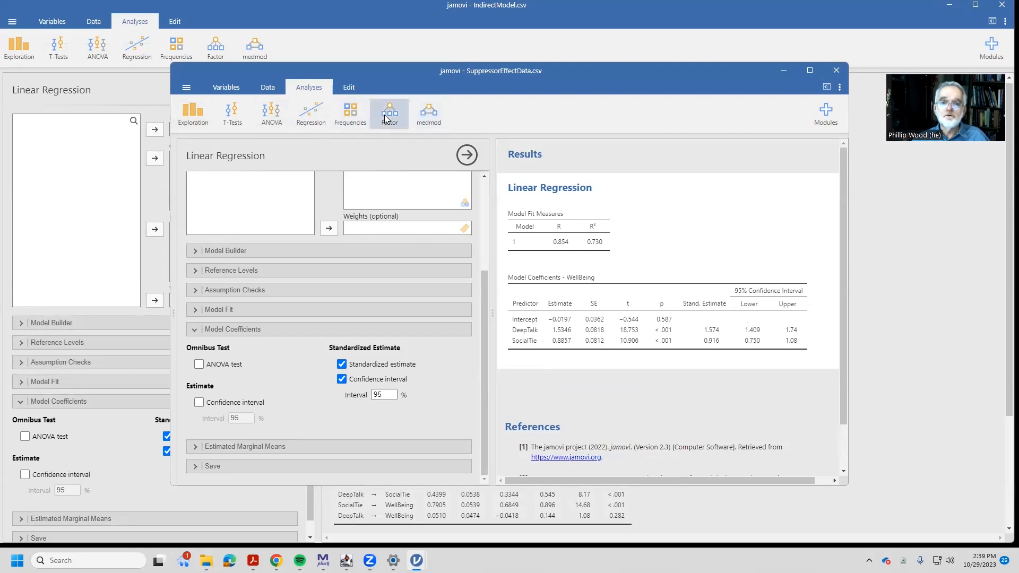
Start a reliability analysis with DeepTalk, SocialTie and WellBeing as items, giving Cronbach's α −1.20 and a heatmap
click(466, 155)
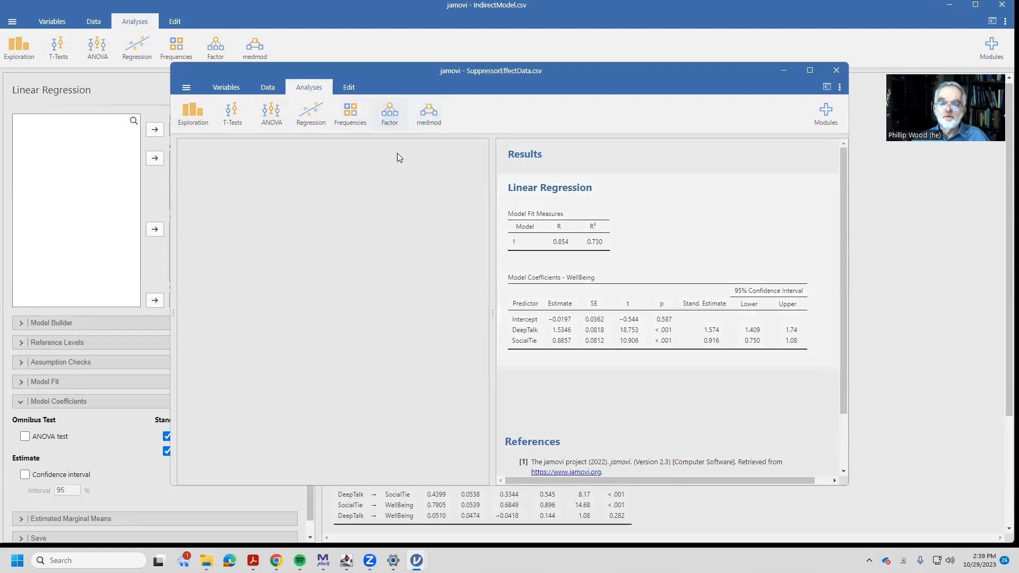
click(388, 111)
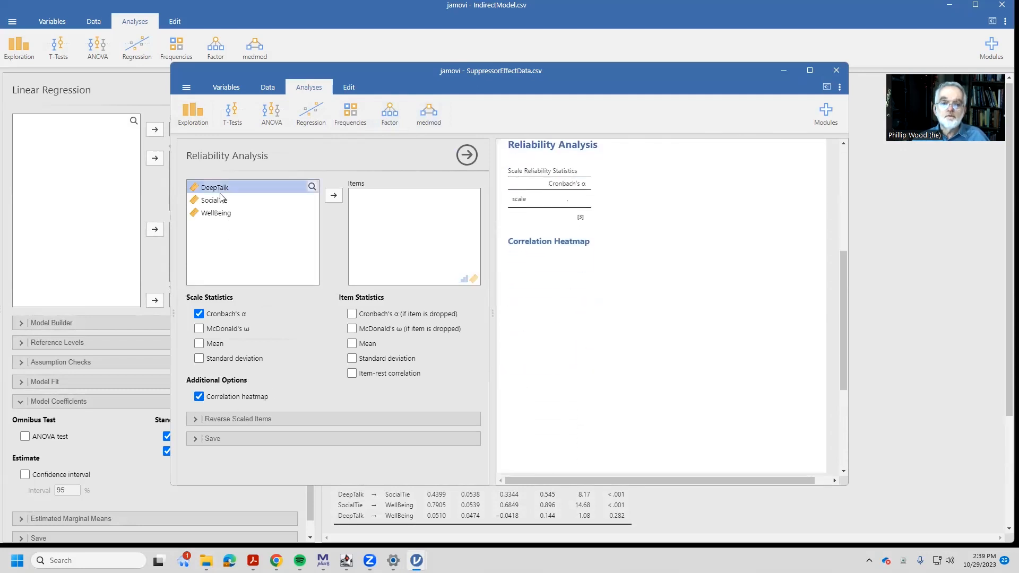
click(332, 195)
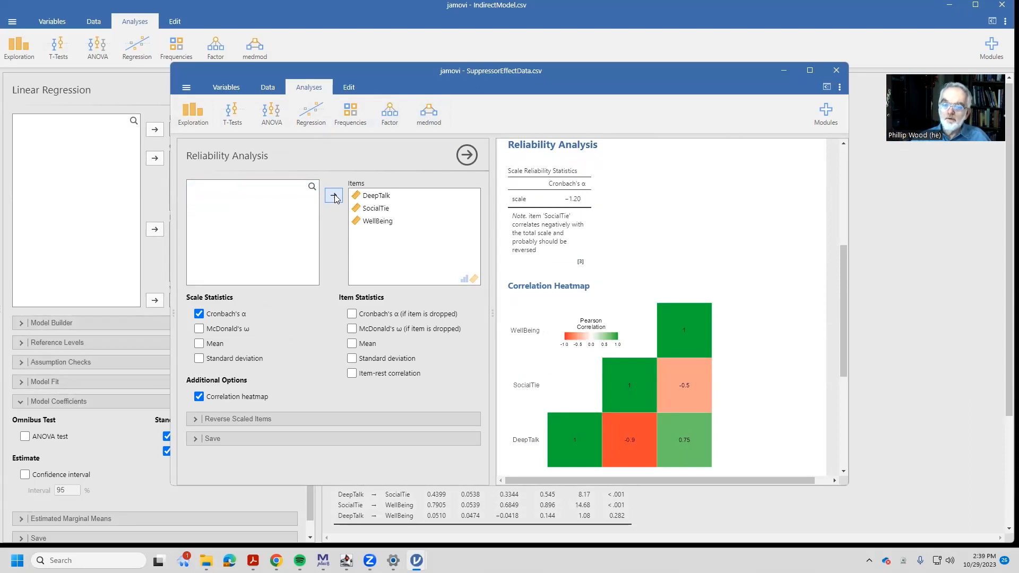
mouse_move(696, 345)
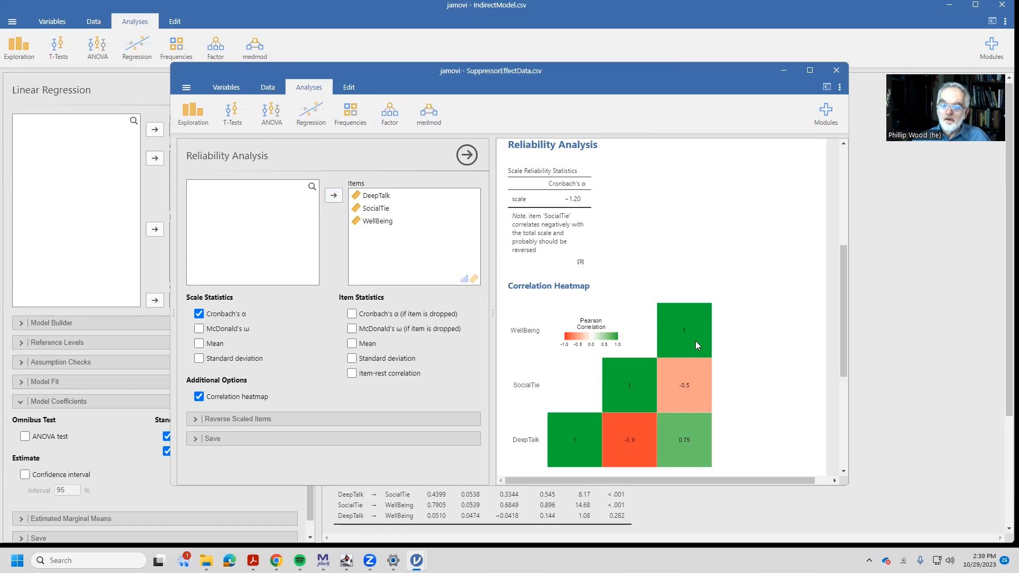
mouse_move(686, 382)
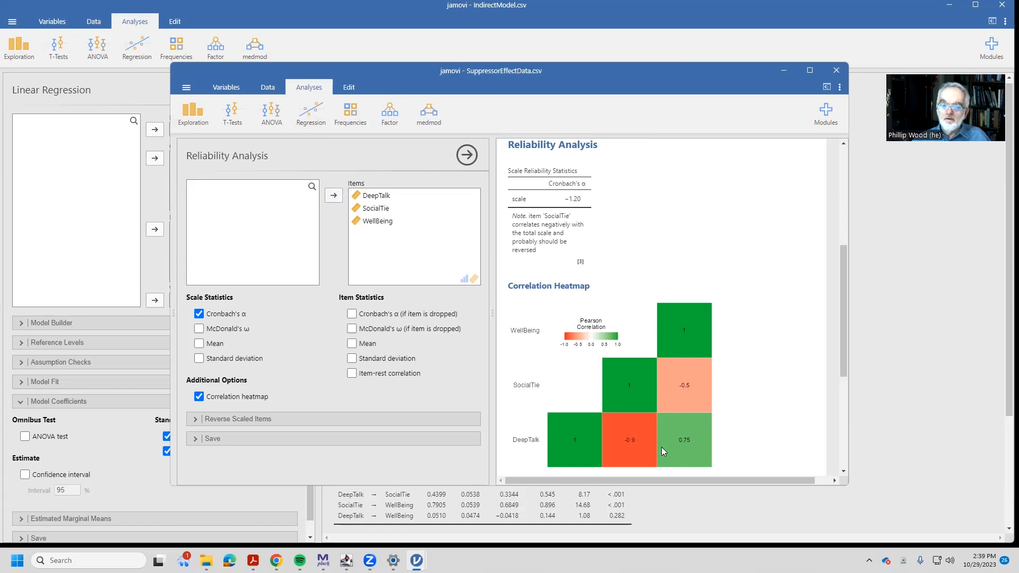
mouse_move(612, 450)
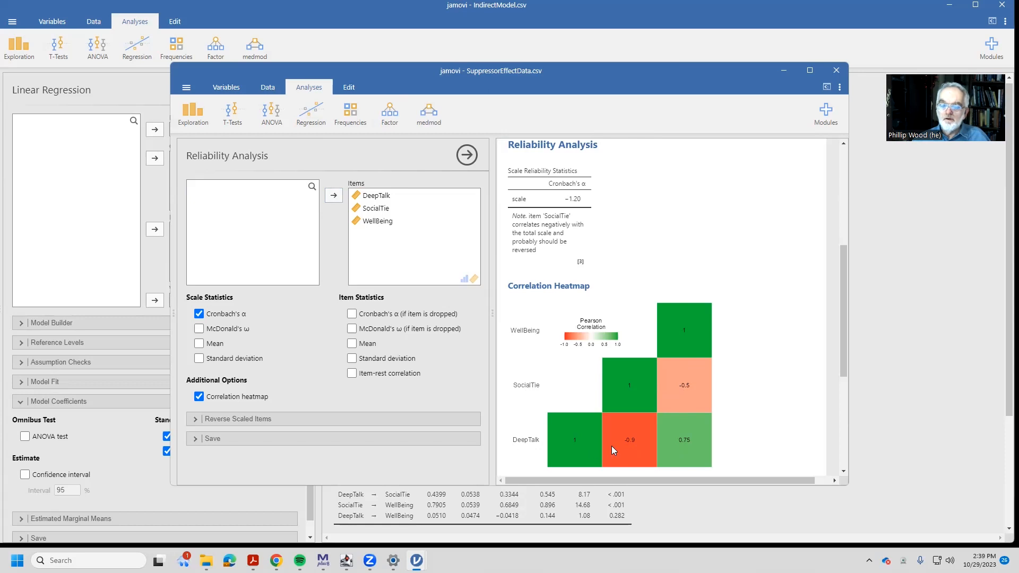
mouse_move(655, 422)
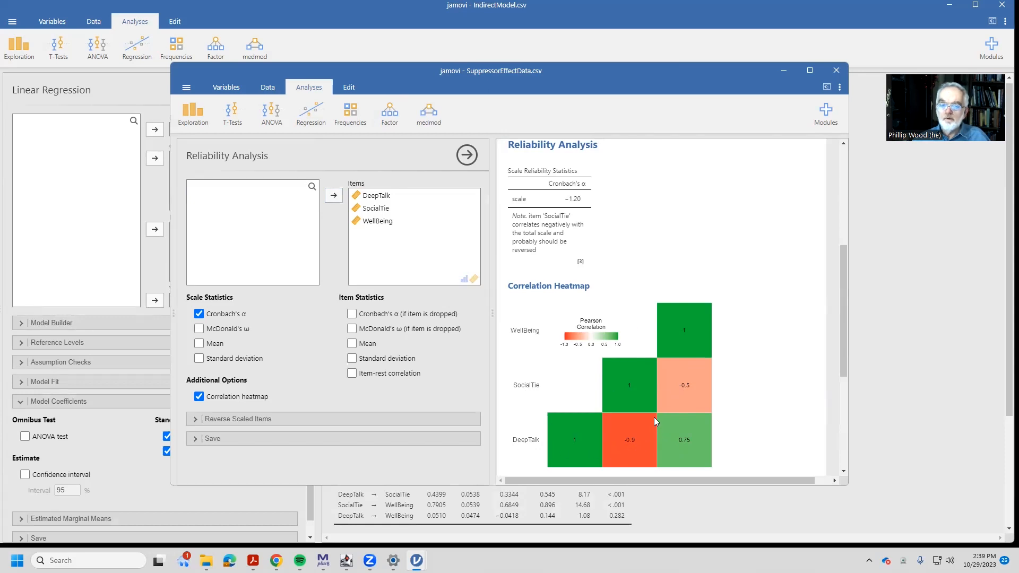
mouse_move(689, 449)
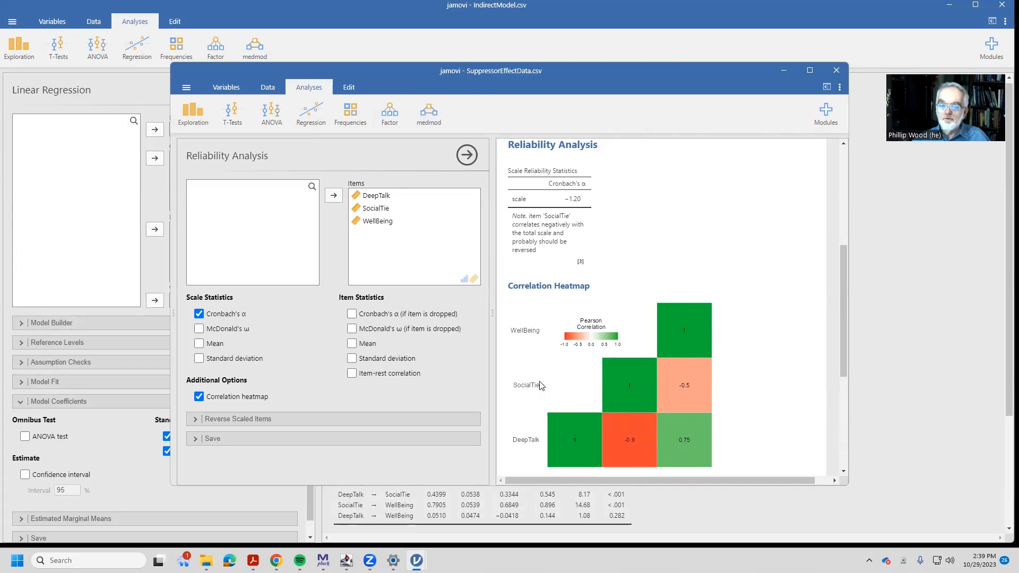
mouse_move(618, 445)
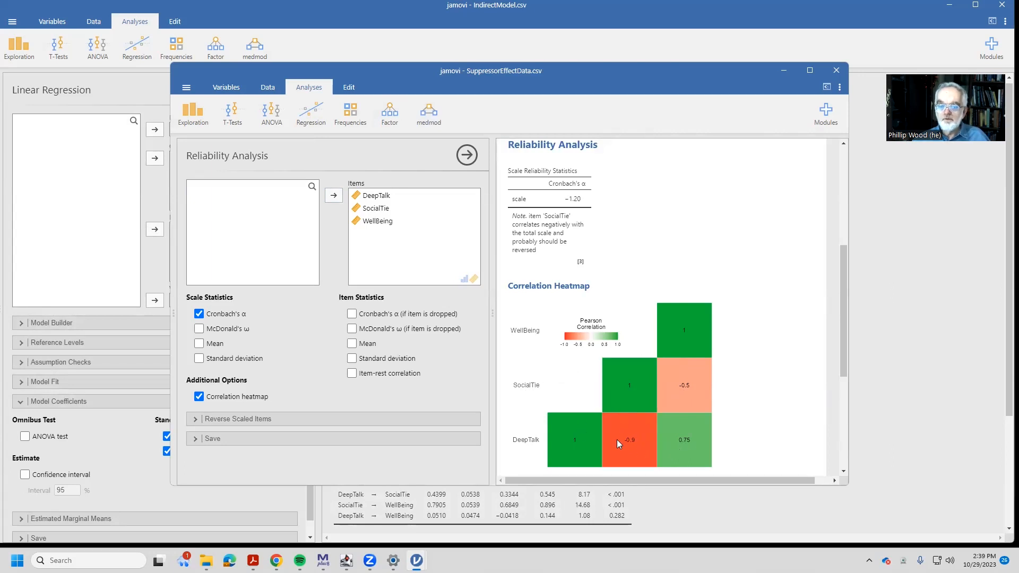
mouse_move(633, 453)
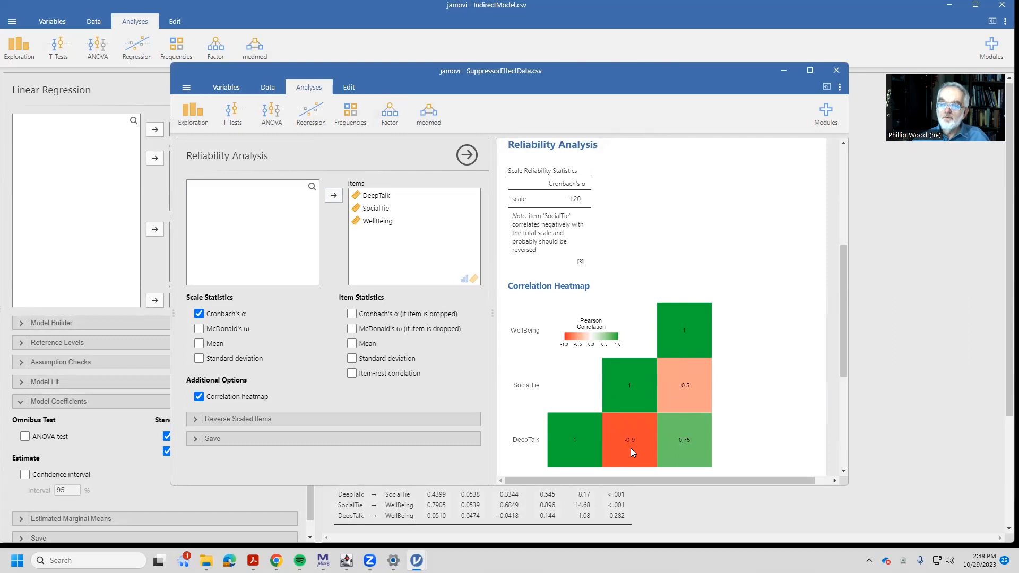
mouse_move(678, 444)
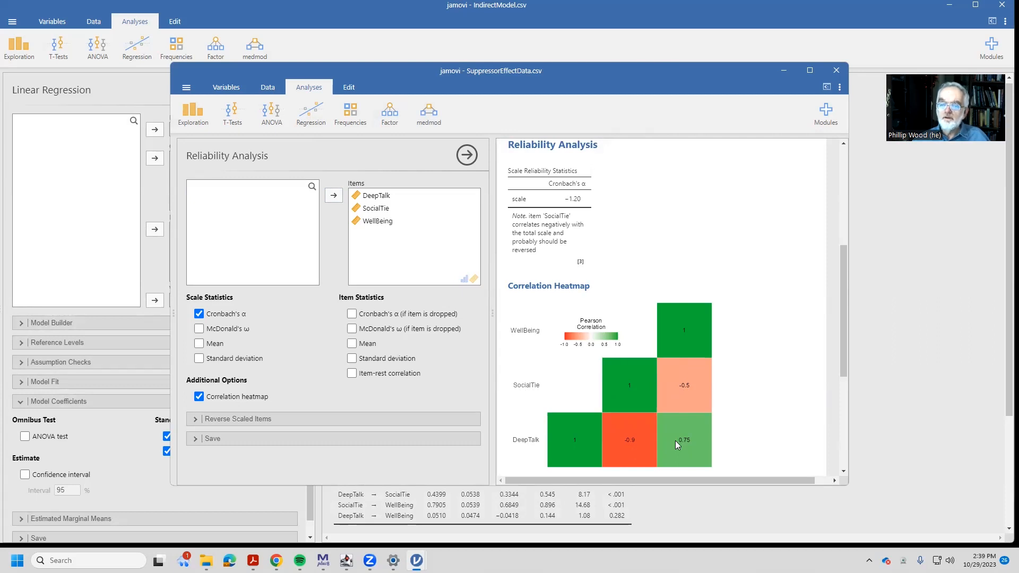
mouse_move(672, 387)
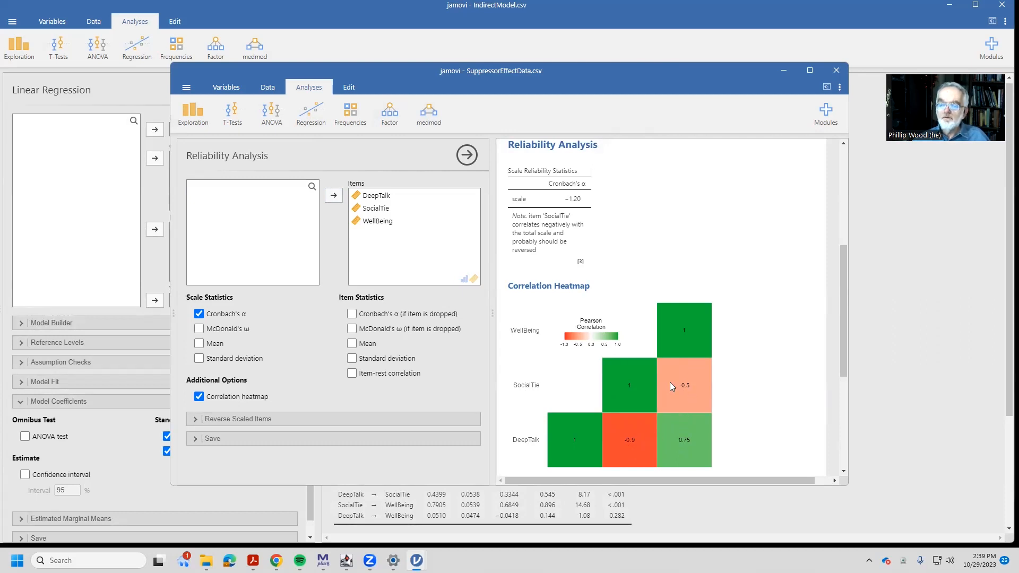
mouse_move(651, 411)
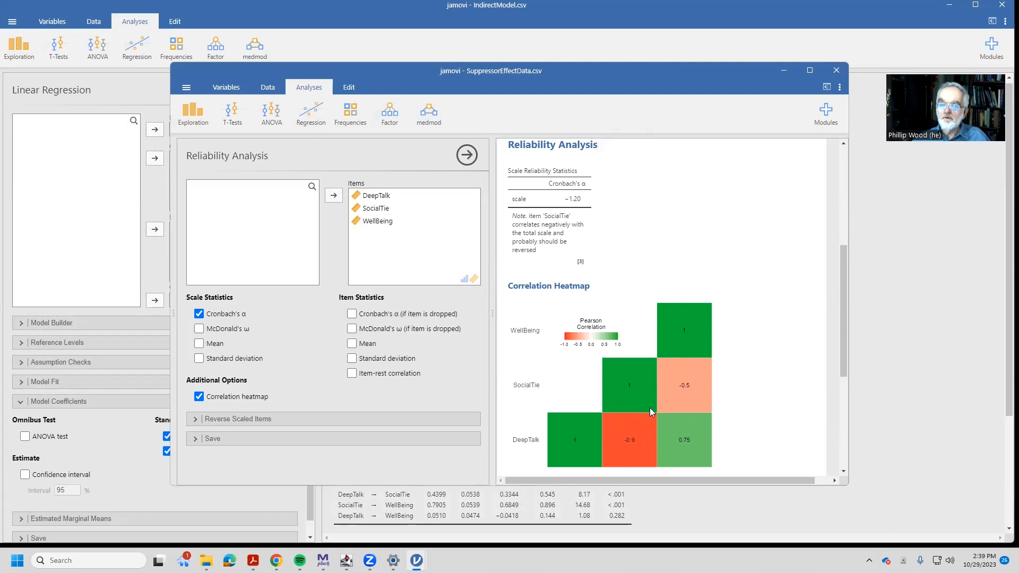
mouse_move(607, 245)
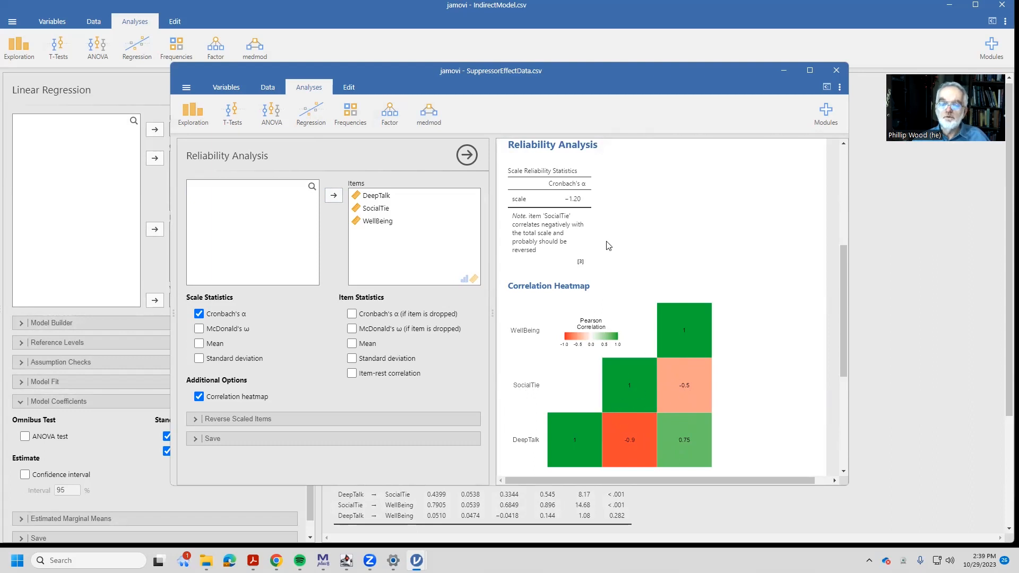
mouse_move(736, 229)
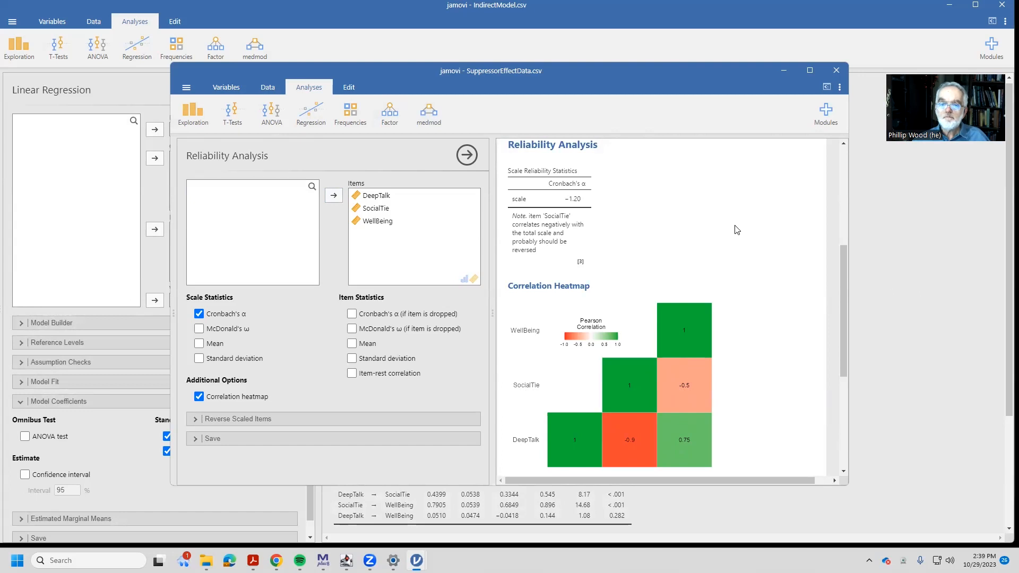
mouse_move(194, 113)
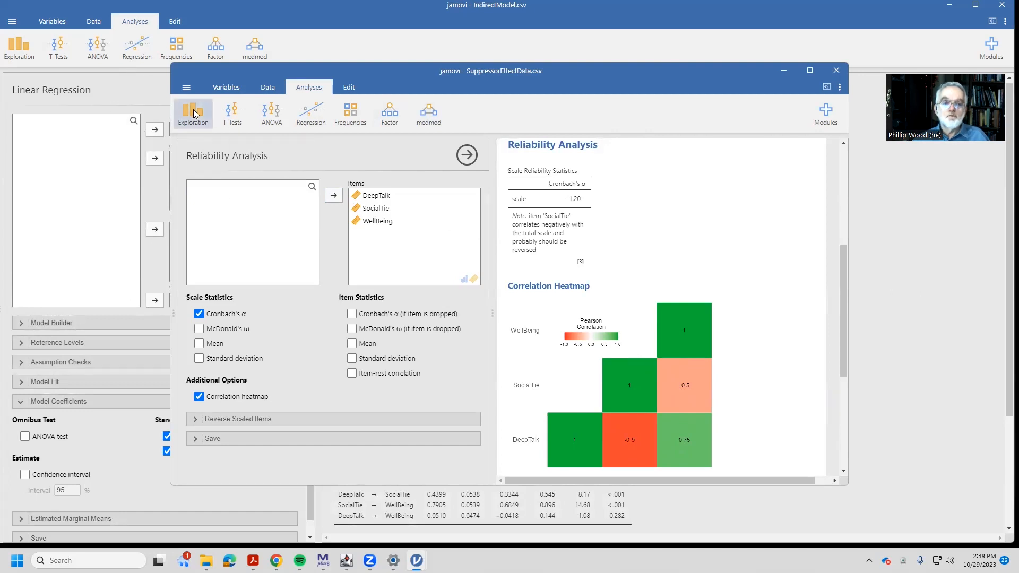
Create a scatterplot with DeepTalk on the y-axis and WellBeing replacing SocialTie on the x-axis
click(193, 114)
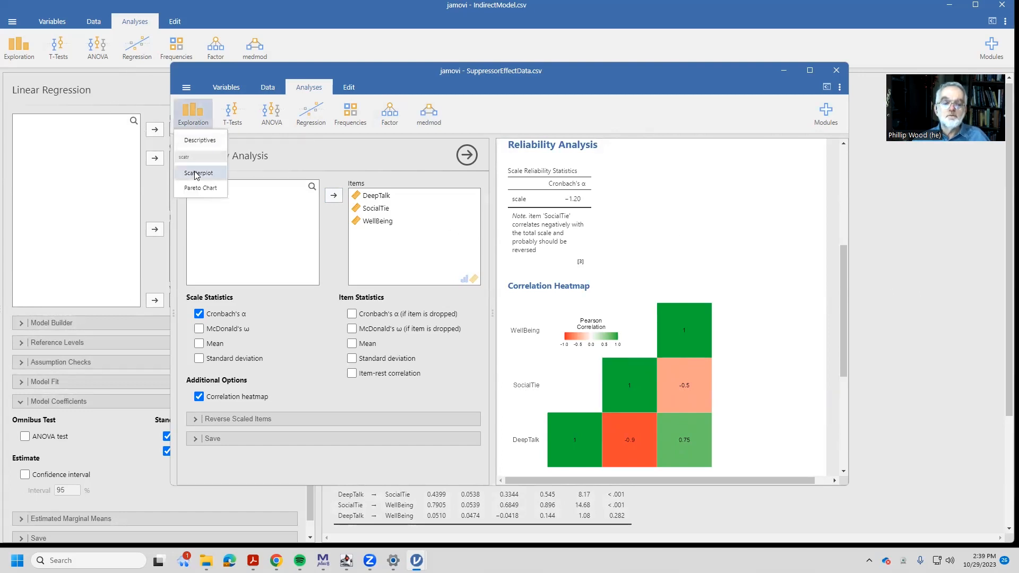
click(198, 173)
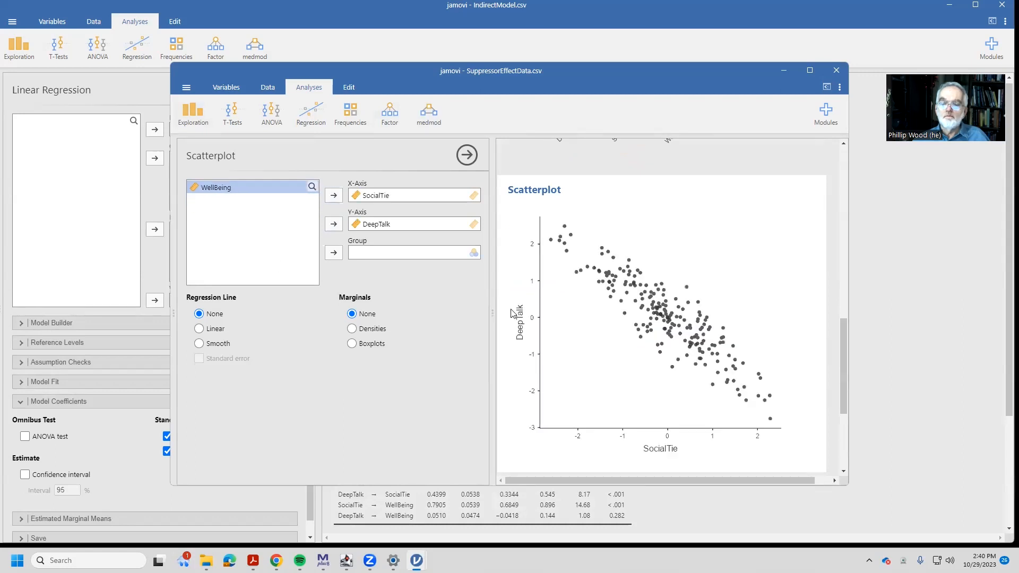
mouse_move(346, 201)
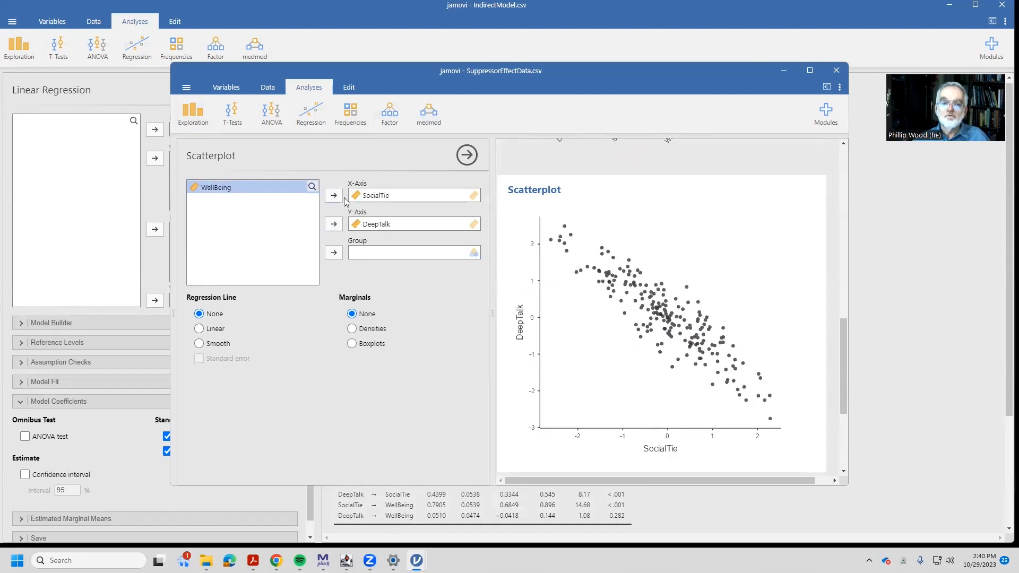
click(332, 196)
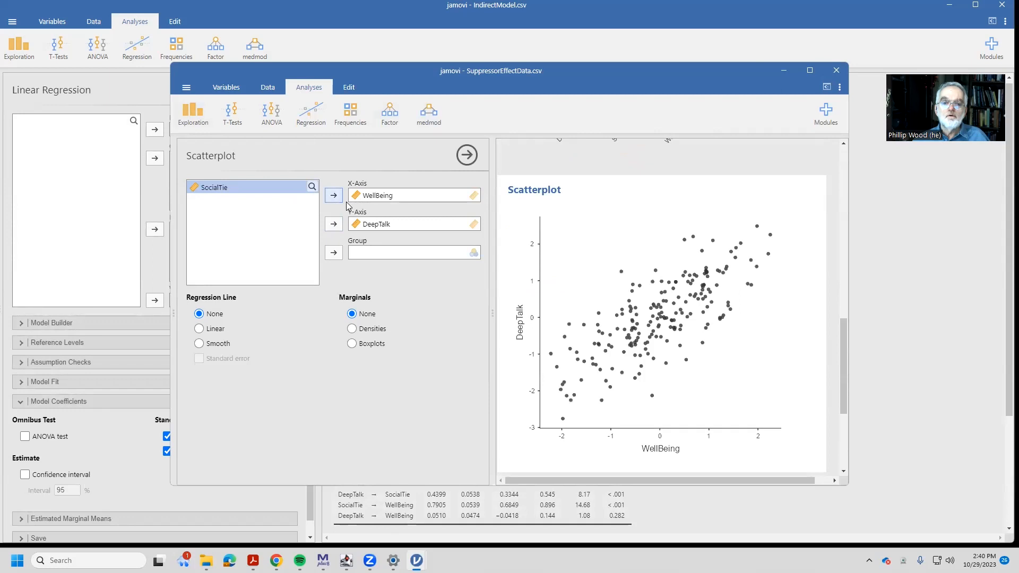
mouse_move(592, 280)
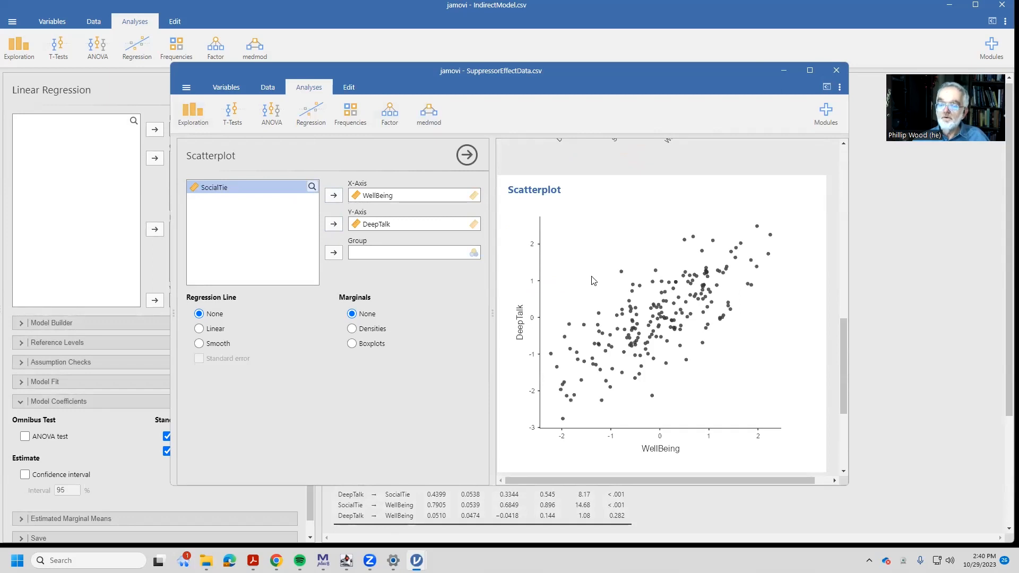
mouse_move(580, 305)
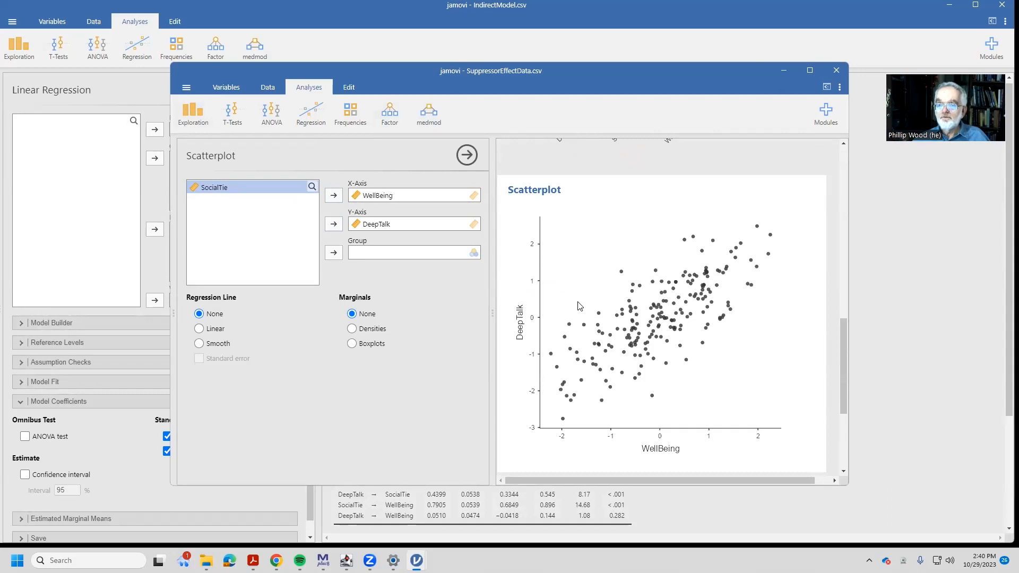
mouse_move(509, 287)
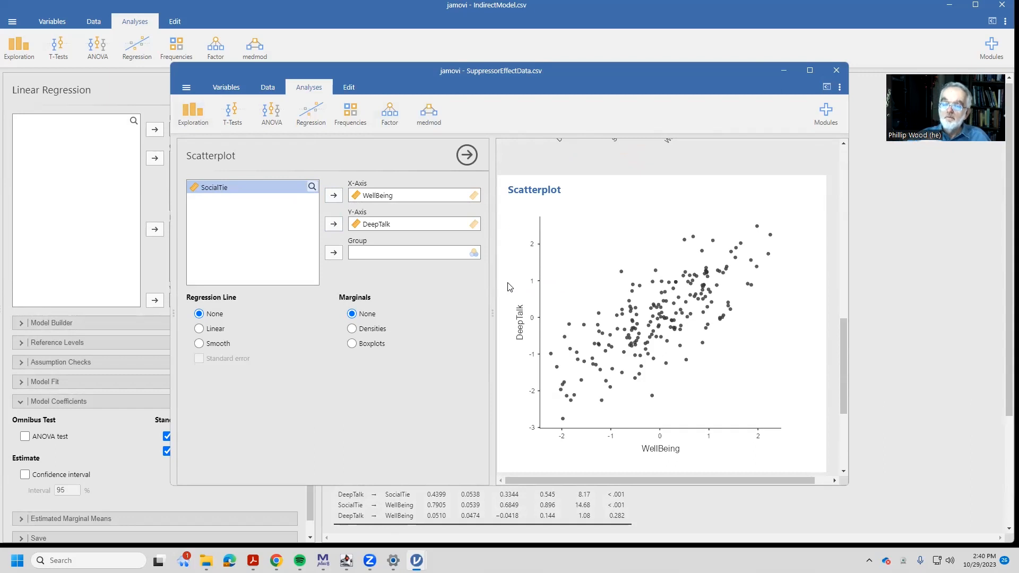
mouse_move(528, 254)
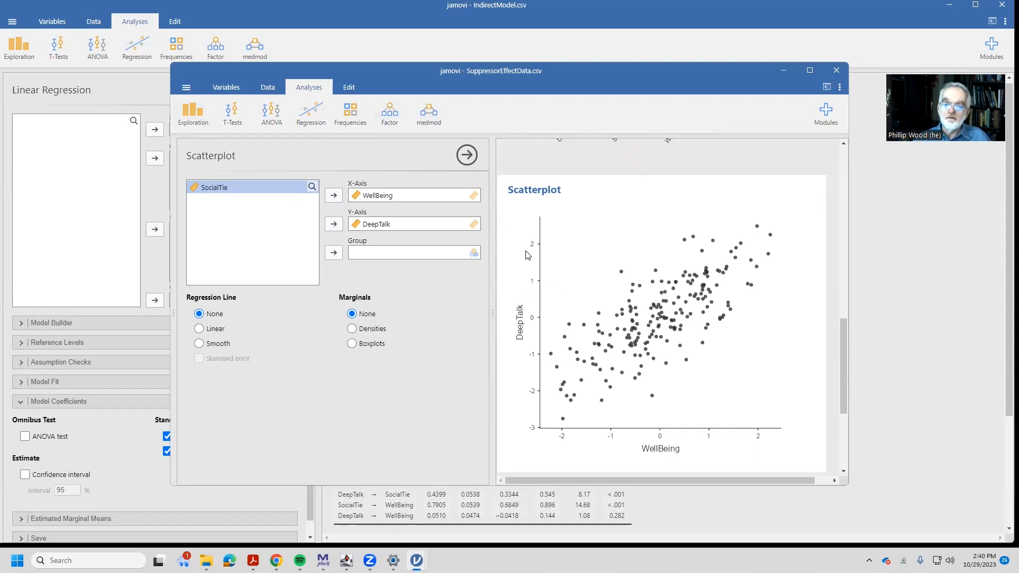
mouse_move(446, 305)
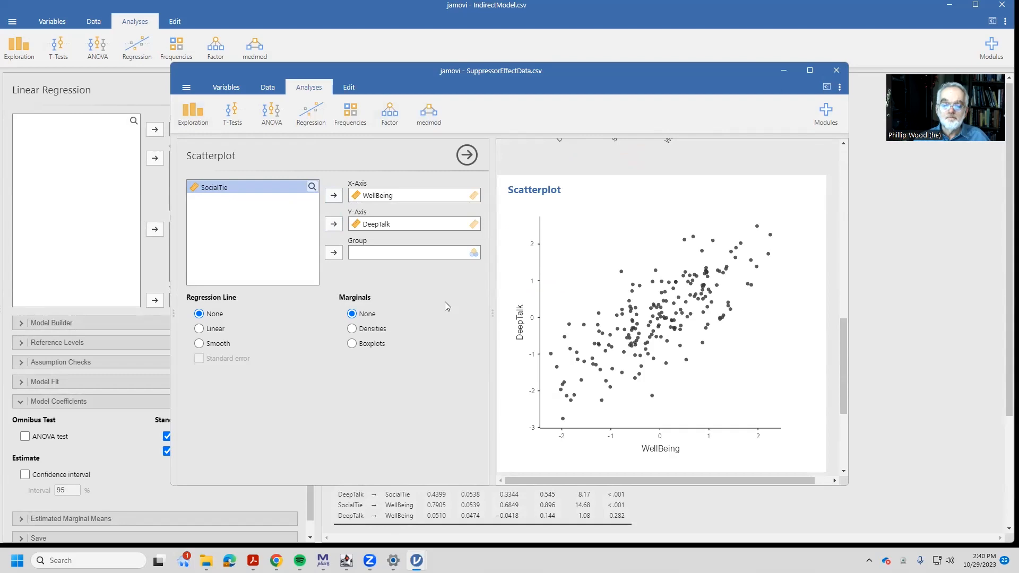
mouse_move(872, 490)
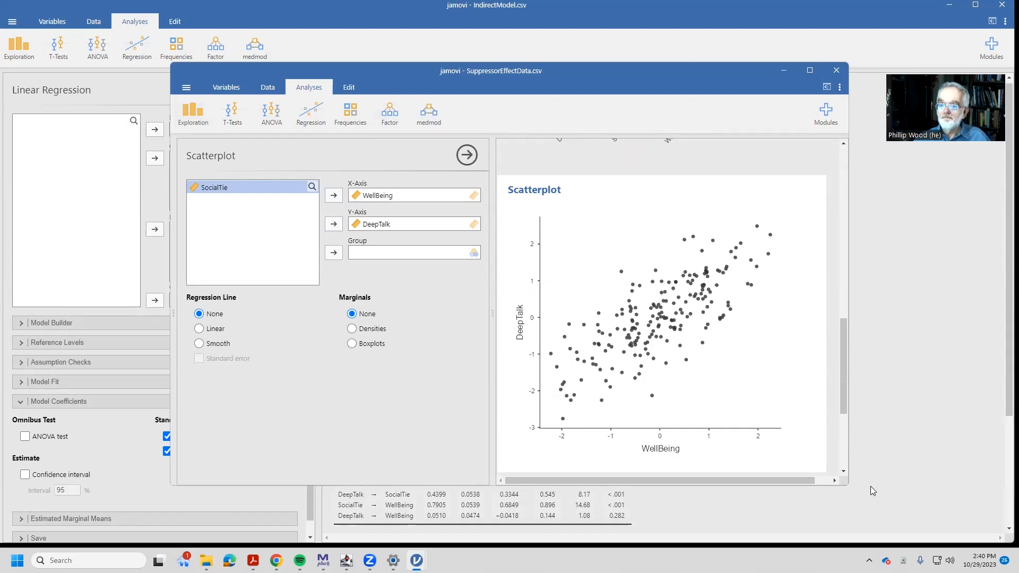